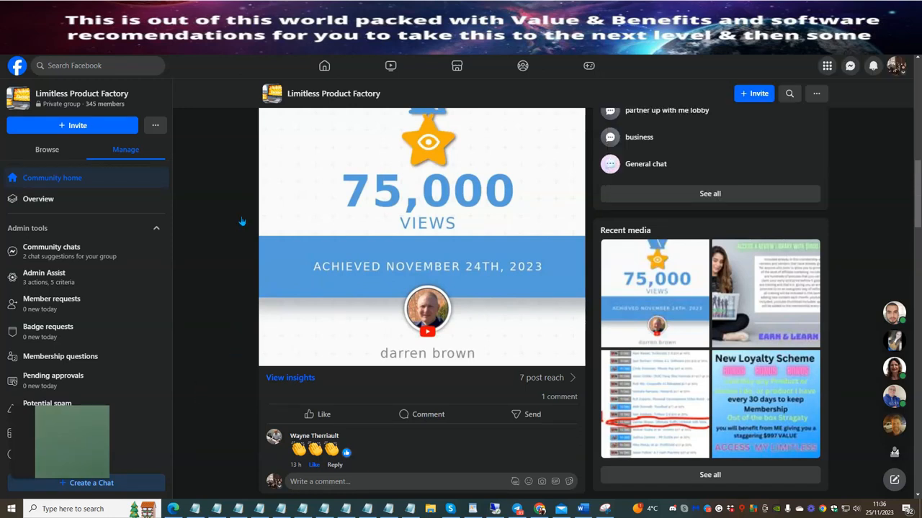
mouse_move(225, 205)
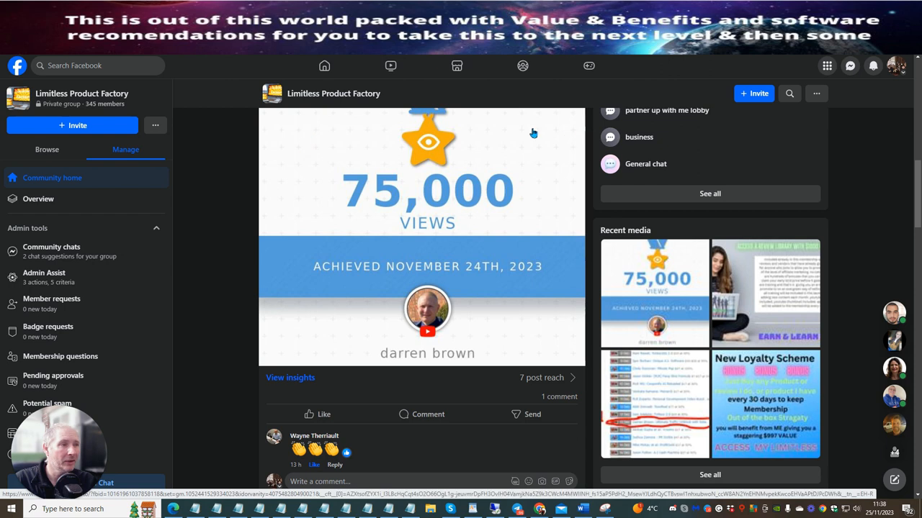
mouse_move(429, 208)
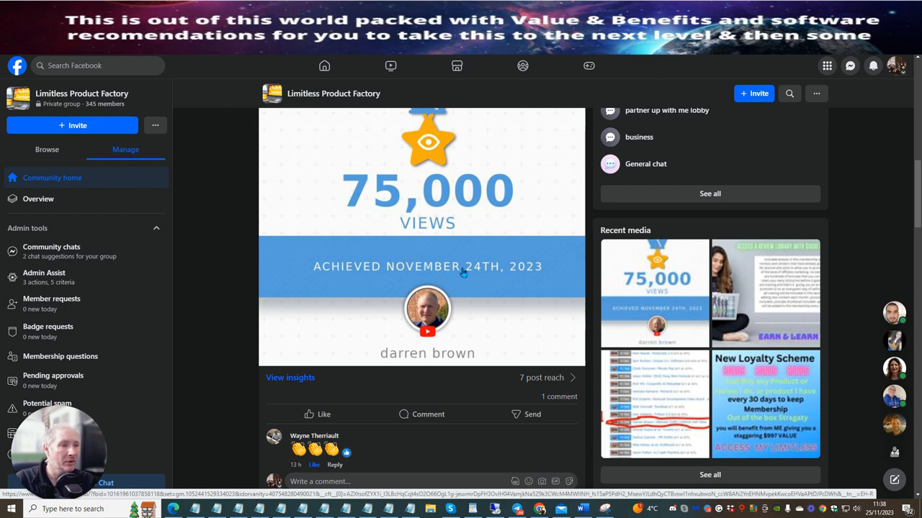
mouse_move(539, 296)
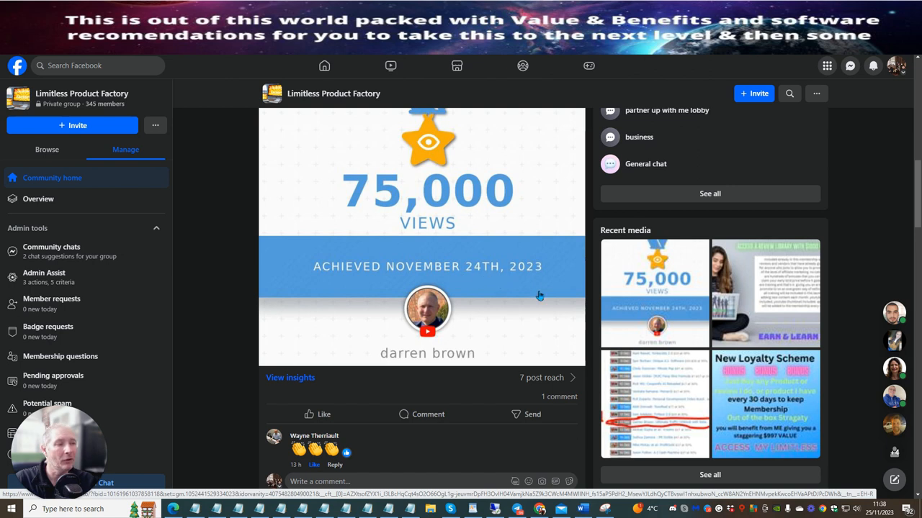
mouse_move(501, 319)
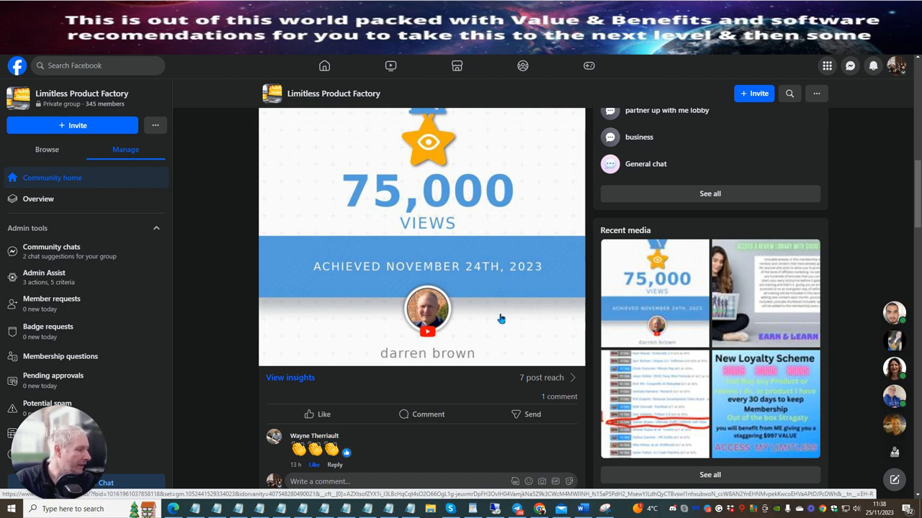
mouse_move(507, 312)
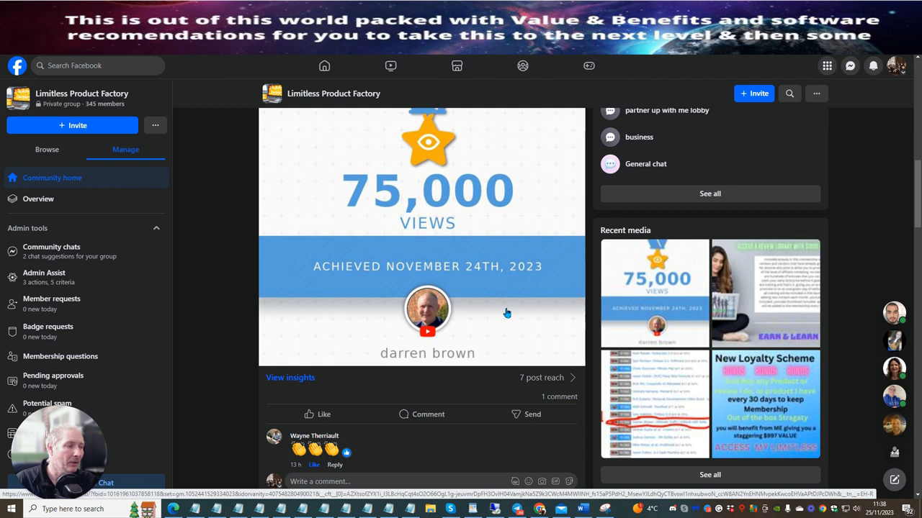
mouse_move(485, 250)
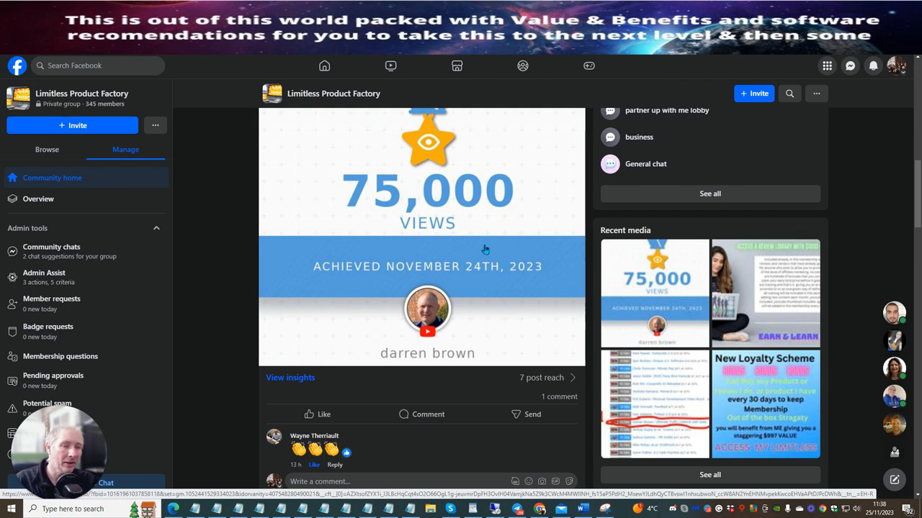
- Scroll the Facebook group feed down to the News Flash Black Friday deal post
scroll(down, 3)
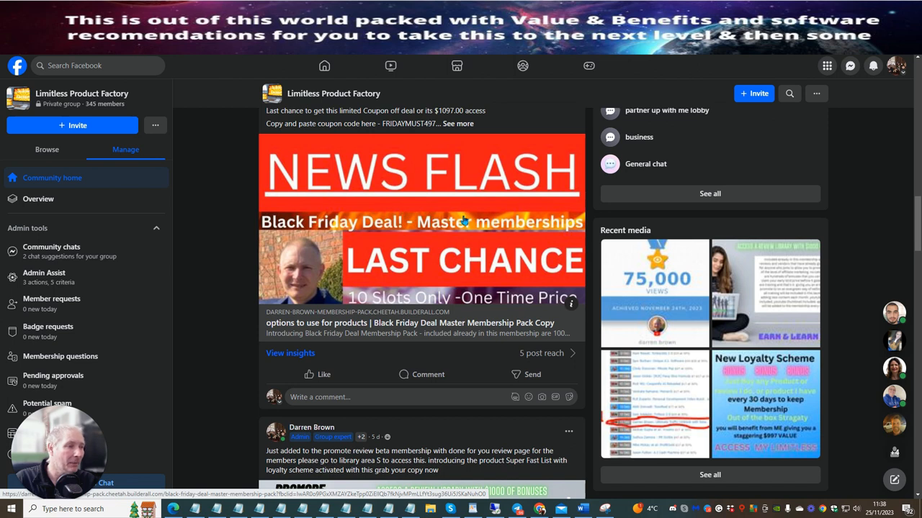
mouse_move(437, 243)
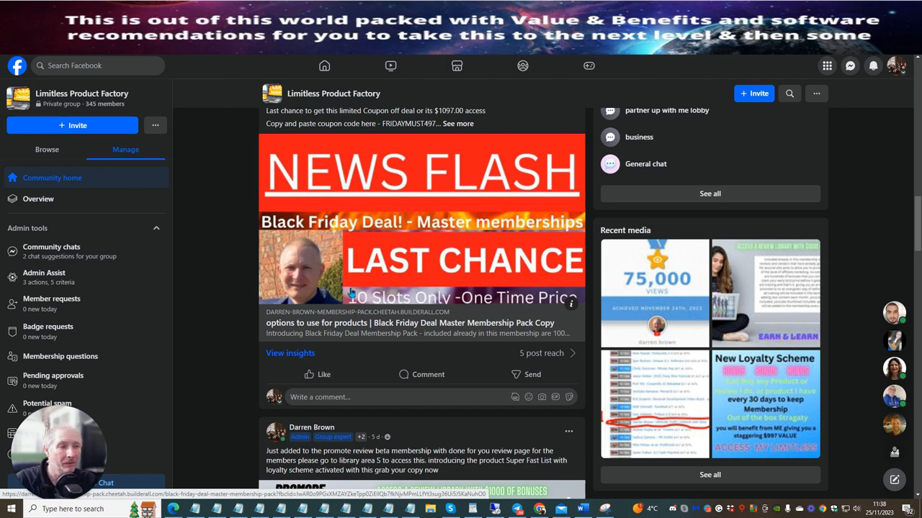
mouse_move(444, 216)
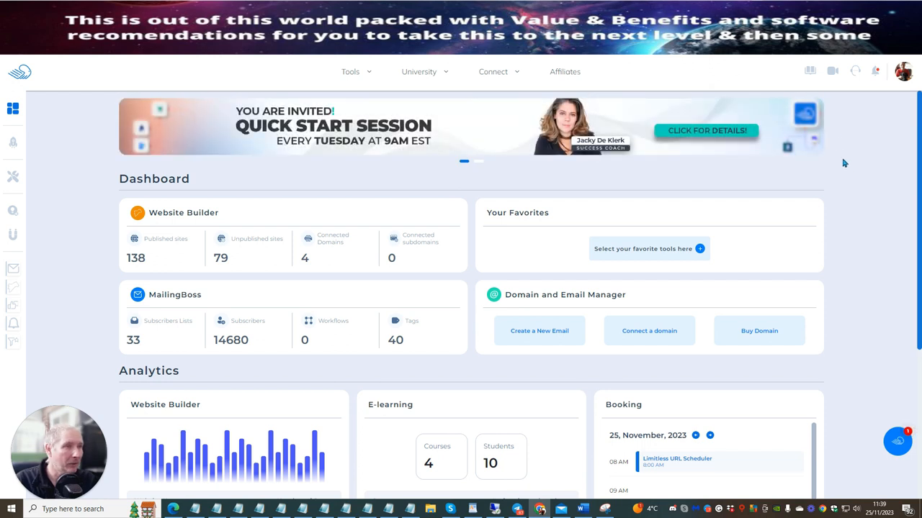
mouse_move(593, 199)
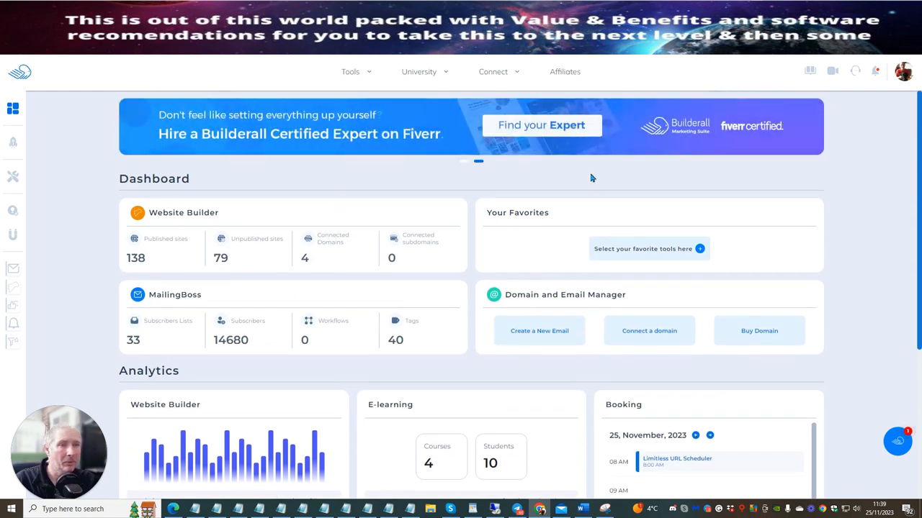
- Review the Builderall dashboard stats, then open the Tools dropdown listing MailingBoss
click(417, 71)
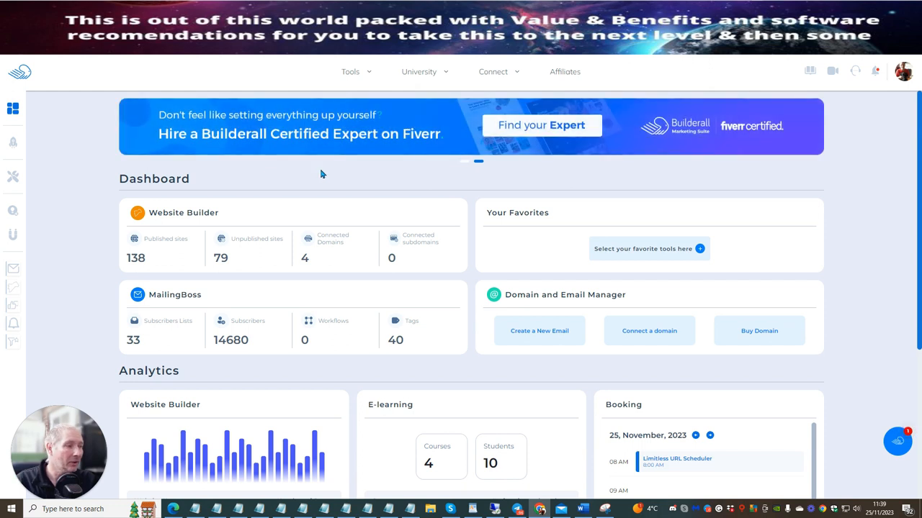
mouse_move(312, 185)
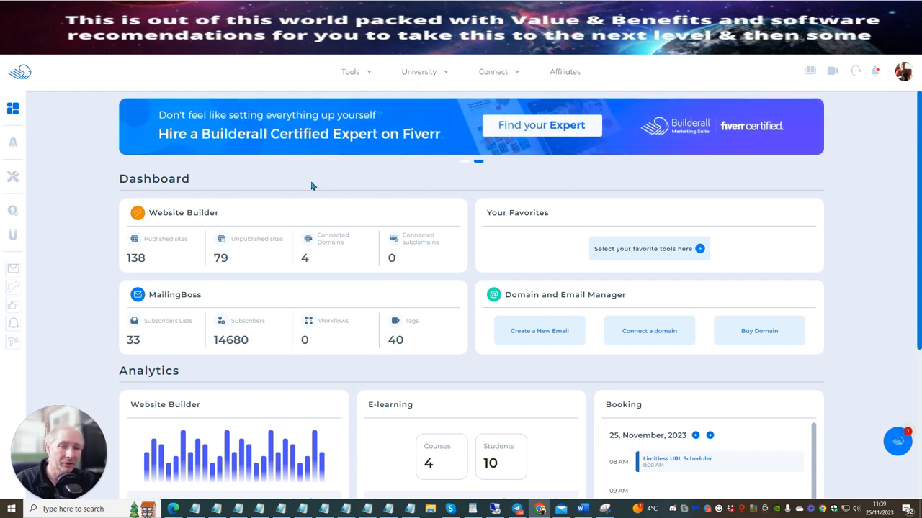
scroll(down, 3)
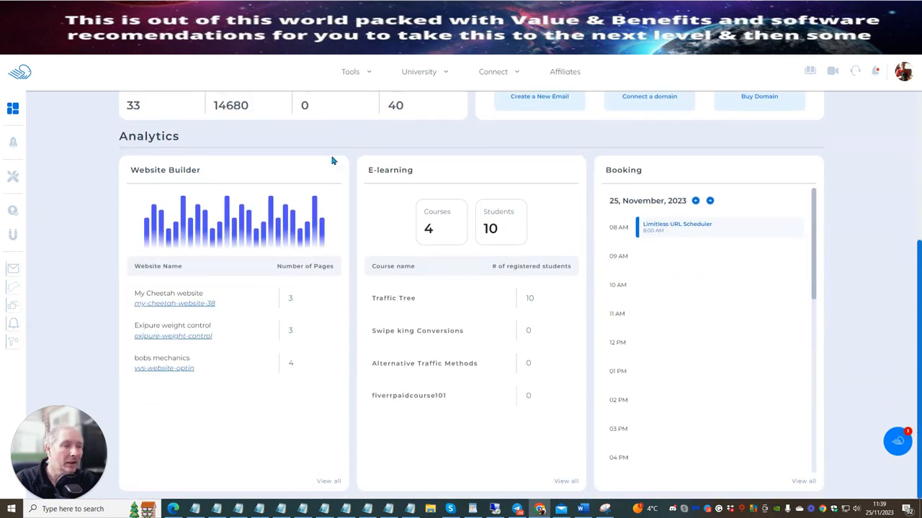
scroll(up, 3)
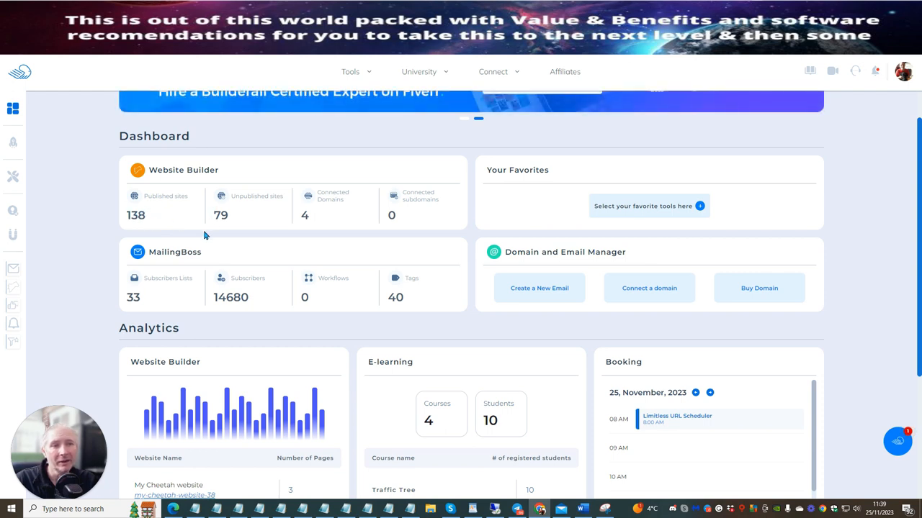
mouse_move(237, 223)
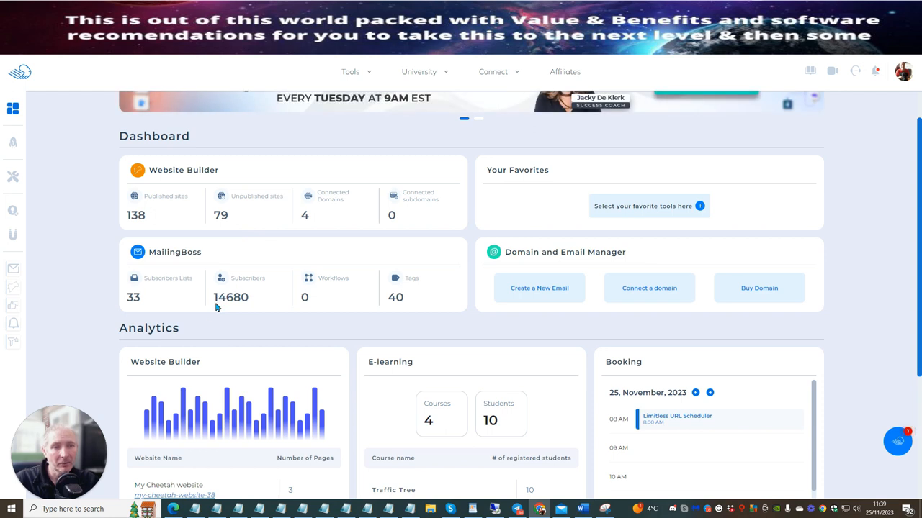
mouse_move(247, 306)
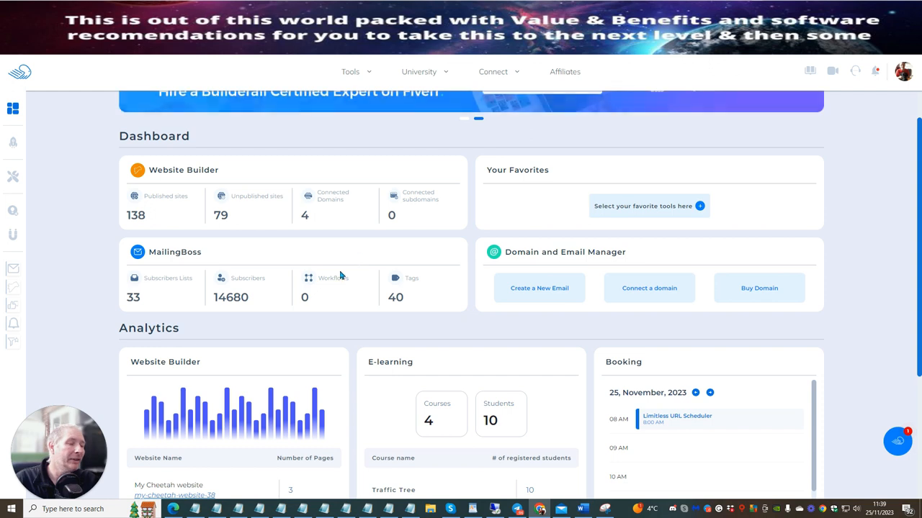
mouse_move(309, 164)
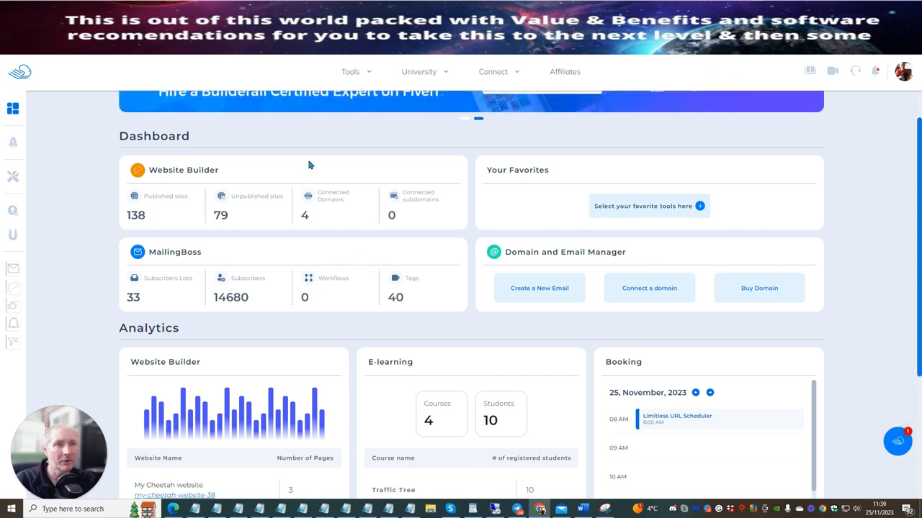
click(350, 72)
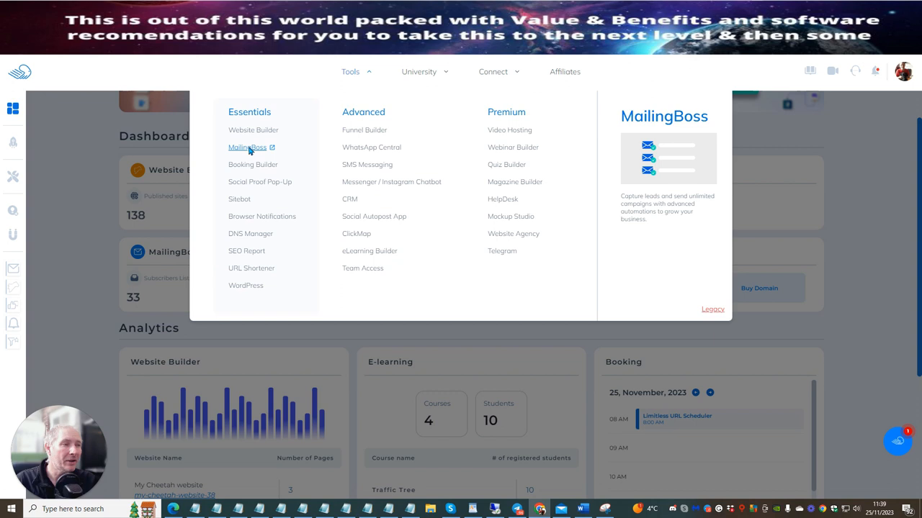
- Open MailingBoss from the Essentials section of the Tools menu
click(247, 147)
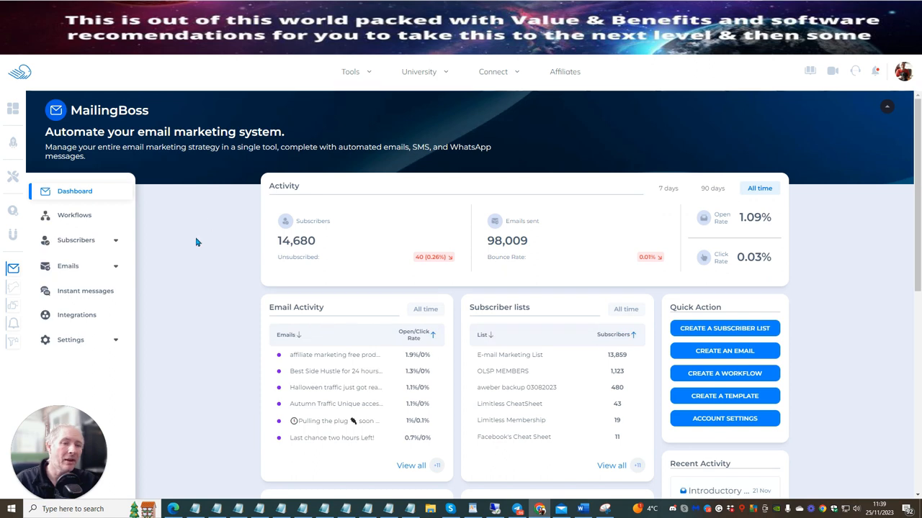
mouse_move(205, 272)
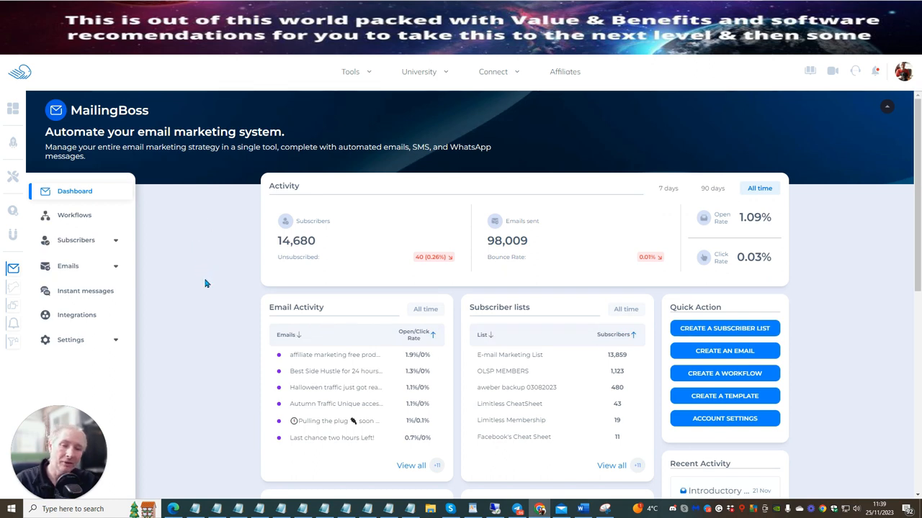
mouse_move(213, 279)
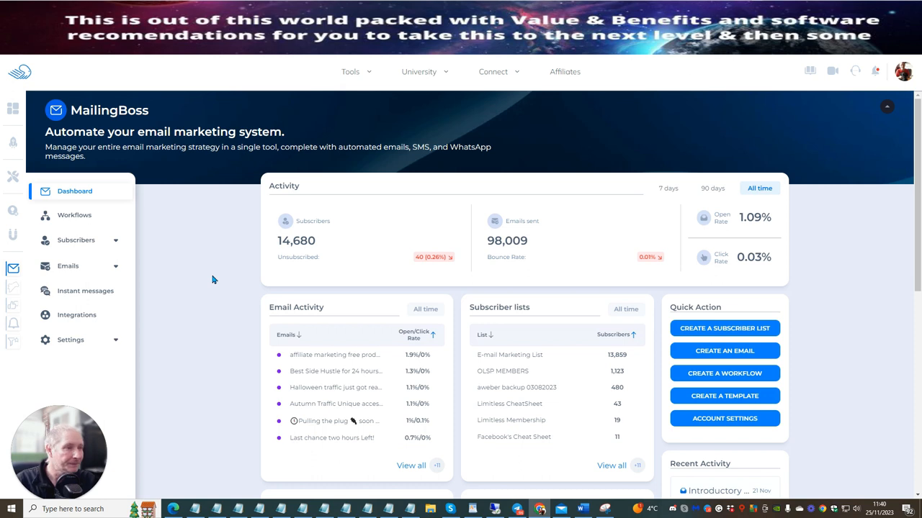
mouse_move(224, 288)
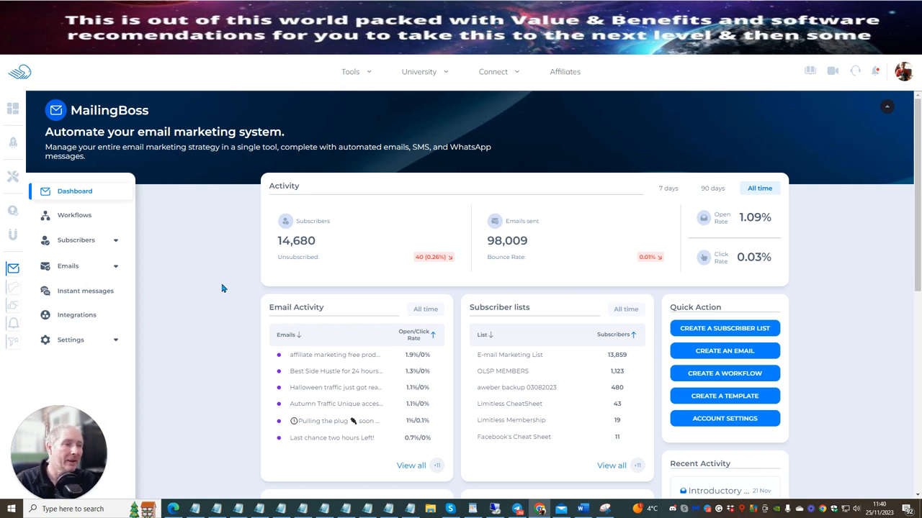
mouse_move(253, 322)
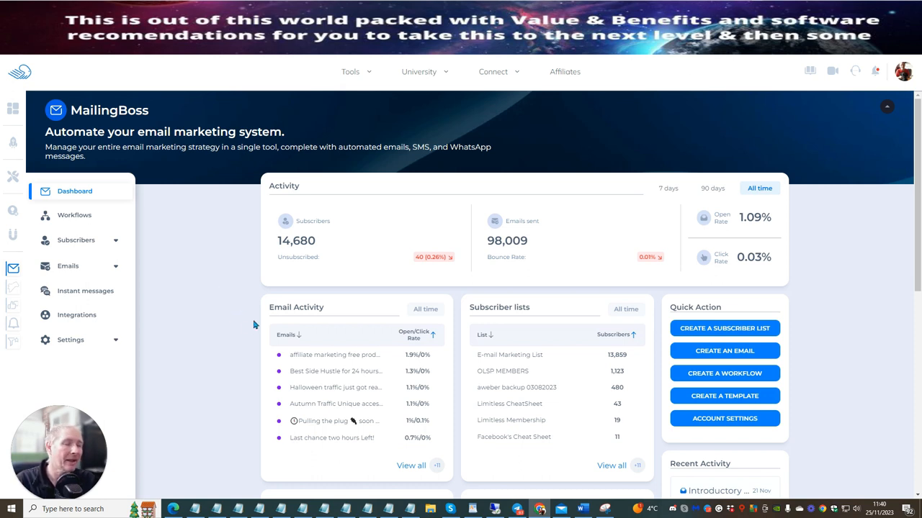
mouse_move(239, 284)
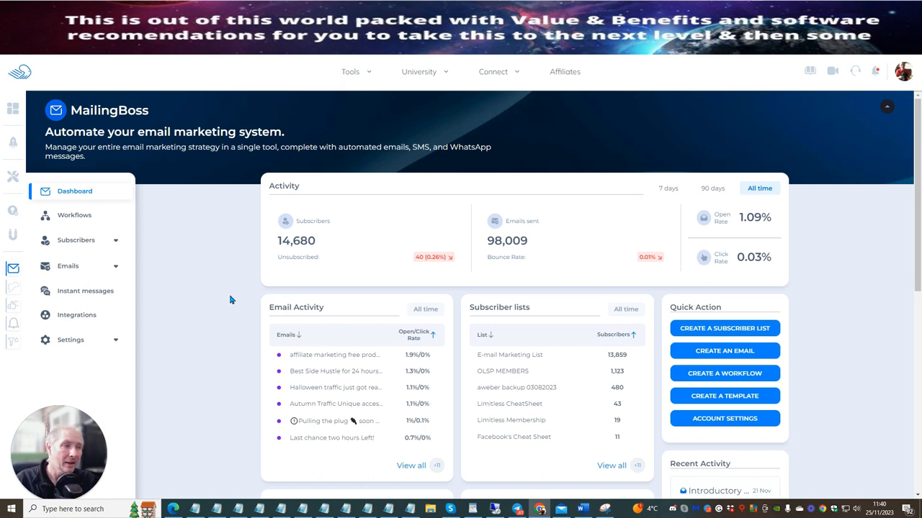
mouse_move(223, 301)
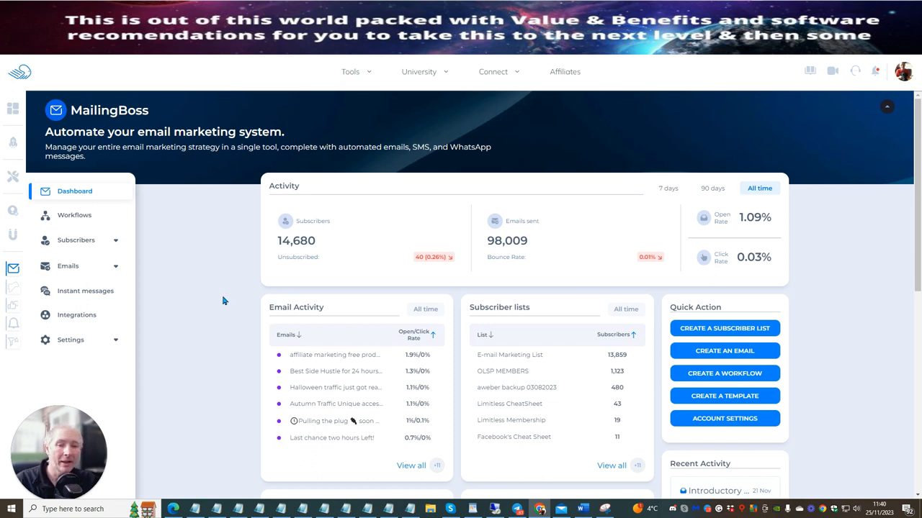
mouse_move(228, 300)
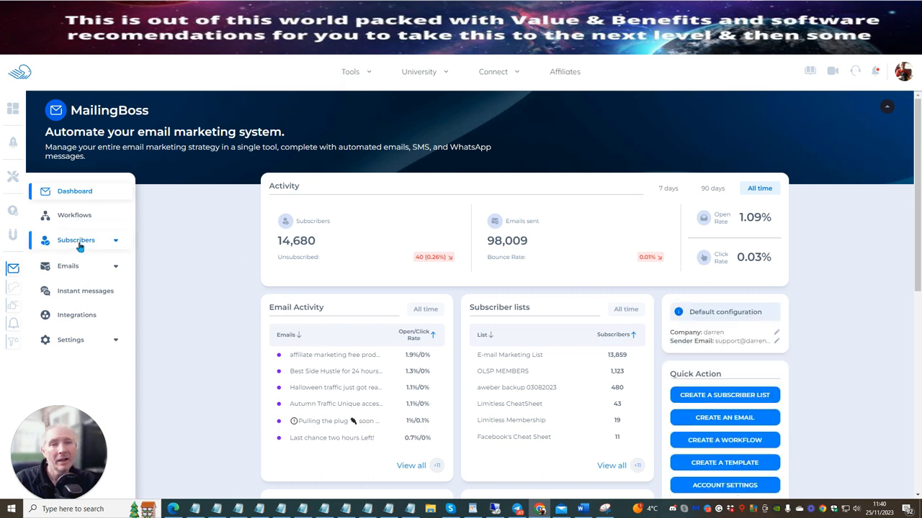
- Go to MailingBoss Subscribers > Lists and scroll through the 33 list blocks
click(76, 240)
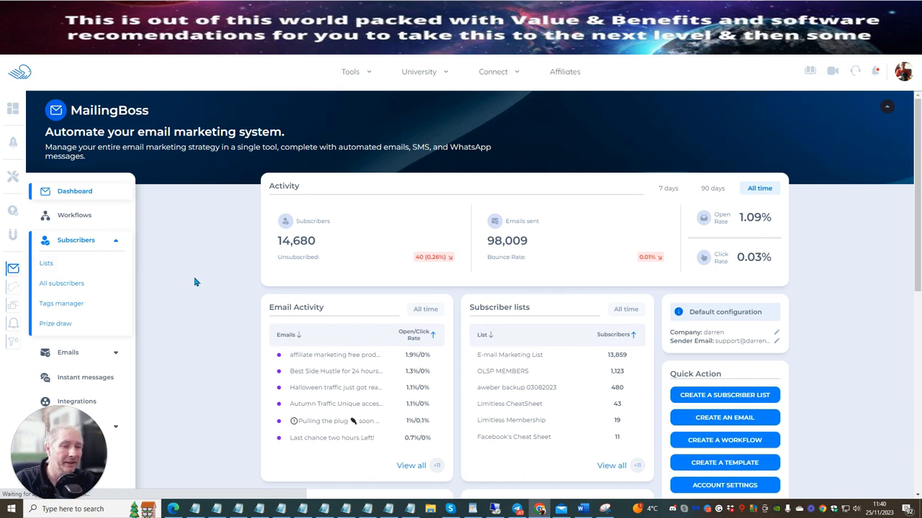
mouse_move(200, 262)
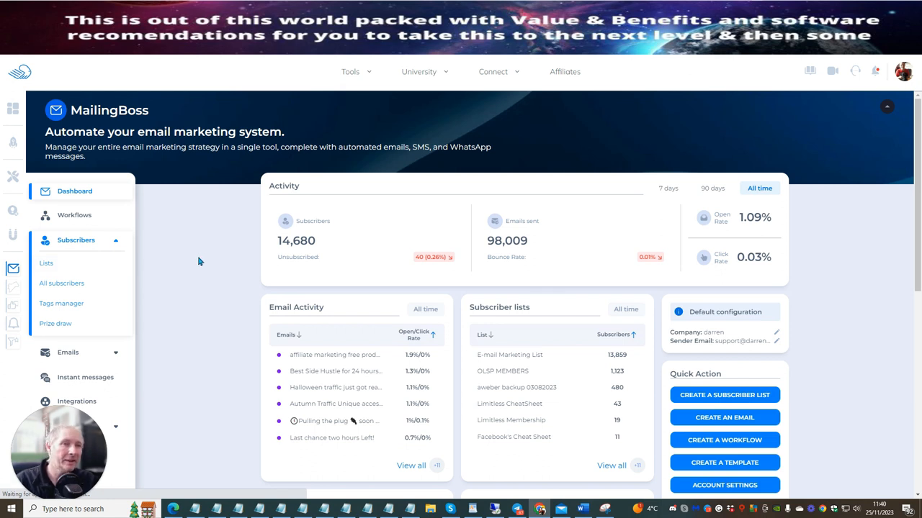
click(46, 262)
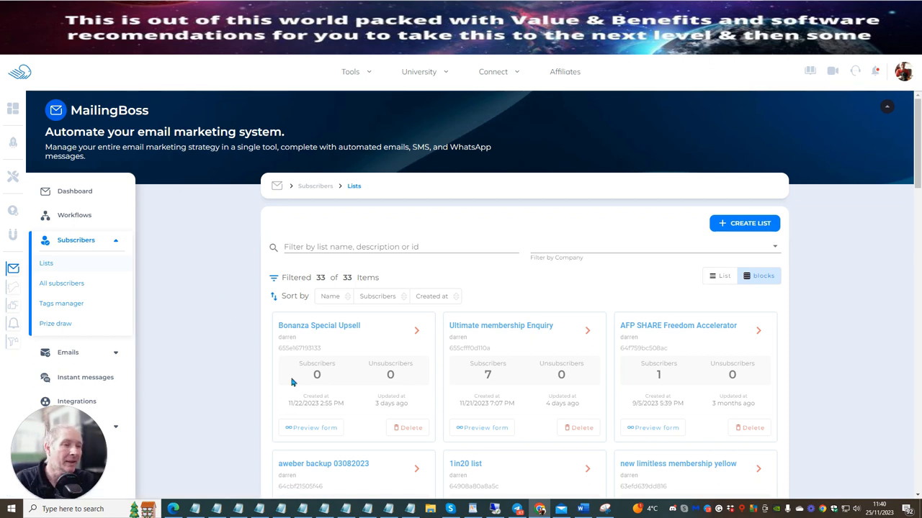
mouse_move(218, 352)
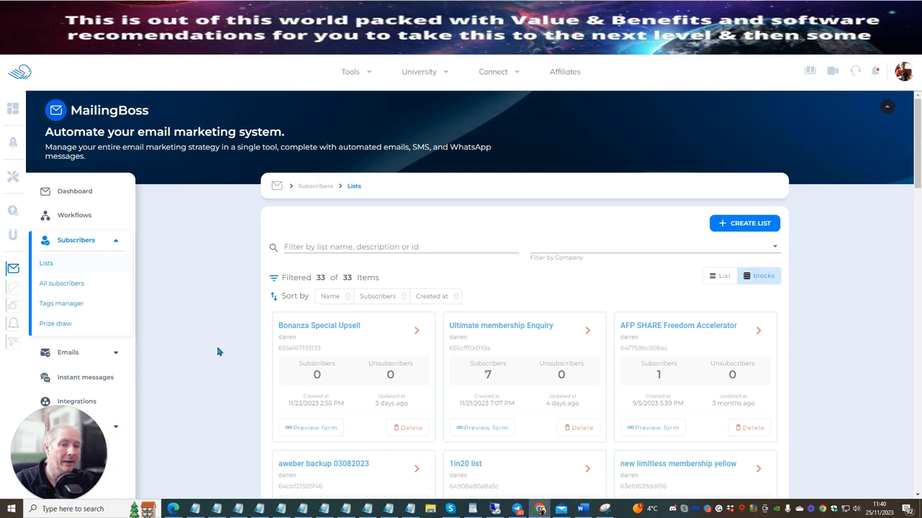
mouse_move(216, 341)
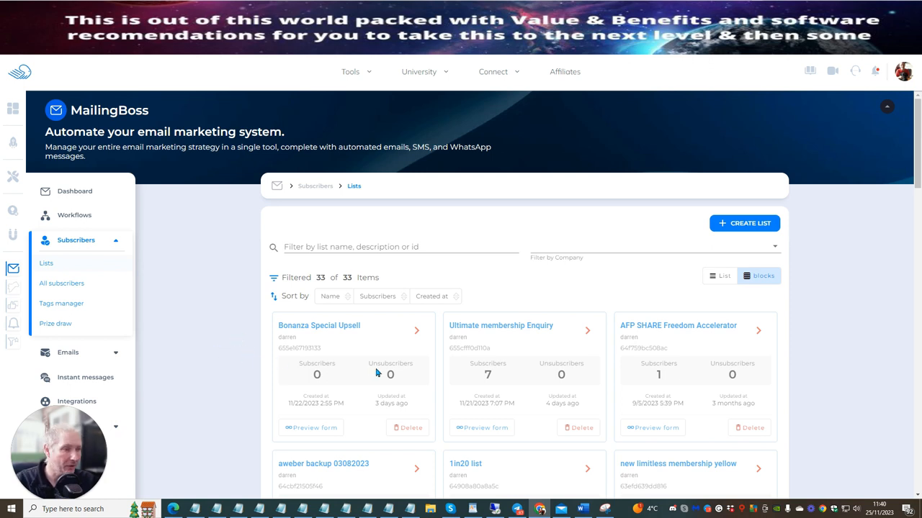
mouse_move(497, 368)
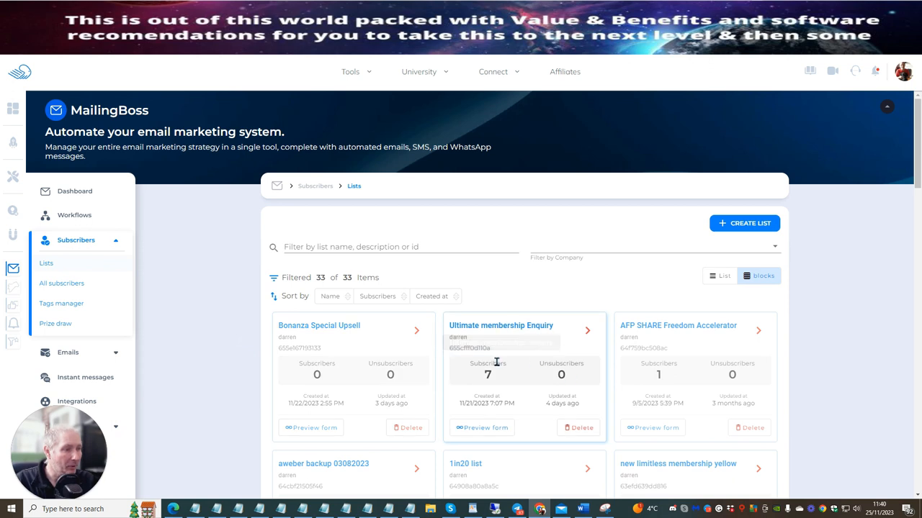
scroll(down, 3)
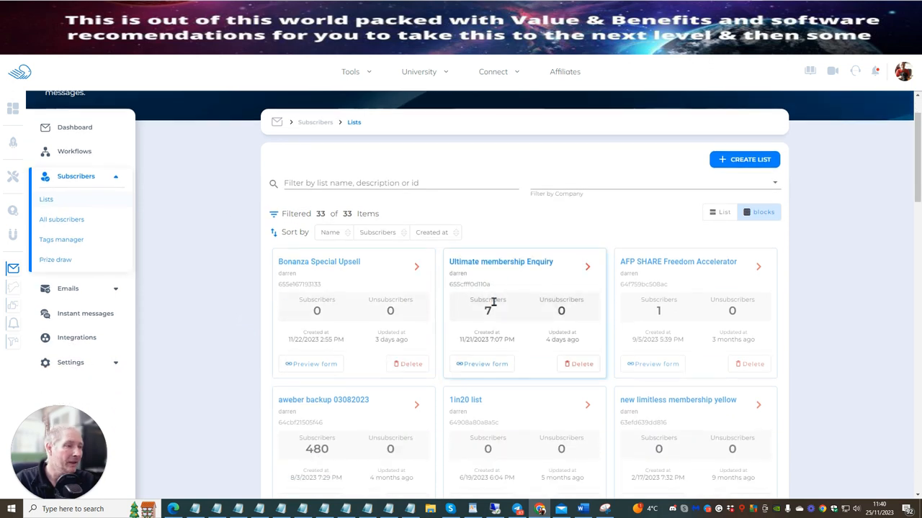
mouse_move(500, 265)
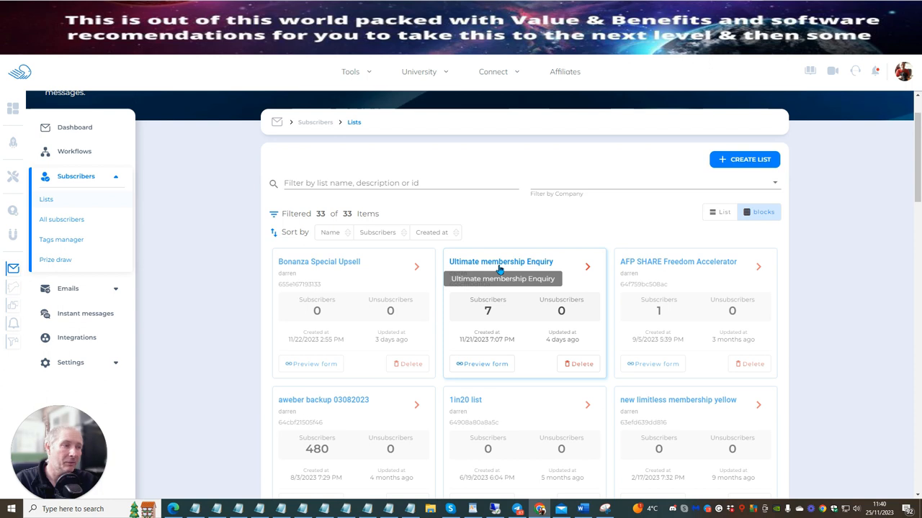
click(500, 262)
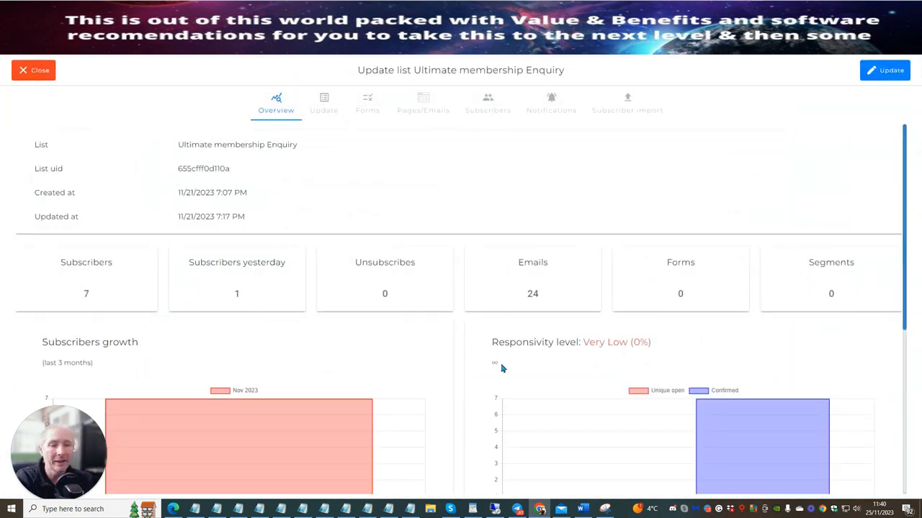
mouse_move(358, 143)
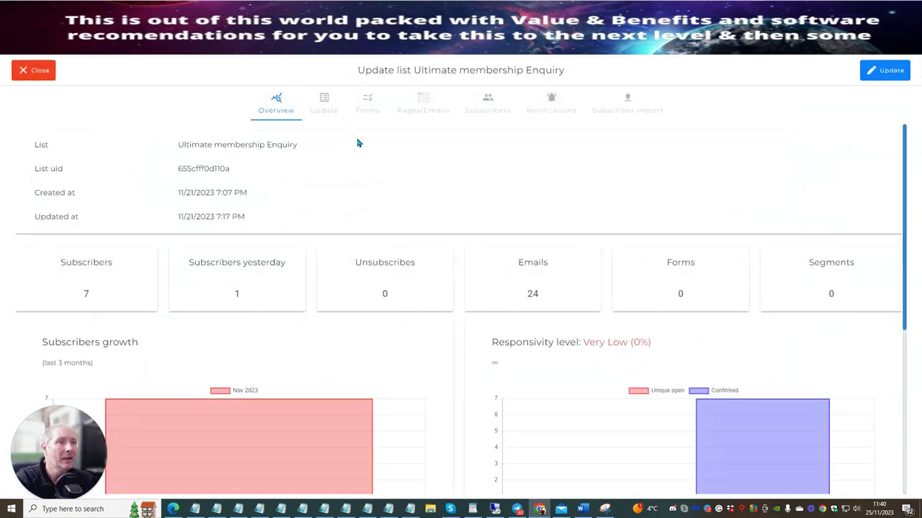
mouse_move(369, 109)
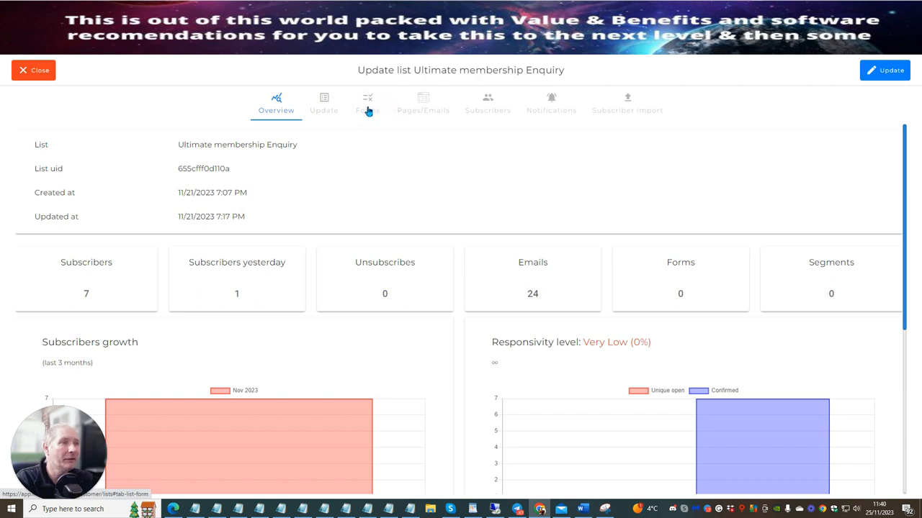
click(423, 103)
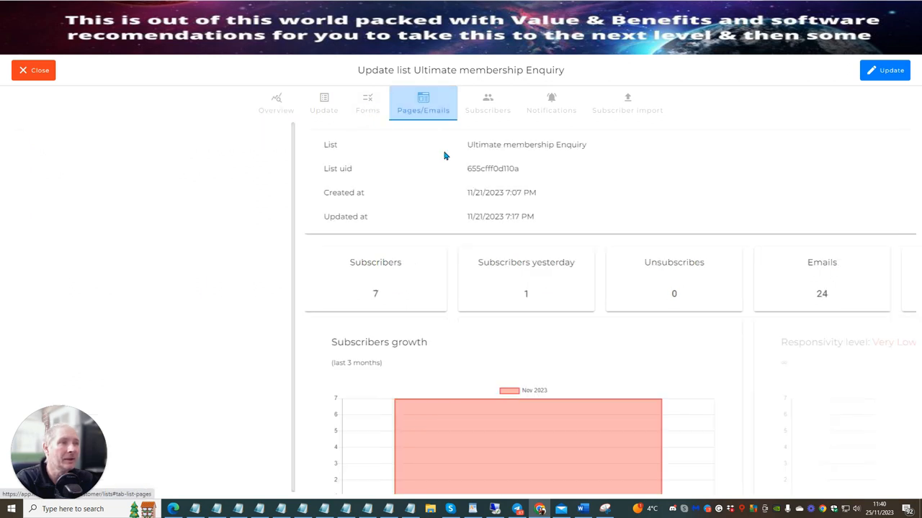
click(422, 103)
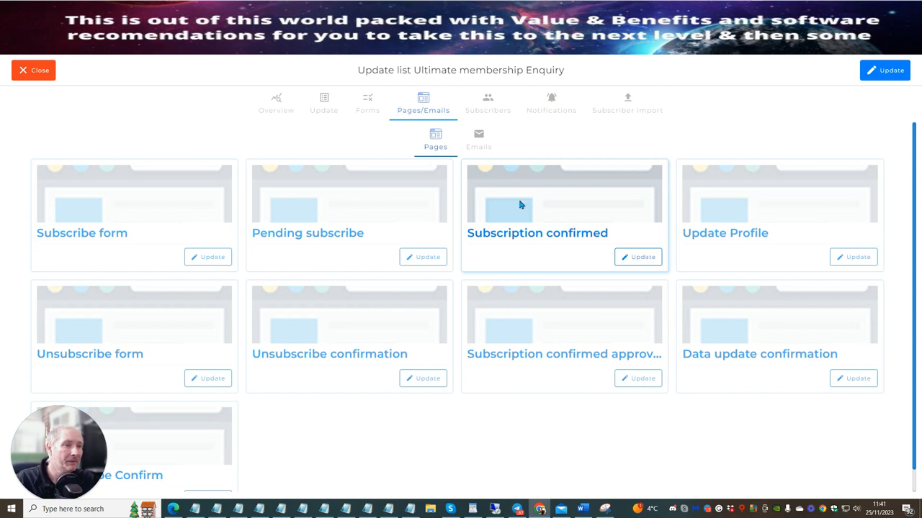
mouse_move(812, 216)
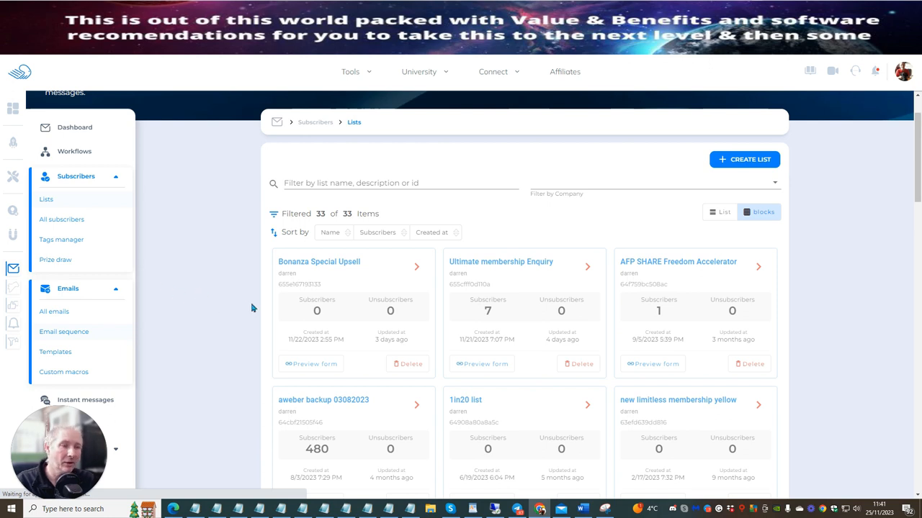
- Open the Ultimate membership Enquiry sequence from the Email sequence list
click(64, 331)
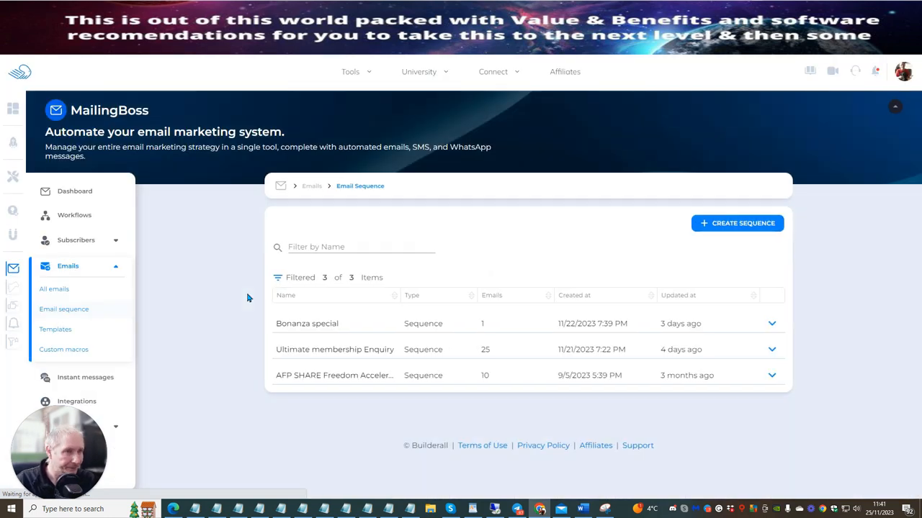
mouse_move(229, 278)
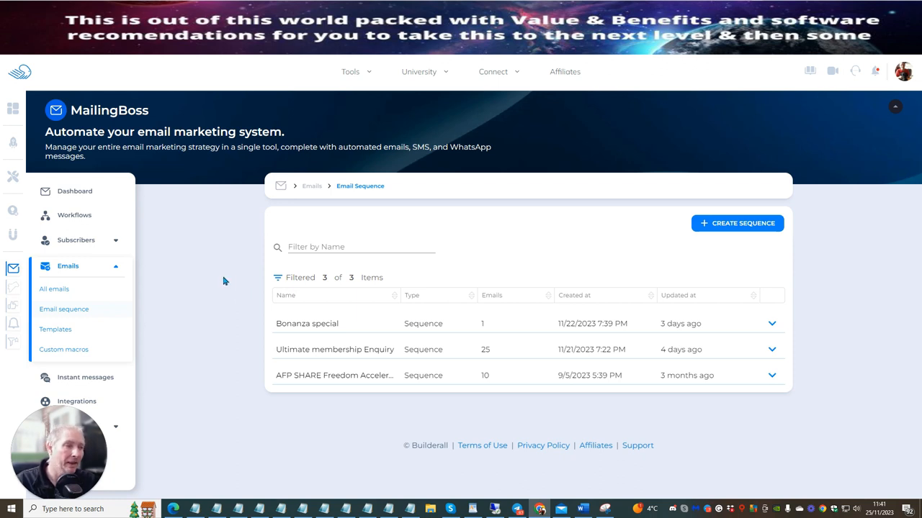
mouse_move(493, 340)
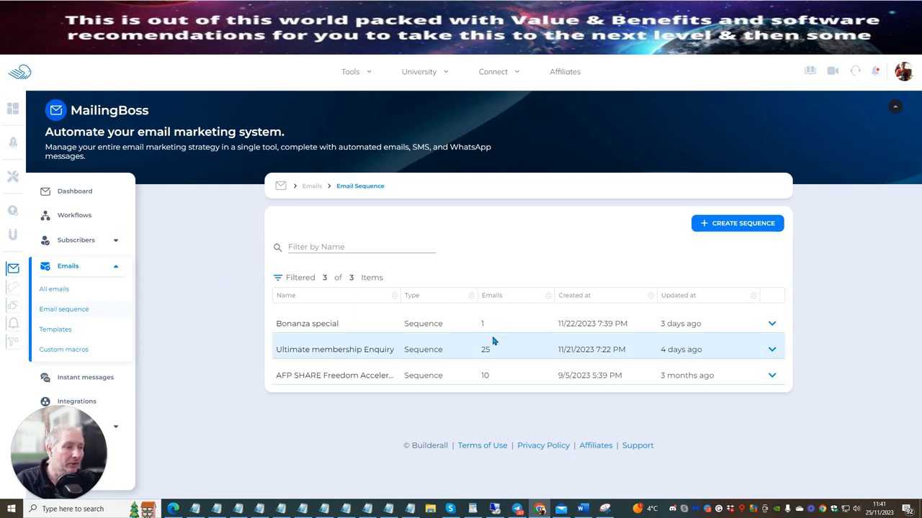
mouse_move(311, 360)
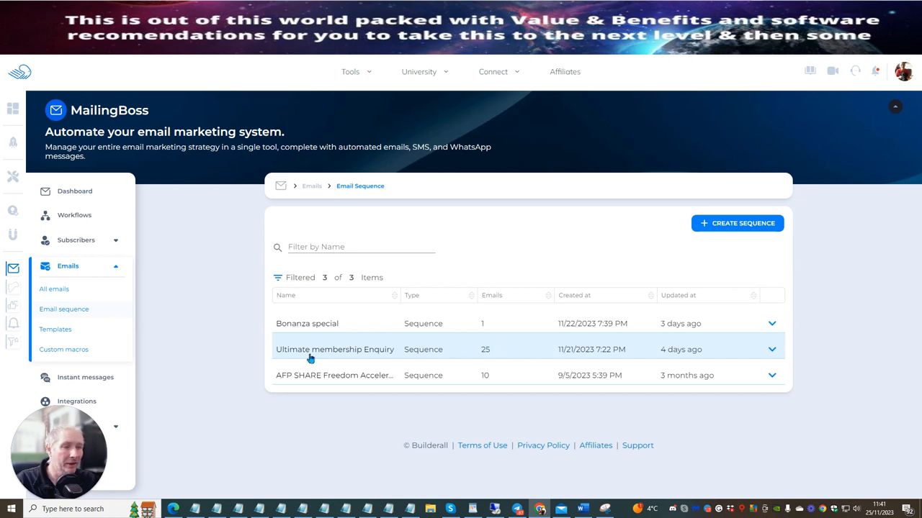
click(334, 349)
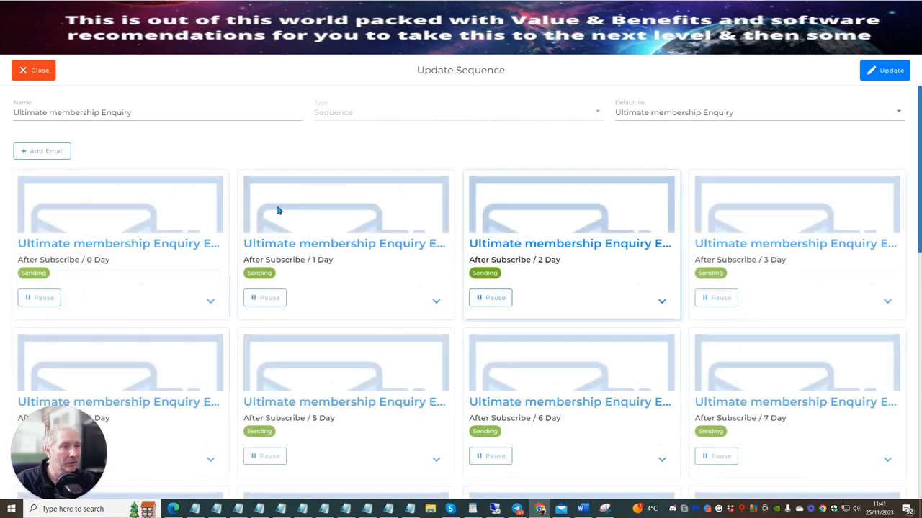
scroll(down, 3)
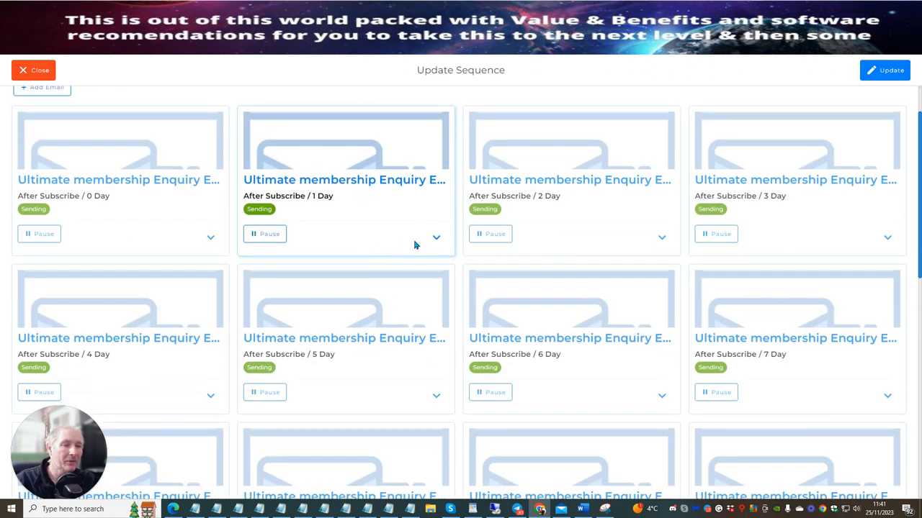
mouse_move(381, 234)
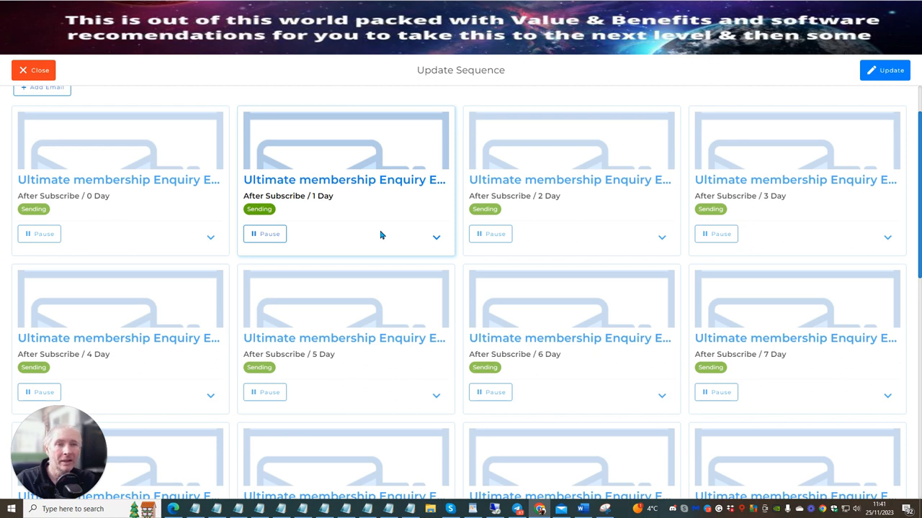
- View Email 1's activity overview and preview its welcome content
click(210, 237)
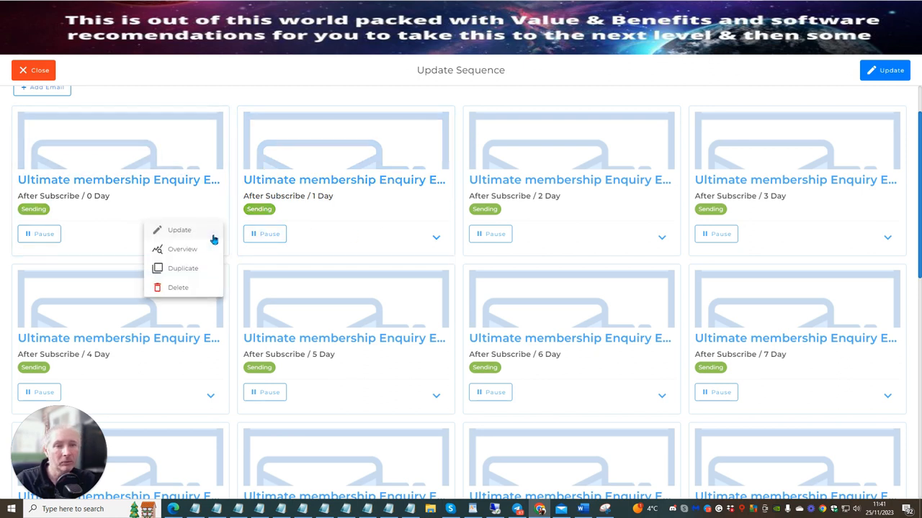
mouse_move(170, 251)
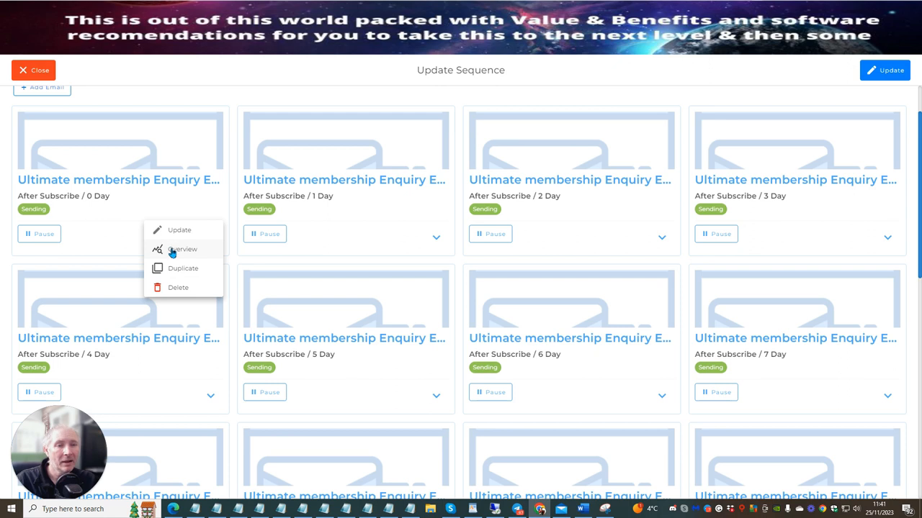
click(183, 249)
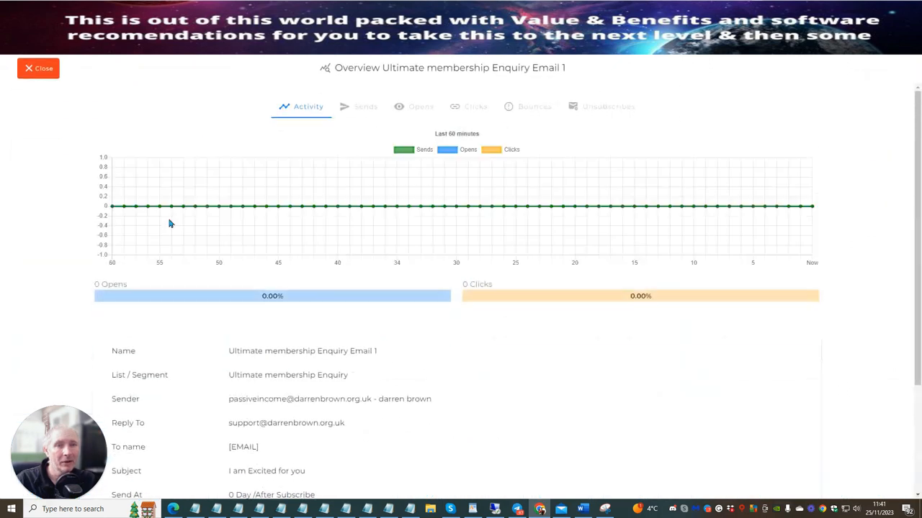
mouse_move(403, 270)
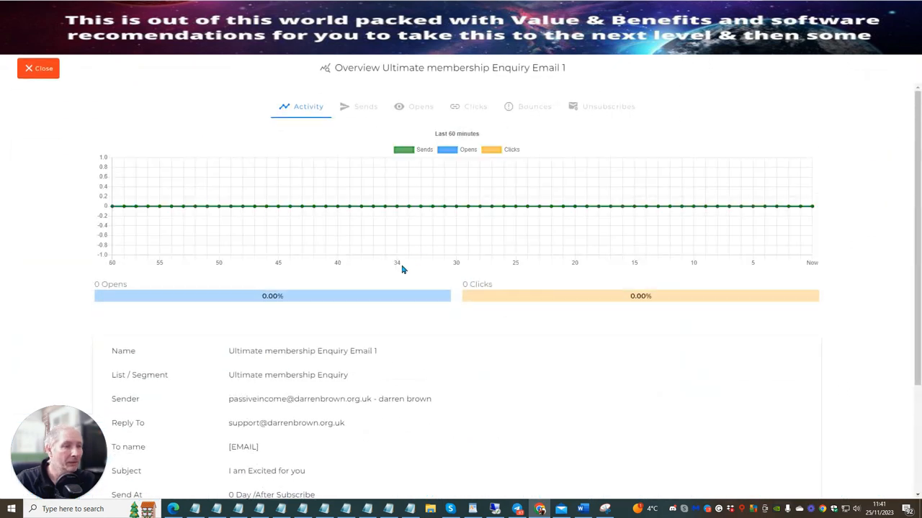
scroll(down, 3)
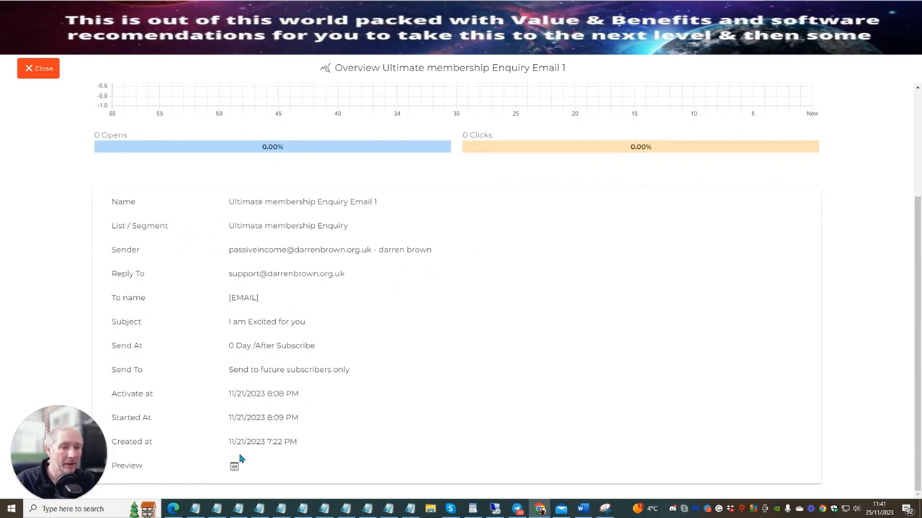
click(234, 465)
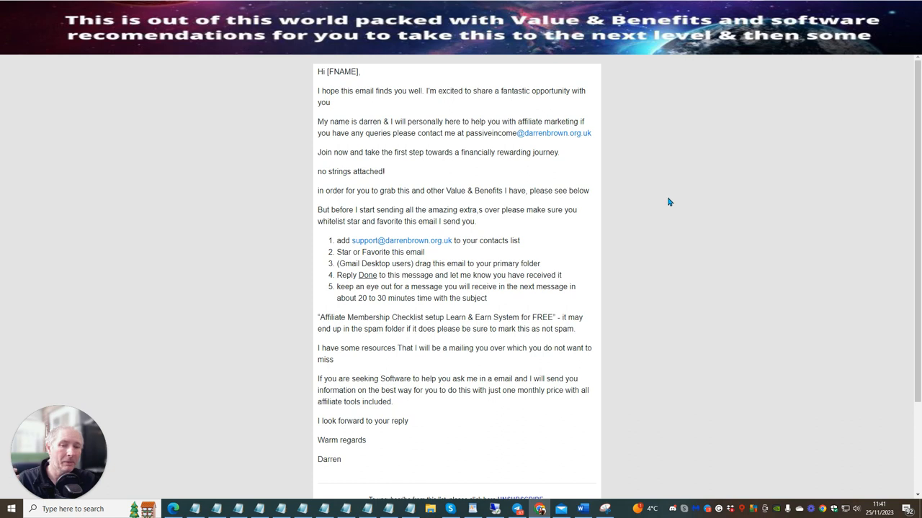
mouse_move(355, 236)
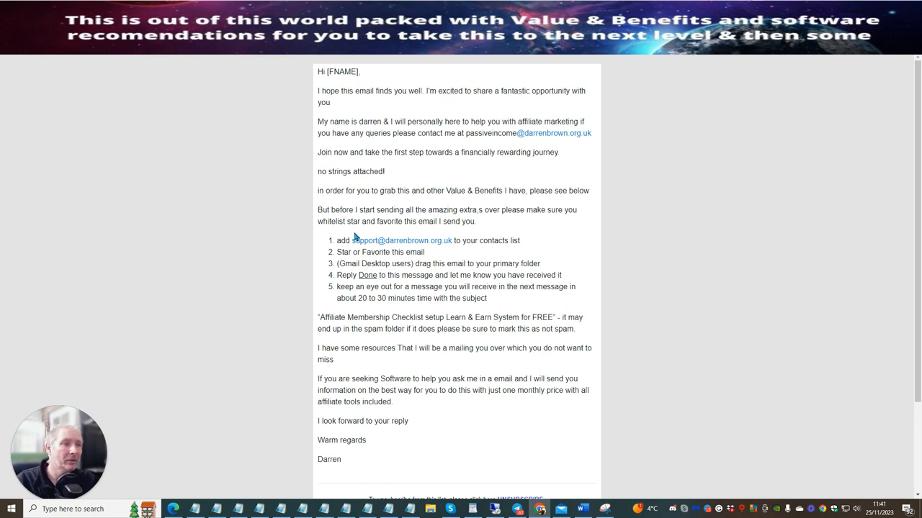
mouse_move(358, 245)
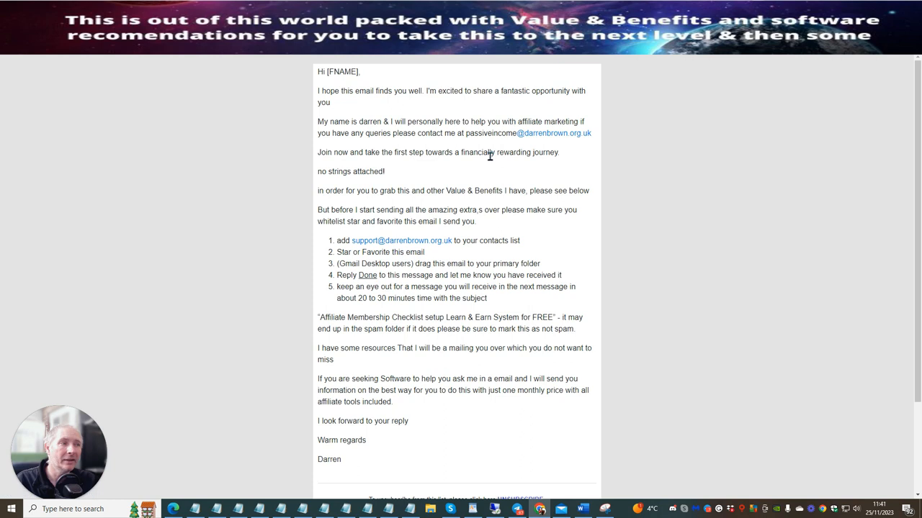
mouse_move(542, 172)
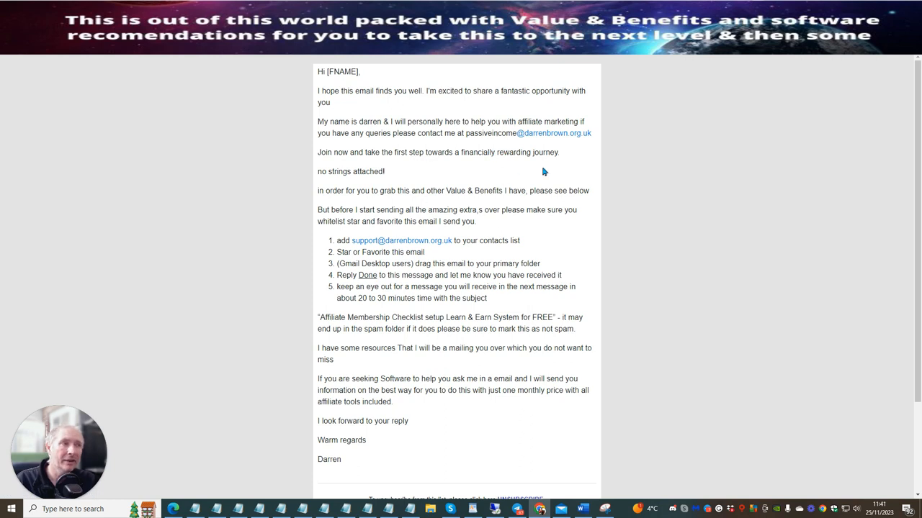
mouse_move(641, 174)
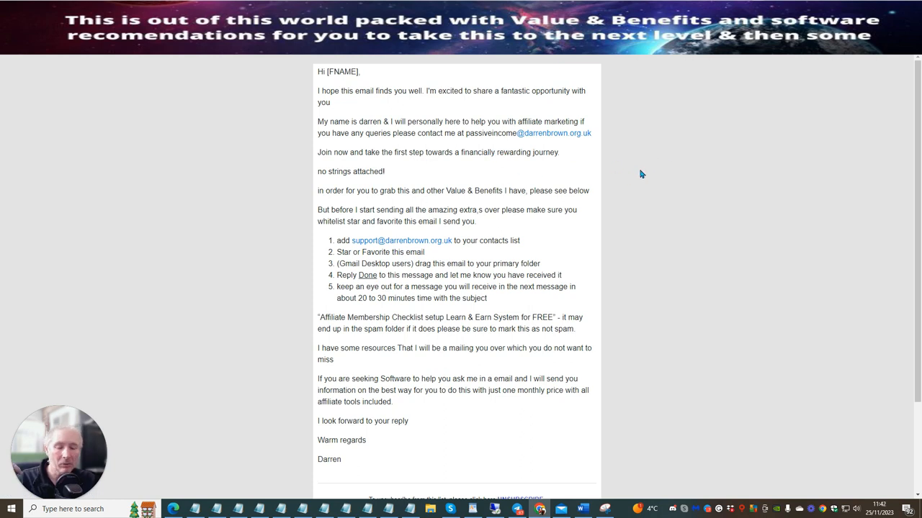
mouse_move(618, 191)
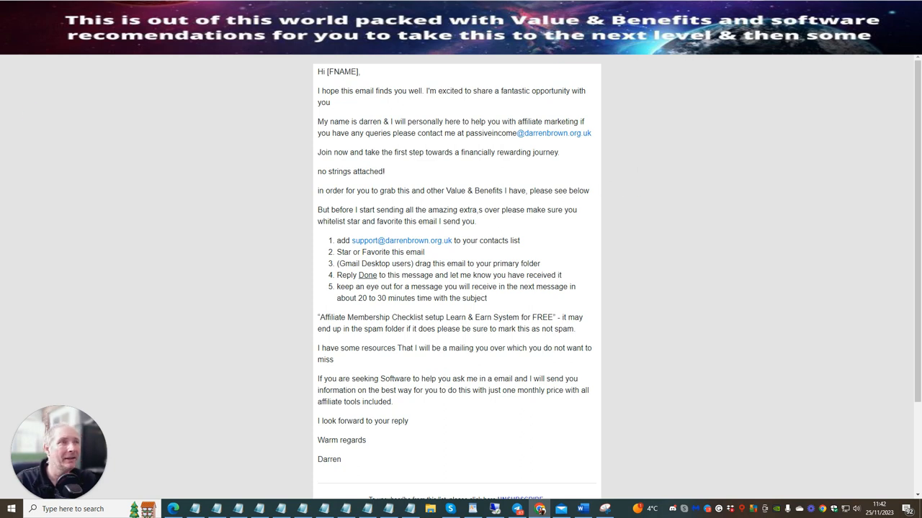
mouse_move(258, 203)
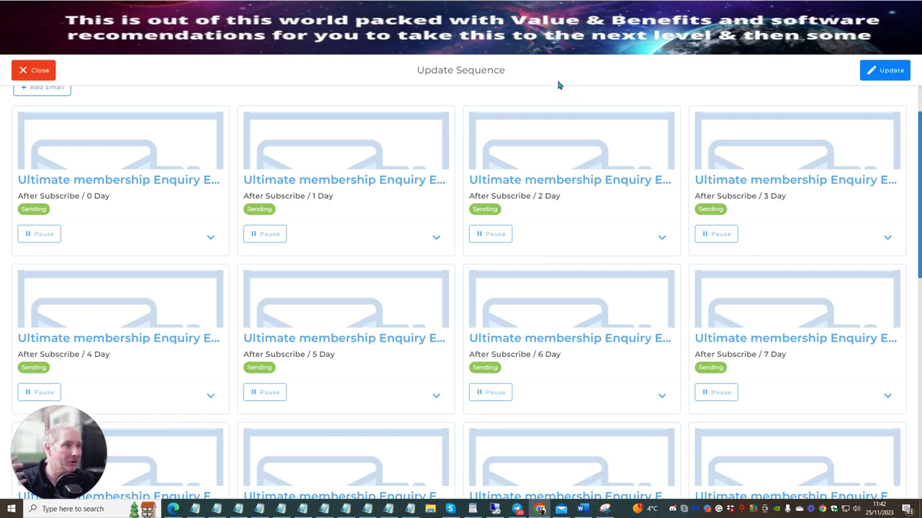
mouse_move(577, 79)
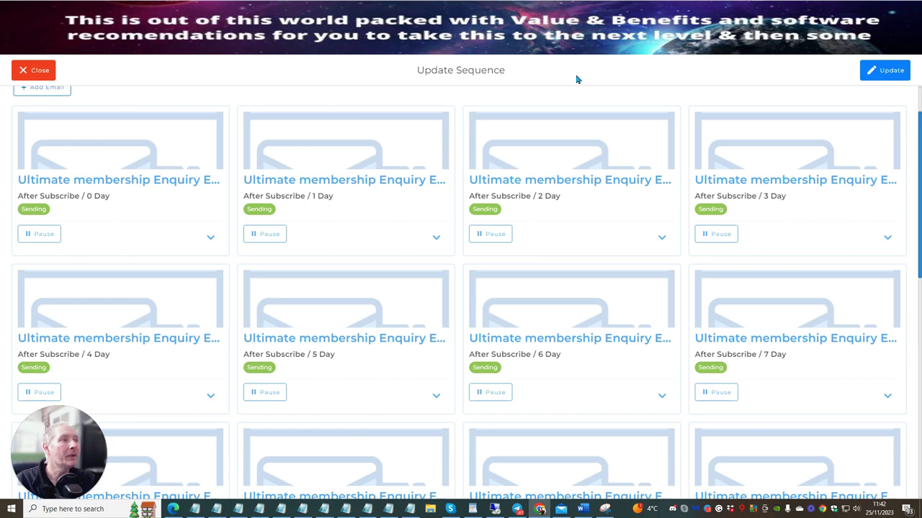
mouse_move(552, 71)
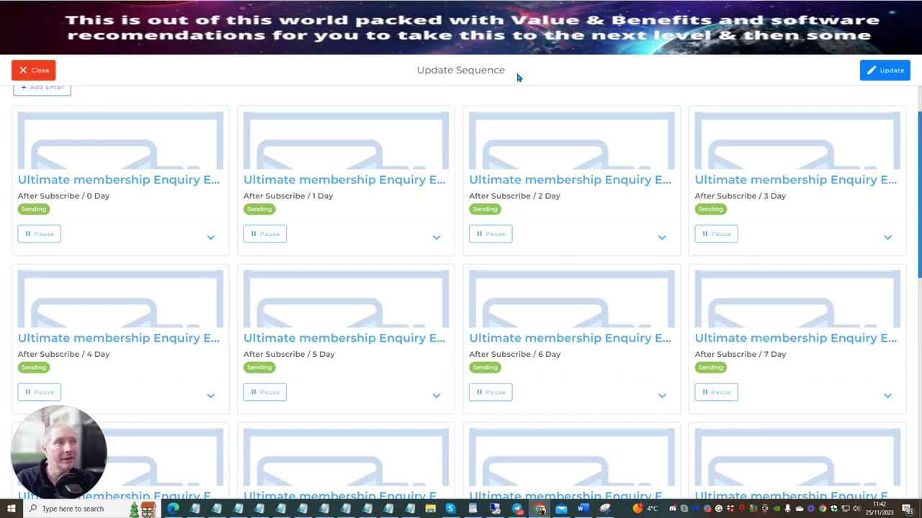
mouse_move(438, 100)
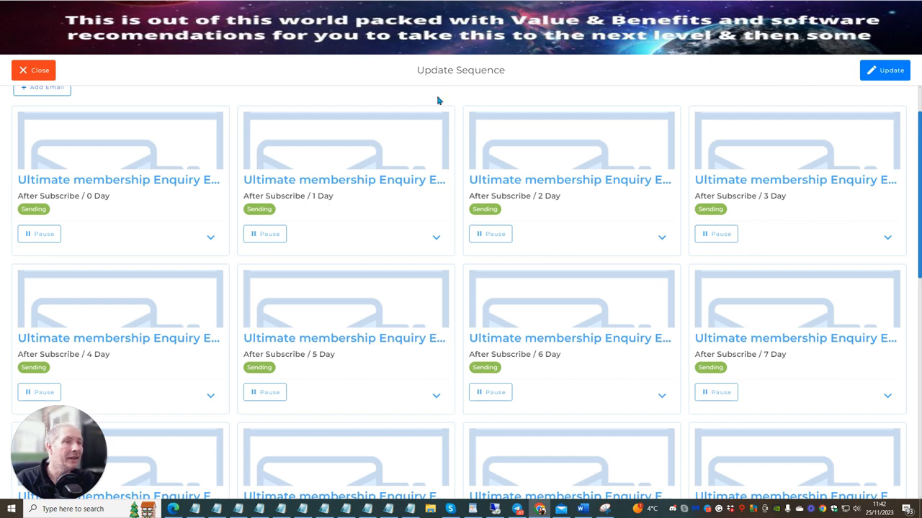
- Close the Update Sequence screen to return to the email sequence list
click(36, 70)
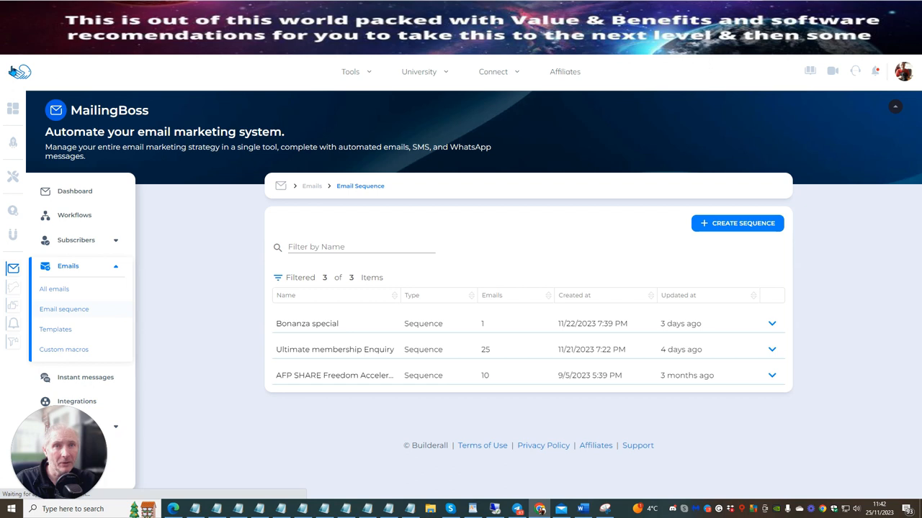
mouse_move(186, 296)
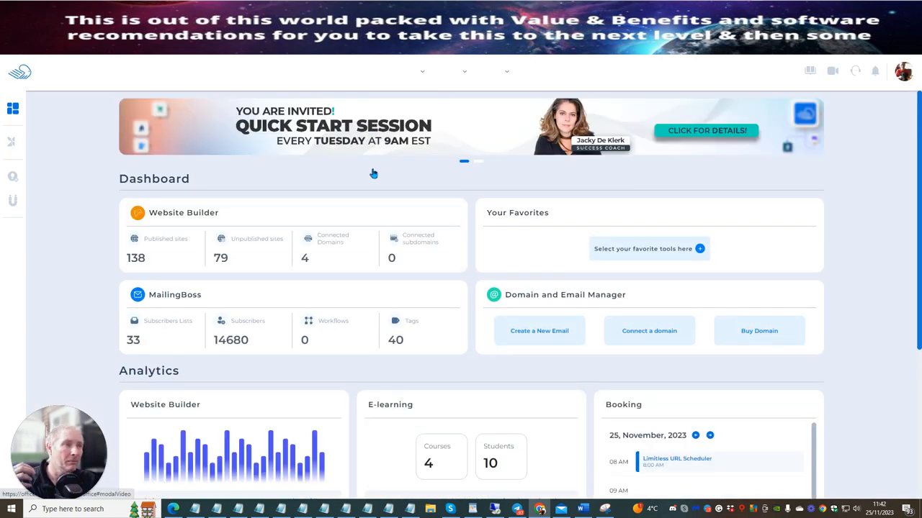
mouse_move(357, 166)
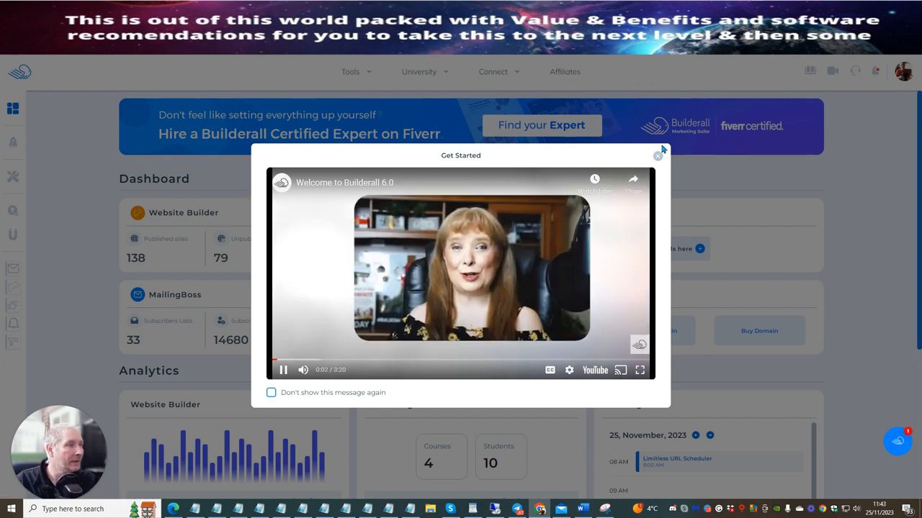
- Dismiss the Get Started welcome video popup
click(657, 156)
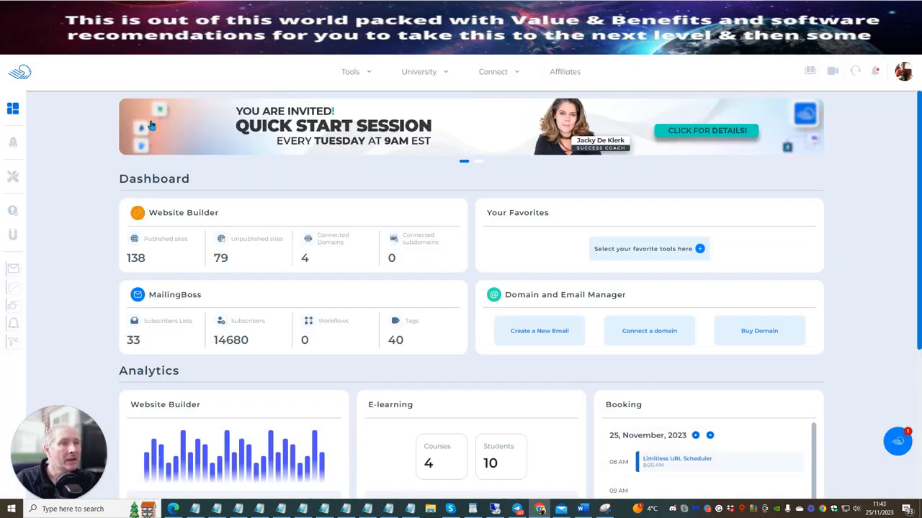
click(349, 71)
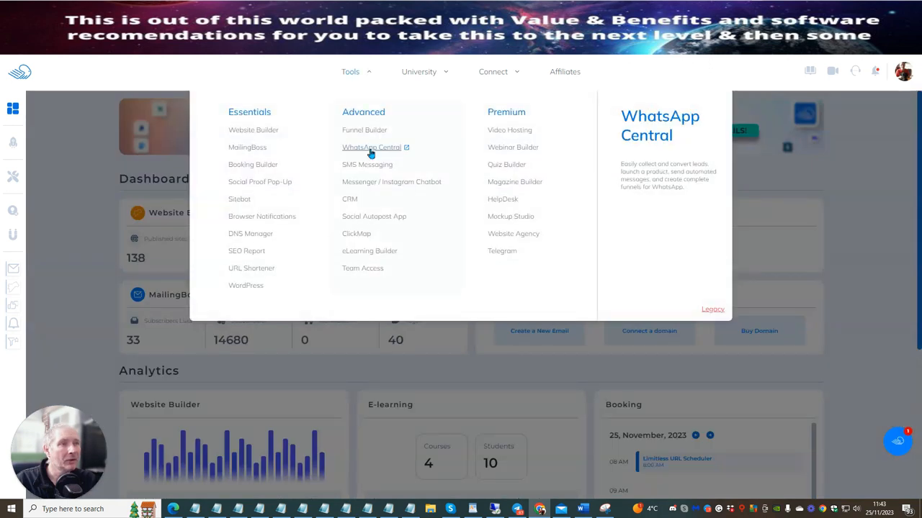
mouse_move(253, 130)
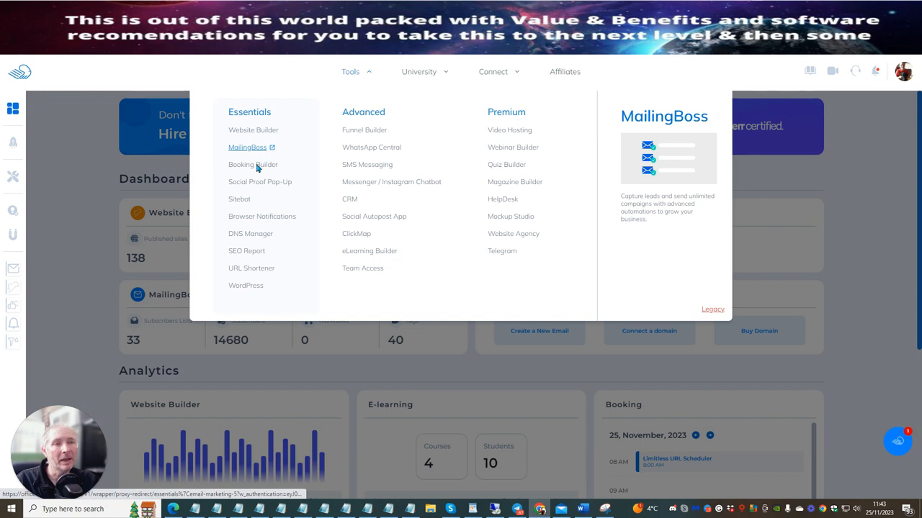
mouse_move(259, 182)
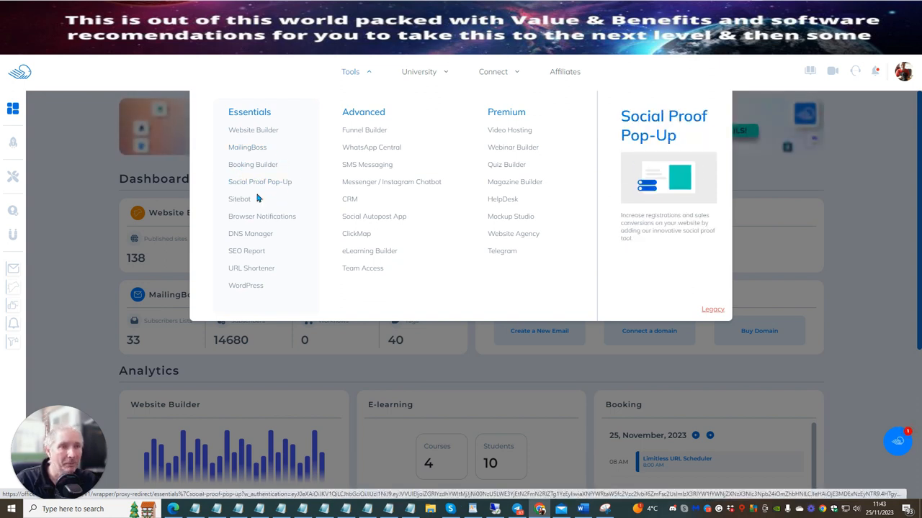
mouse_move(264, 216)
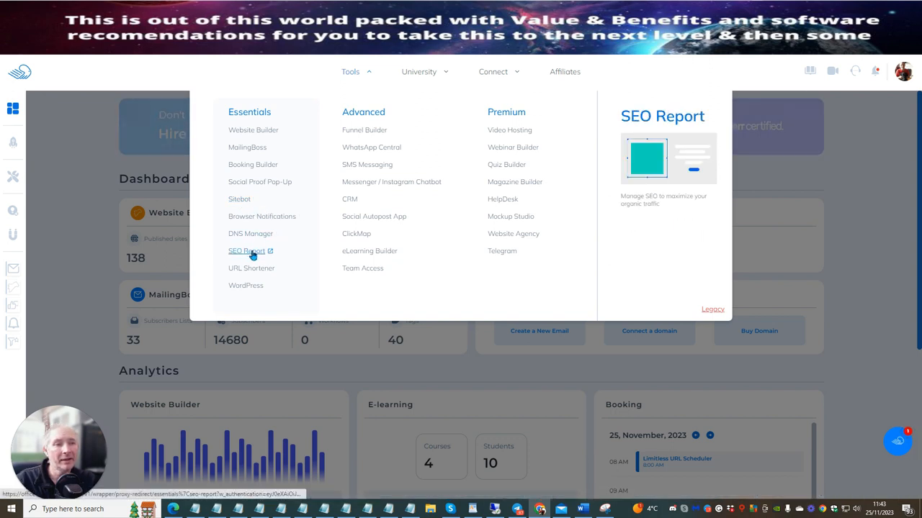
mouse_move(246, 291)
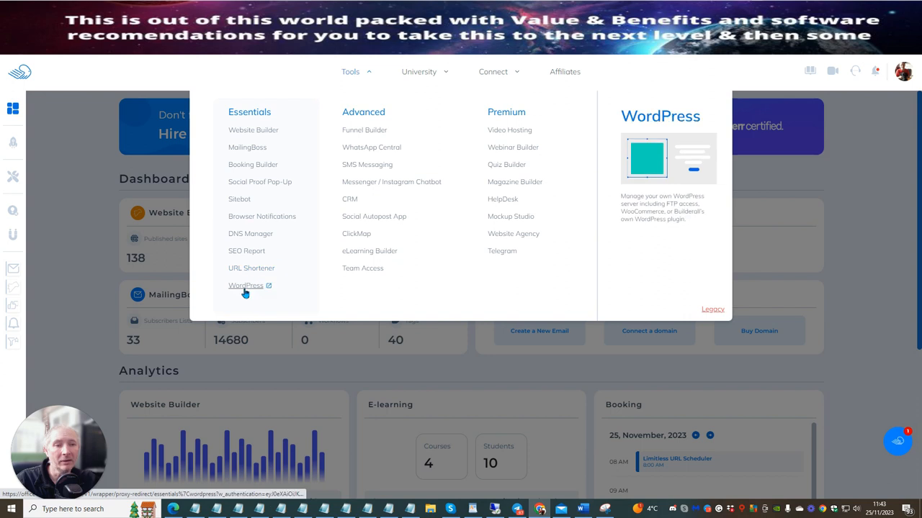
mouse_move(369, 250)
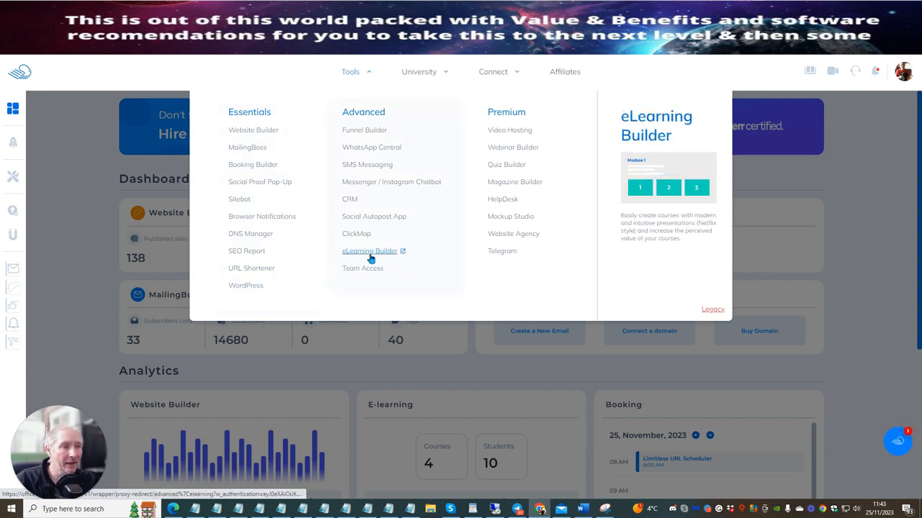
mouse_move(372, 220)
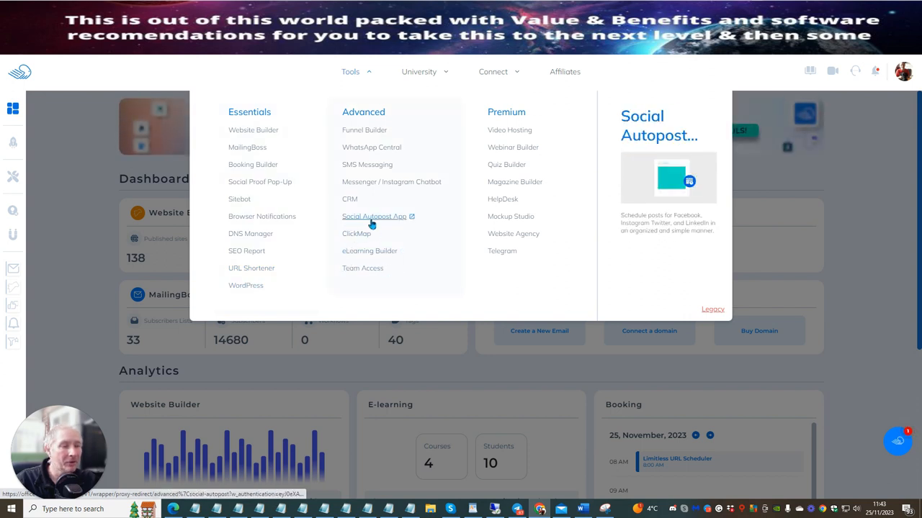
mouse_move(389, 189)
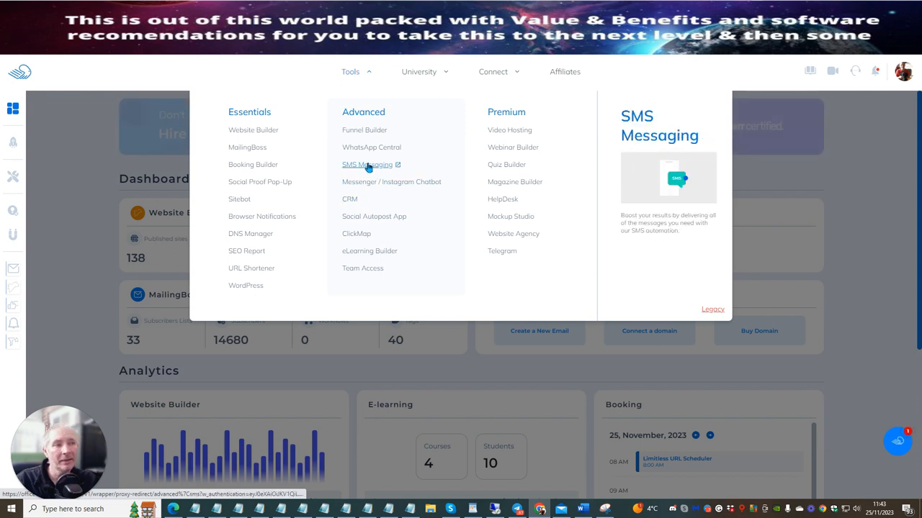
mouse_move(371, 147)
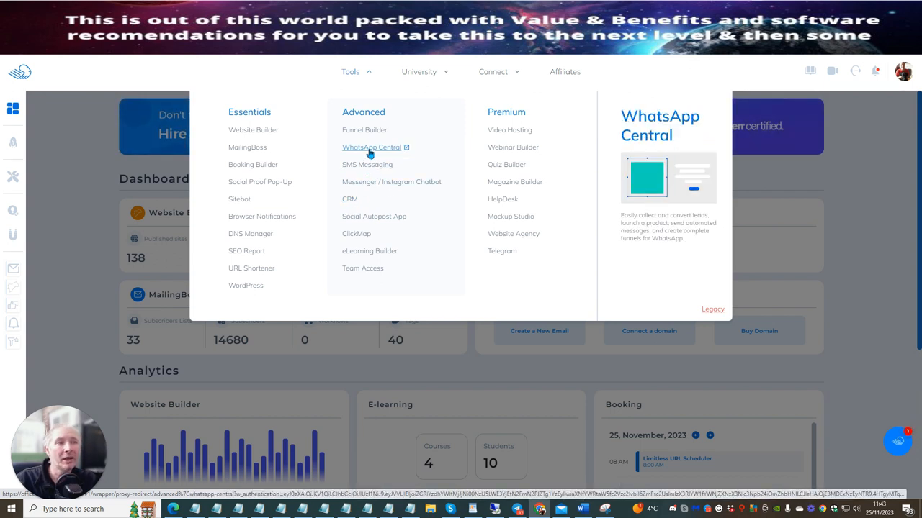
mouse_move(365, 130)
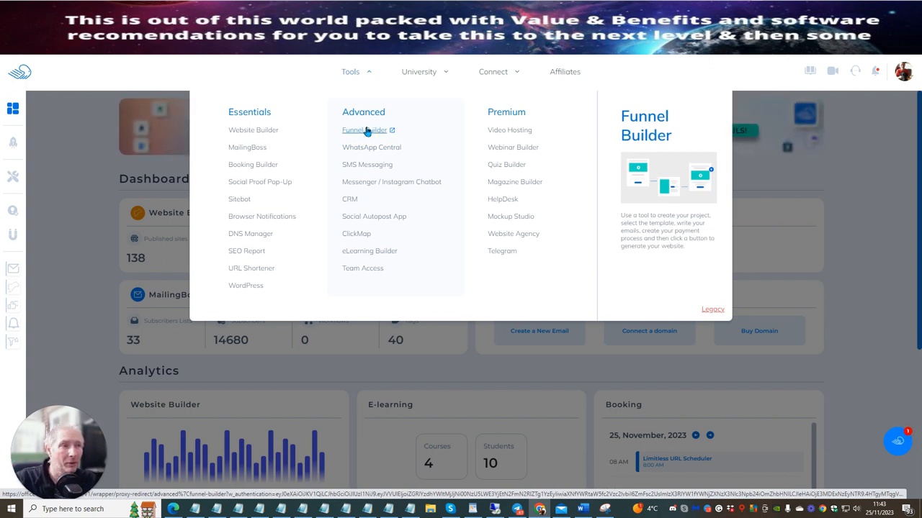
mouse_move(518, 129)
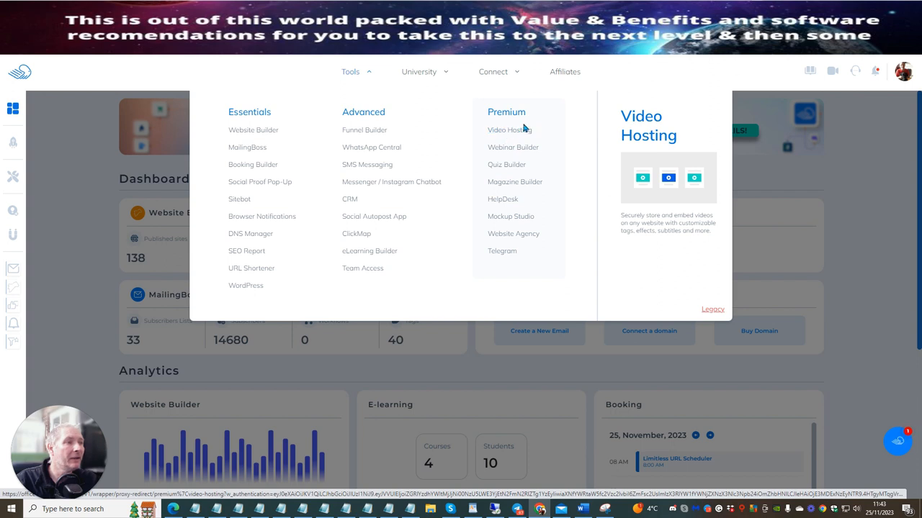
mouse_move(507, 164)
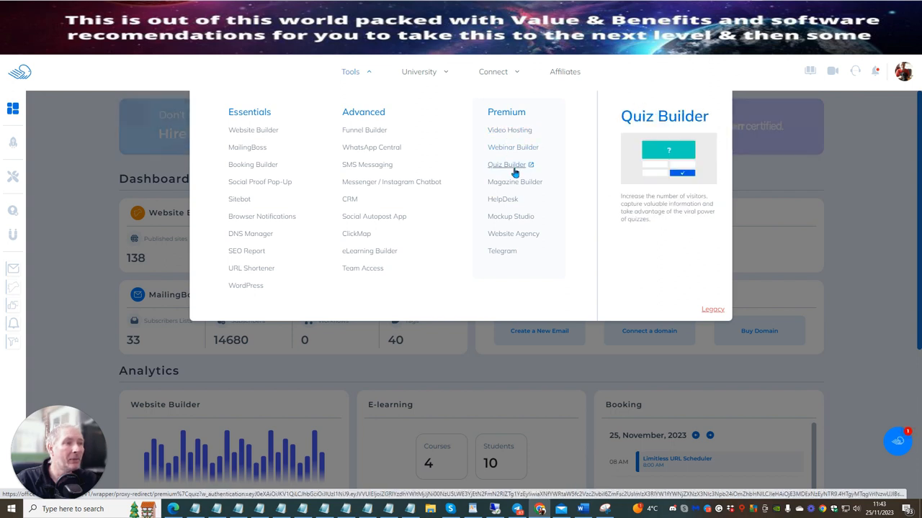
mouse_move(502, 199)
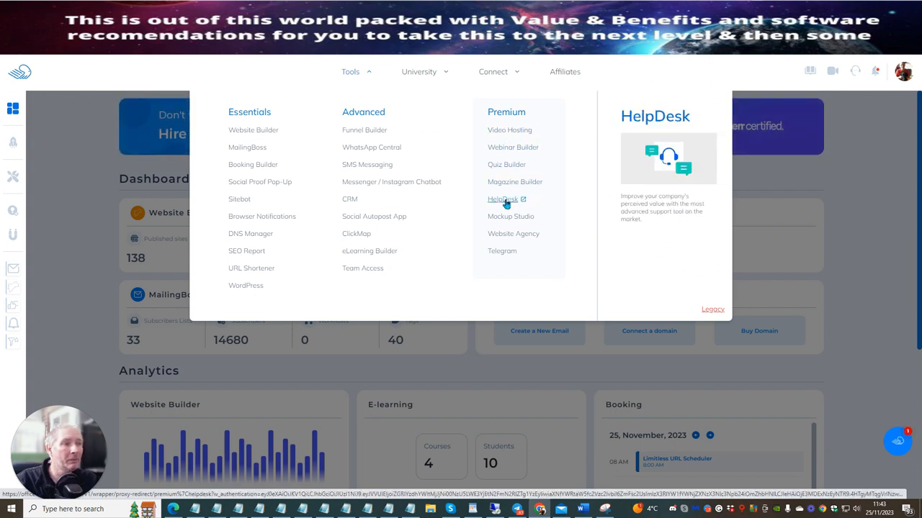
mouse_move(508, 216)
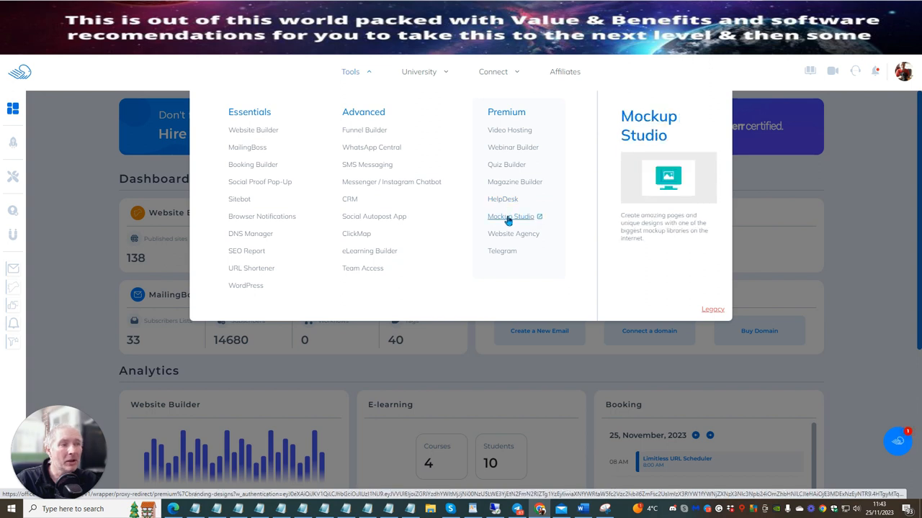
mouse_move(502, 251)
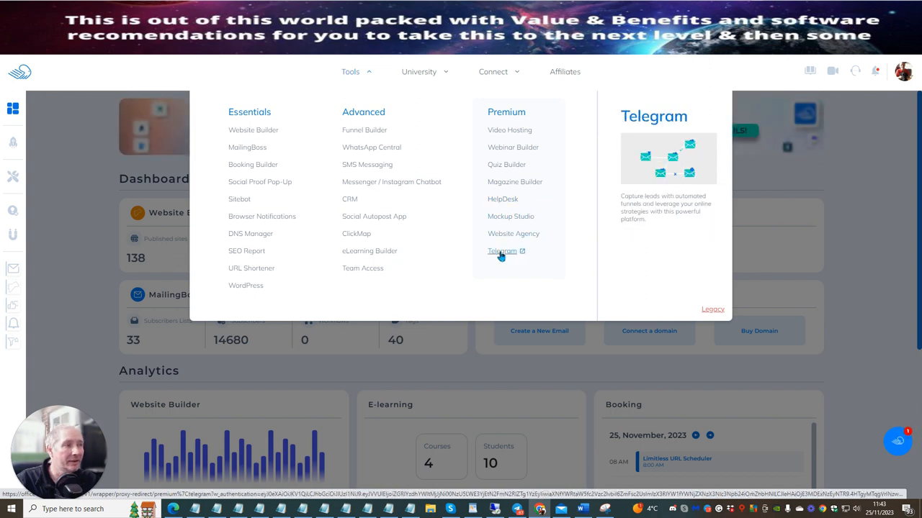
mouse_move(548, 253)
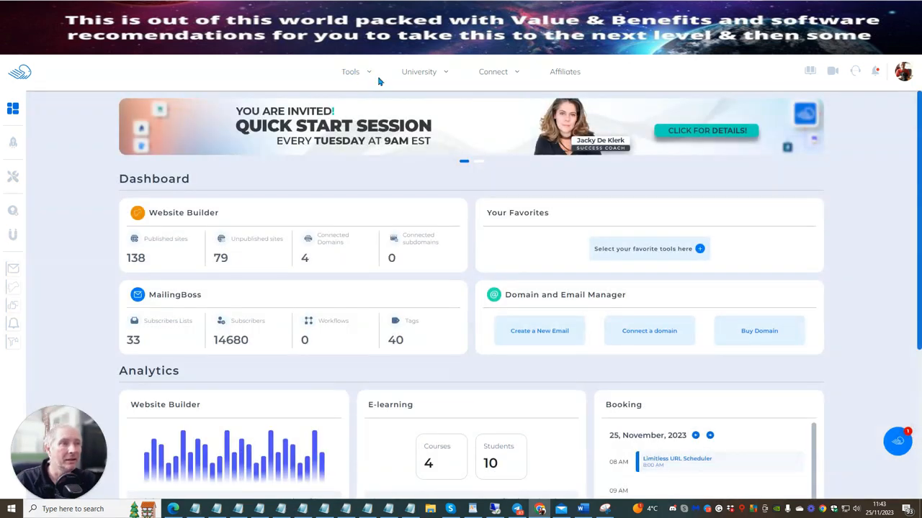
click(350, 71)
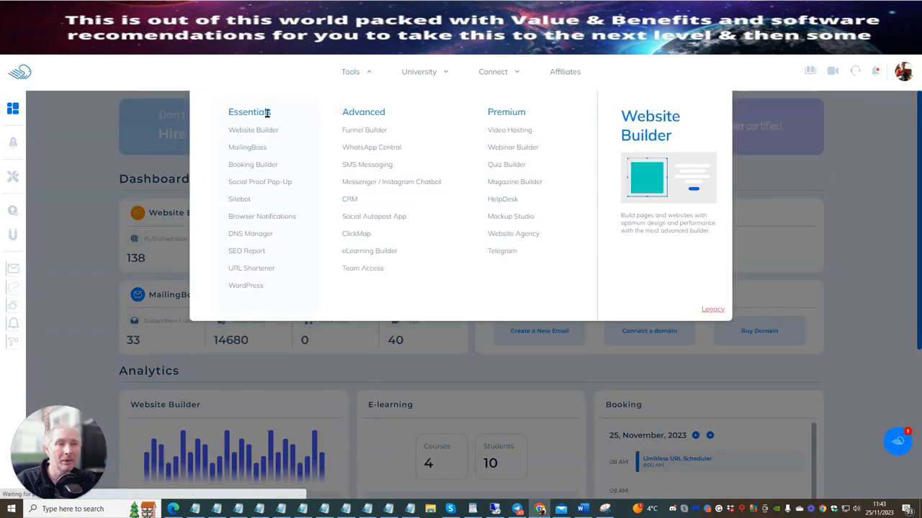
- Choose Website Builder under Essentials to load the sites grid
click(221, 86)
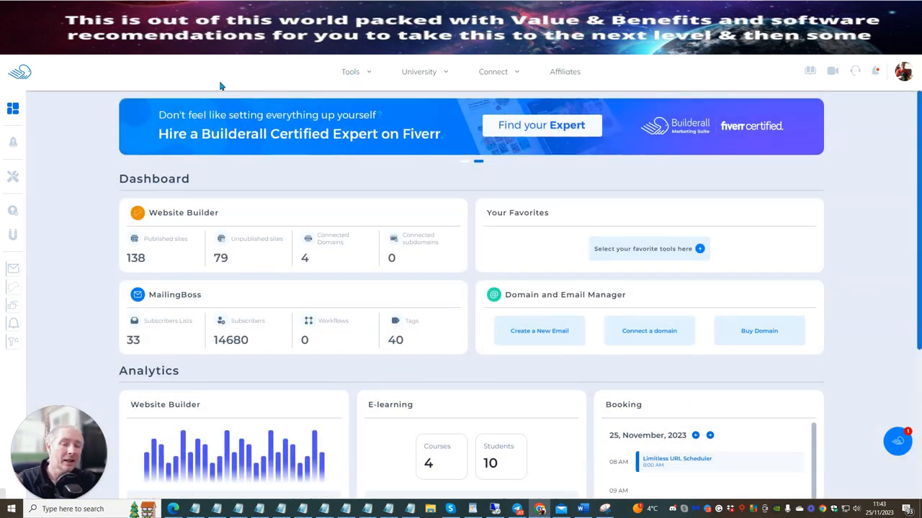
mouse_move(228, 91)
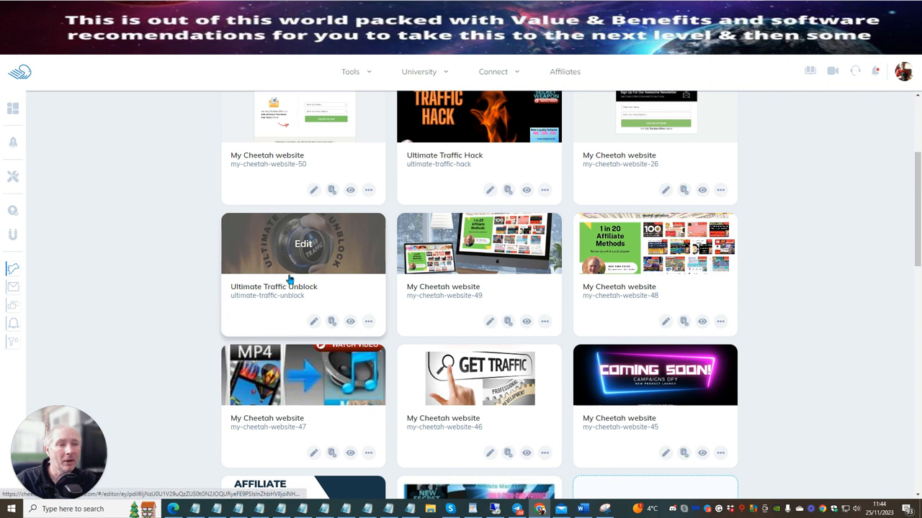
- Open the Ultimate Traffic Unblock site's pages and scroll through them
click(368, 190)
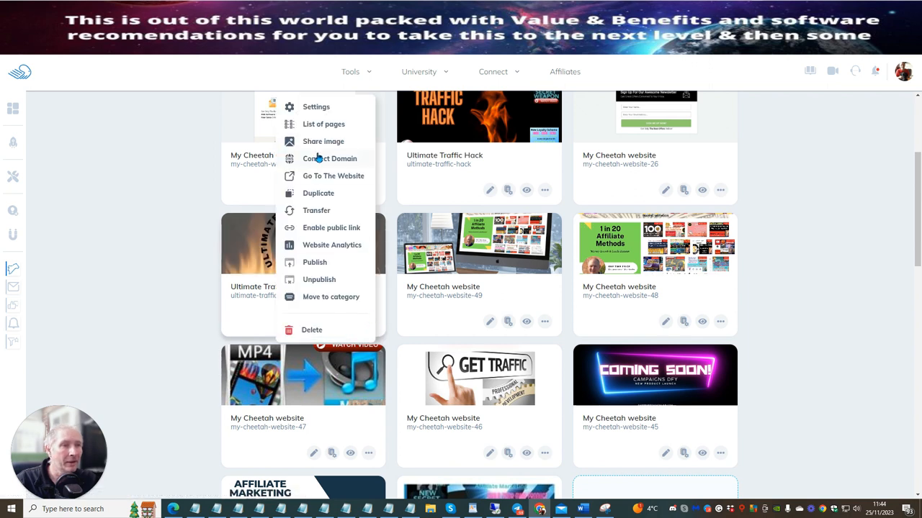
click(328, 159)
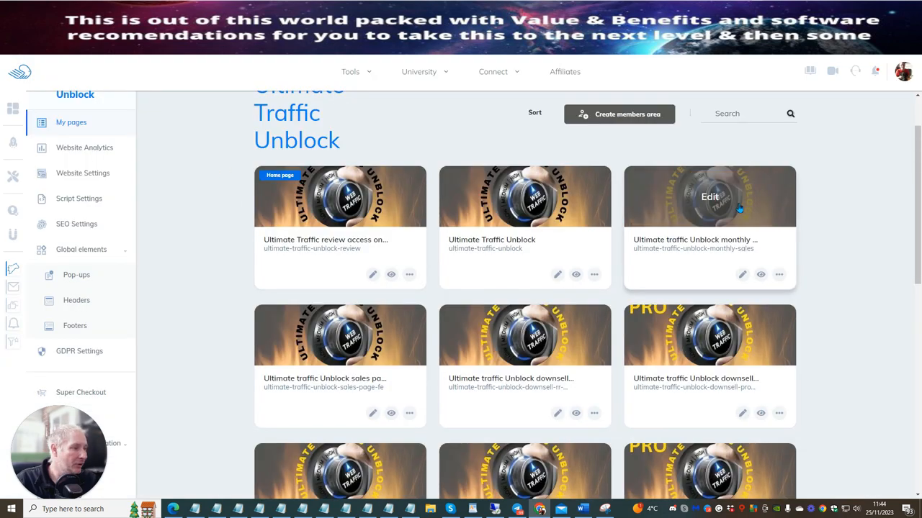
scroll(down, 3)
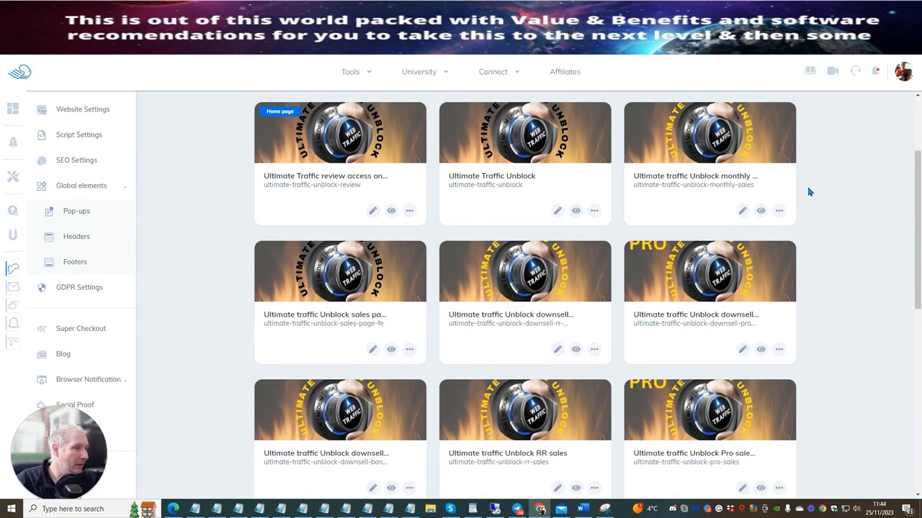
scroll(down, 3)
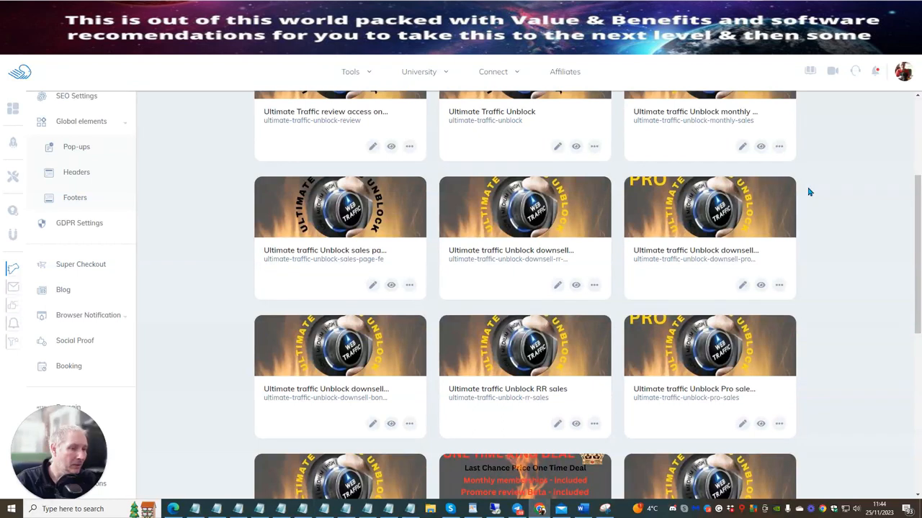
mouse_move(804, 202)
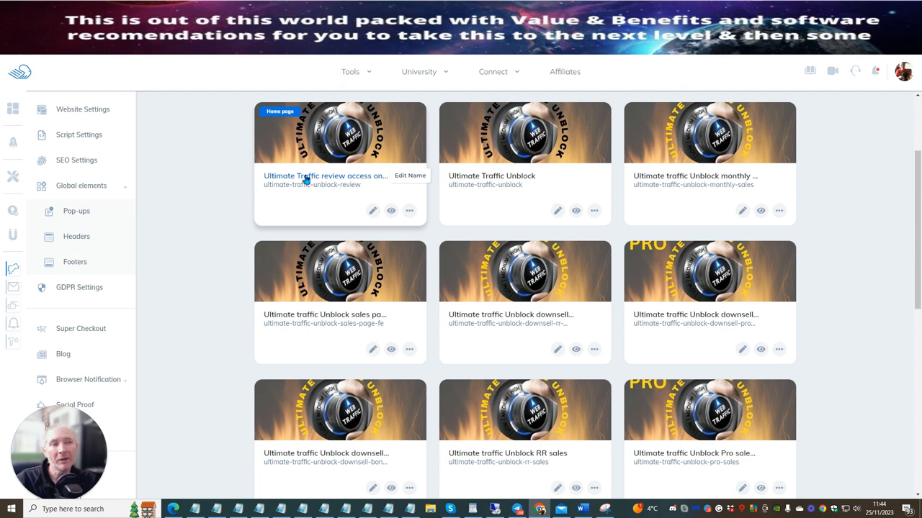
mouse_move(203, 161)
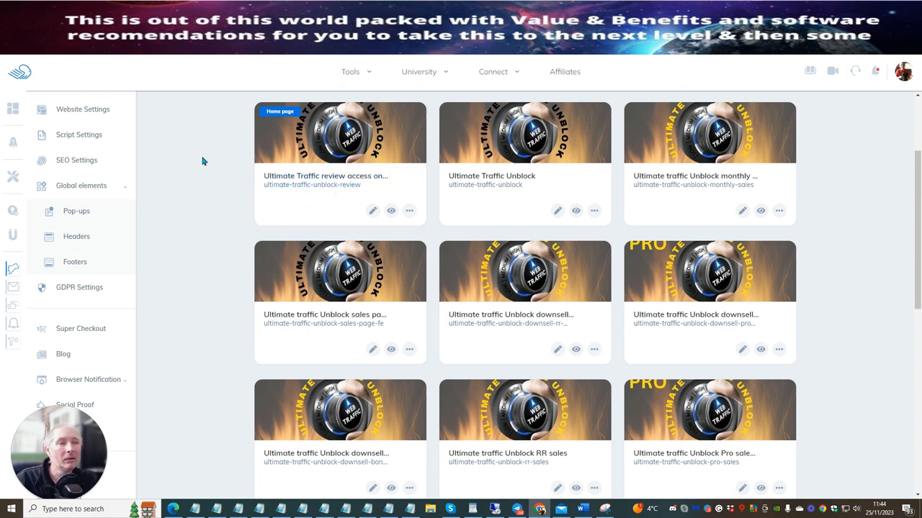
mouse_move(196, 214)
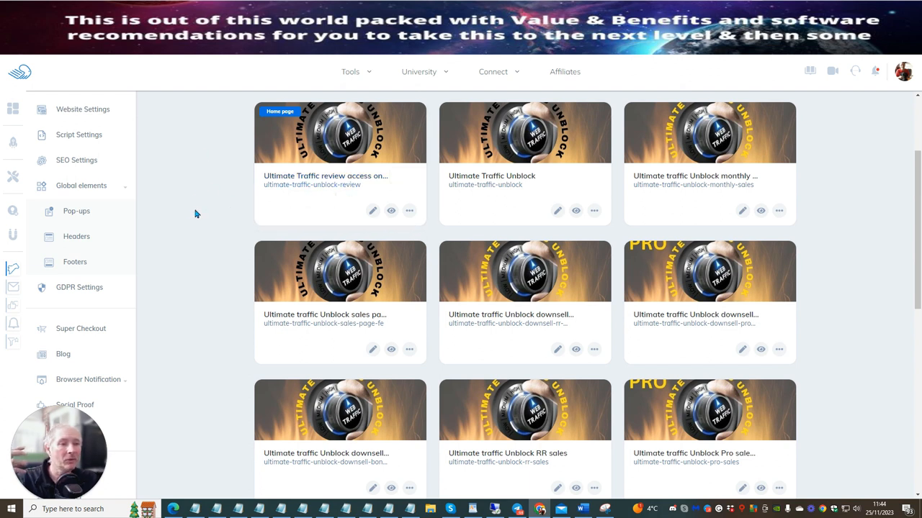
mouse_move(164, 230)
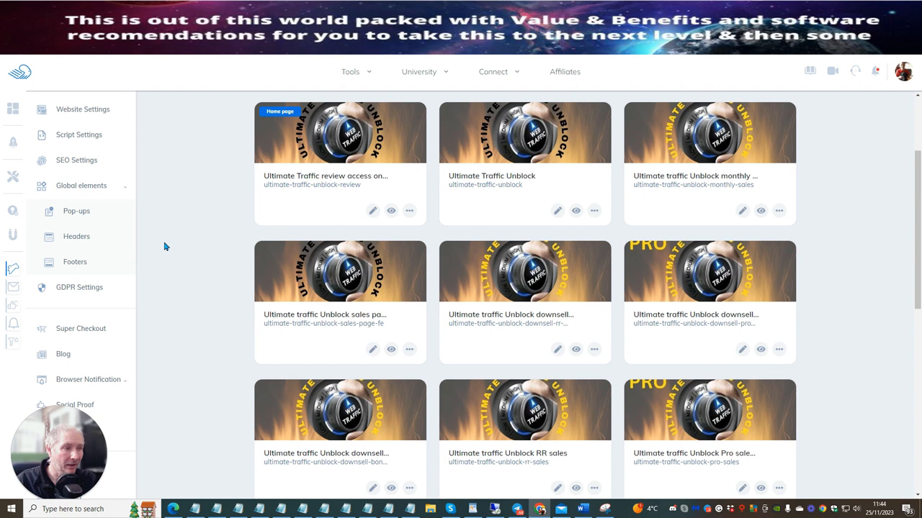
mouse_move(176, 249)
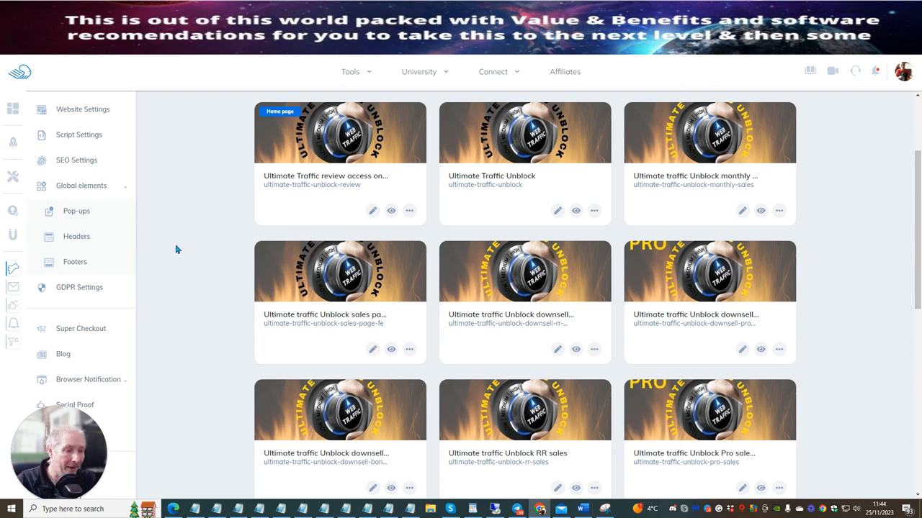
mouse_move(161, 248)
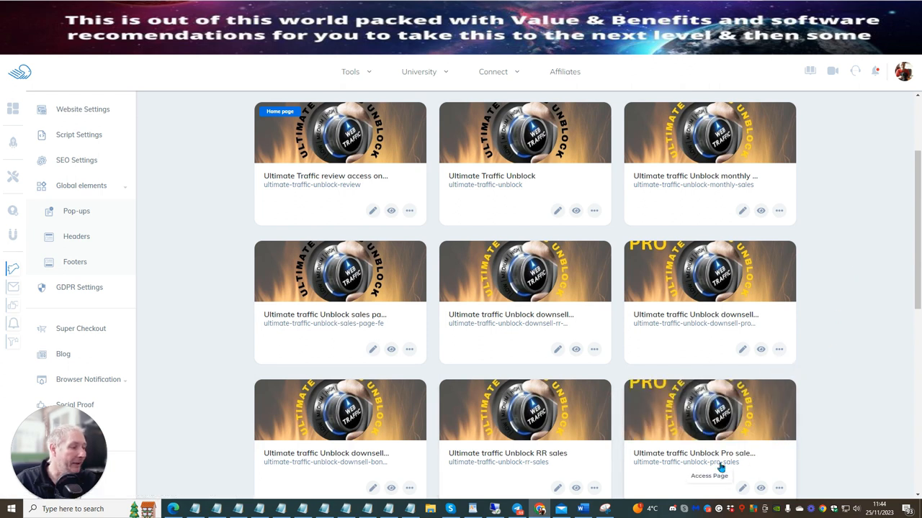
mouse_move(689, 328)
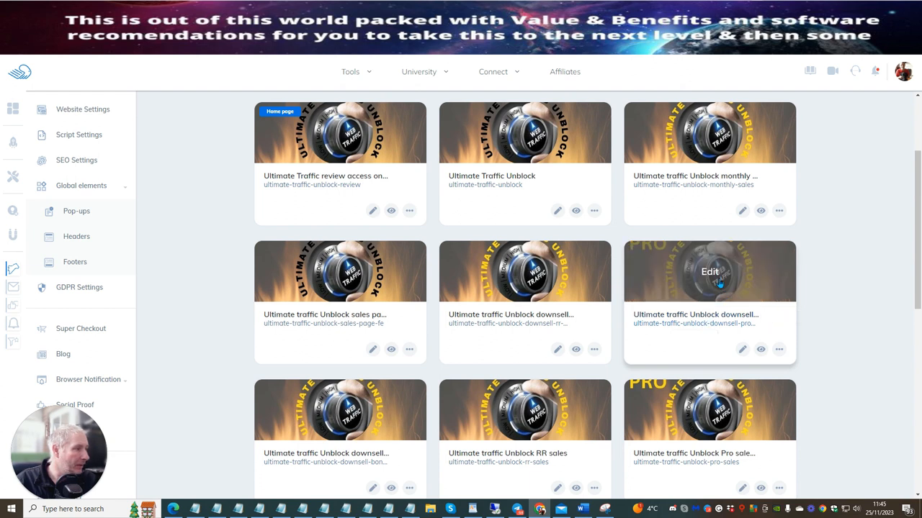
- Open the options menu on the ultimate-traffic-unblock-pro-sales page card
click(778, 350)
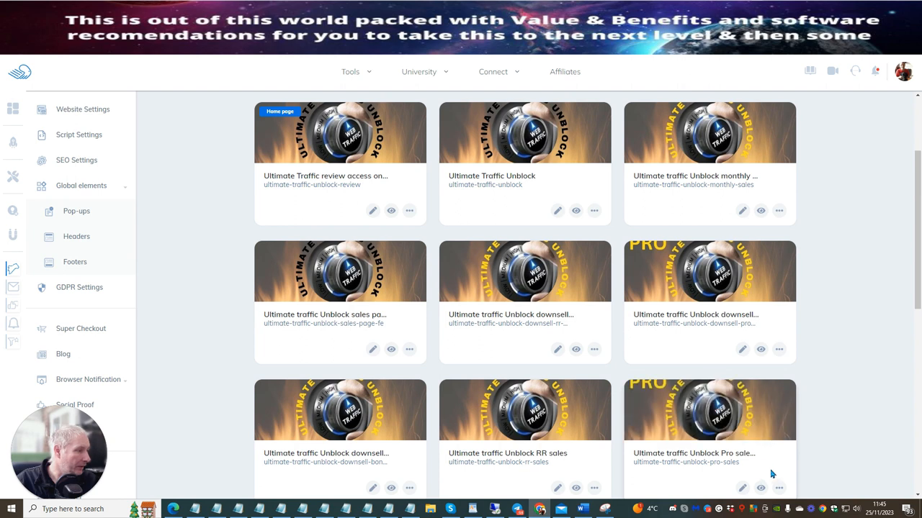
click(778, 349)
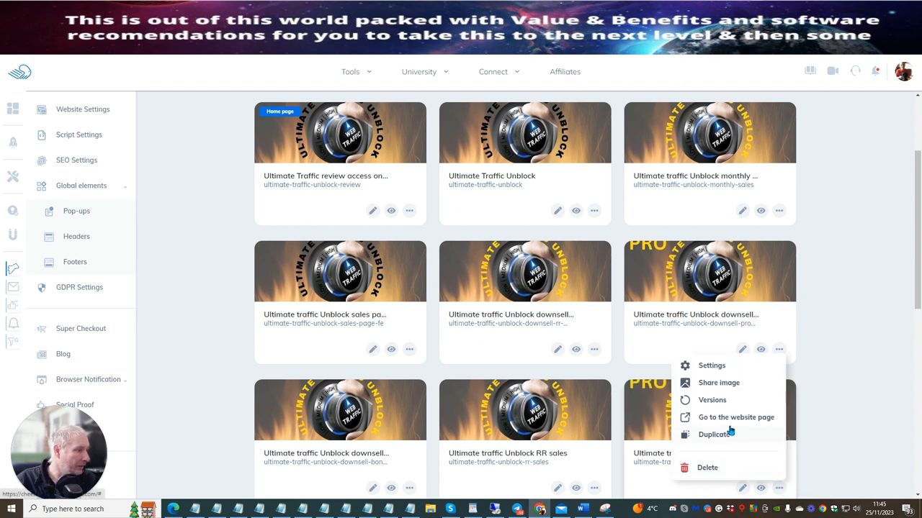
- Open the live Ultimate Traffic Unblock PRO sales page via 'Go to the website page'
click(736, 417)
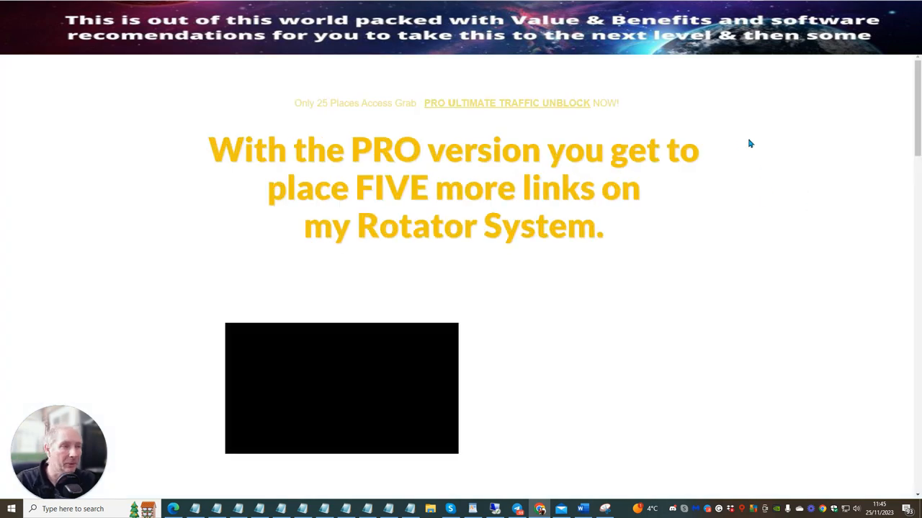
click(341, 388)
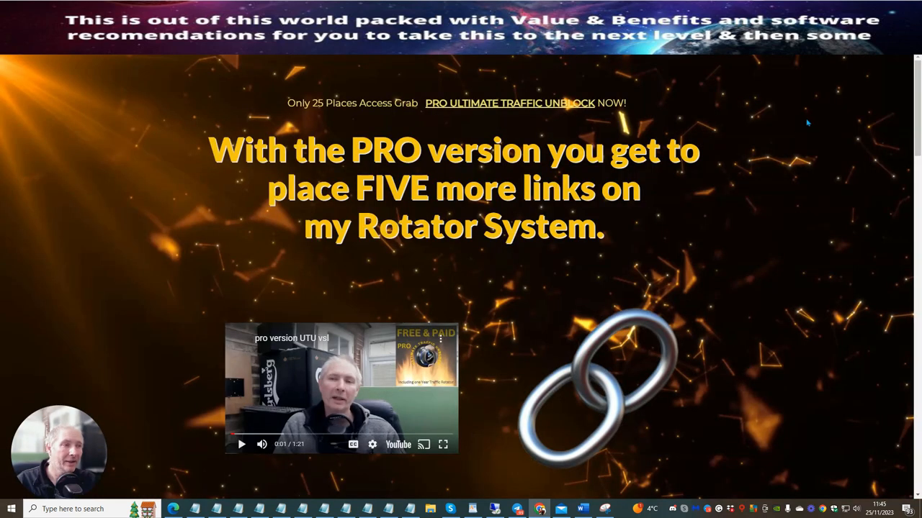
- Scroll to First Come First Served, highlight 2,484,000, continue to the PRO Ultimate Traffic Unblock section
scroll(down, 3)
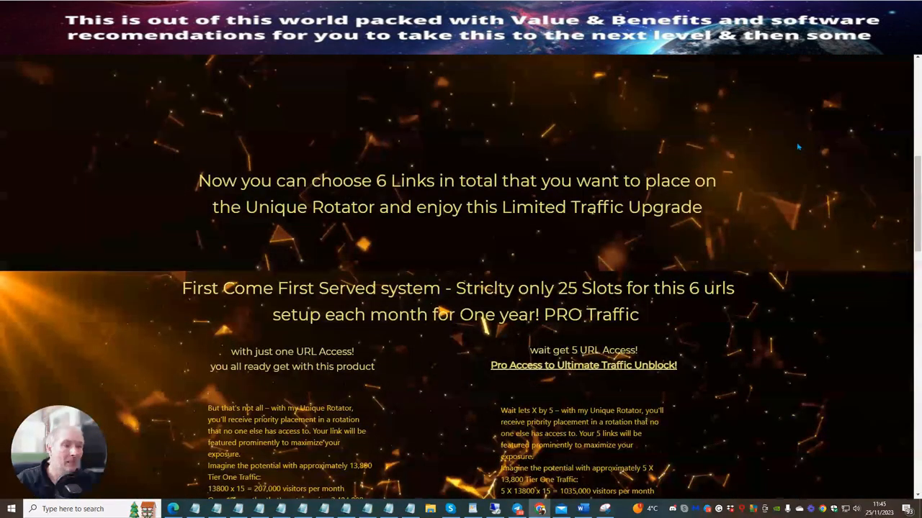
scroll(down, 3)
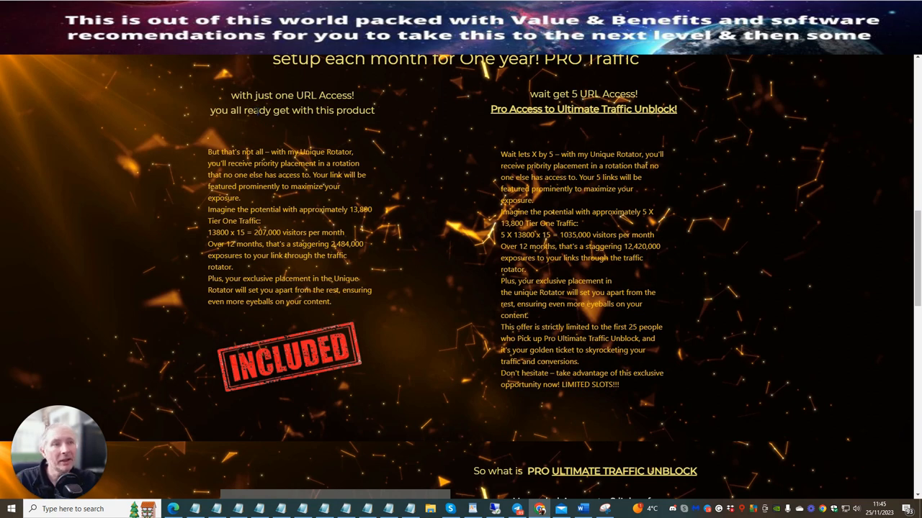
mouse_move(294, 210)
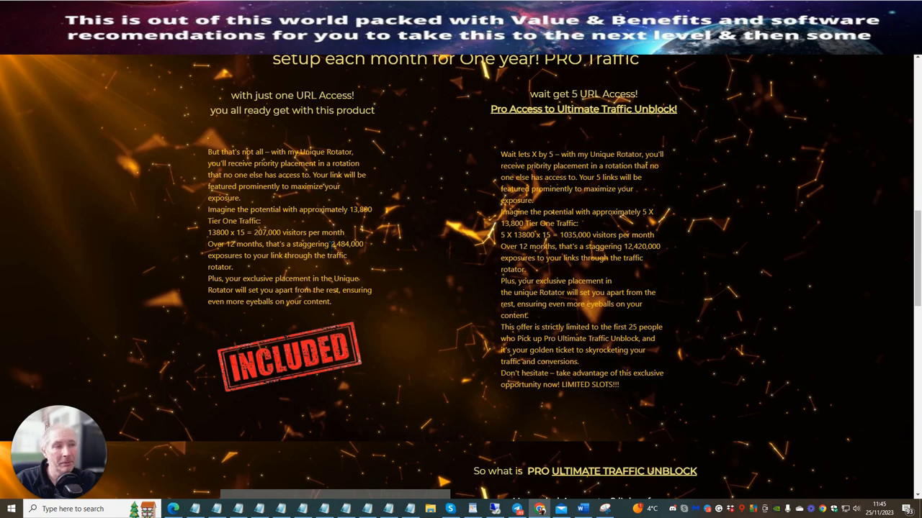
double_click(347, 243)
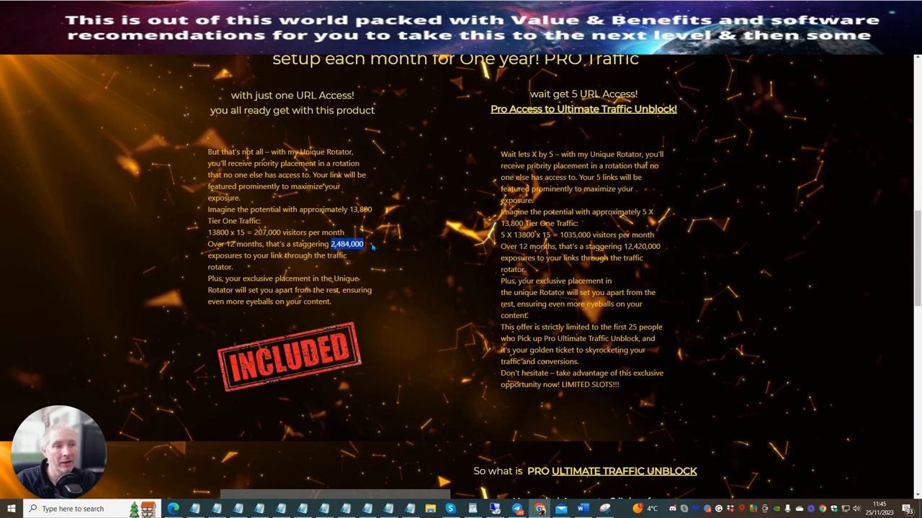
mouse_move(251, 199)
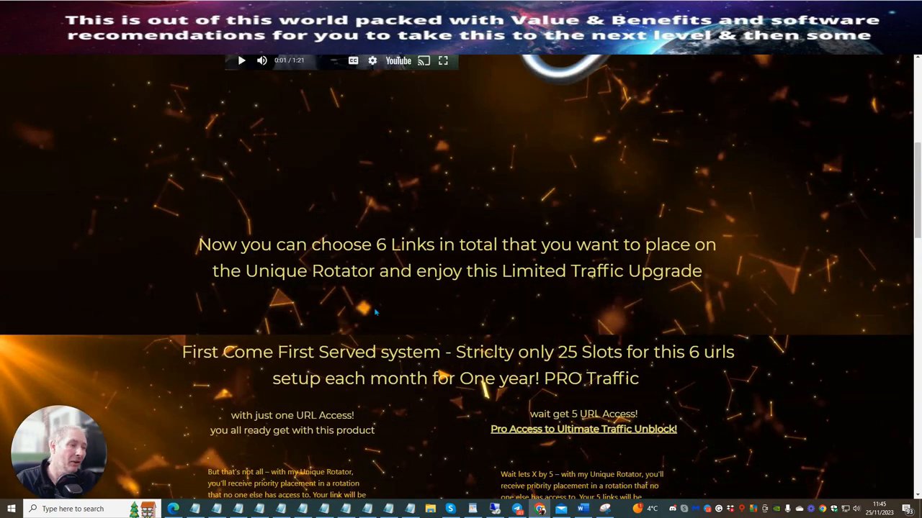
mouse_move(361, 305)
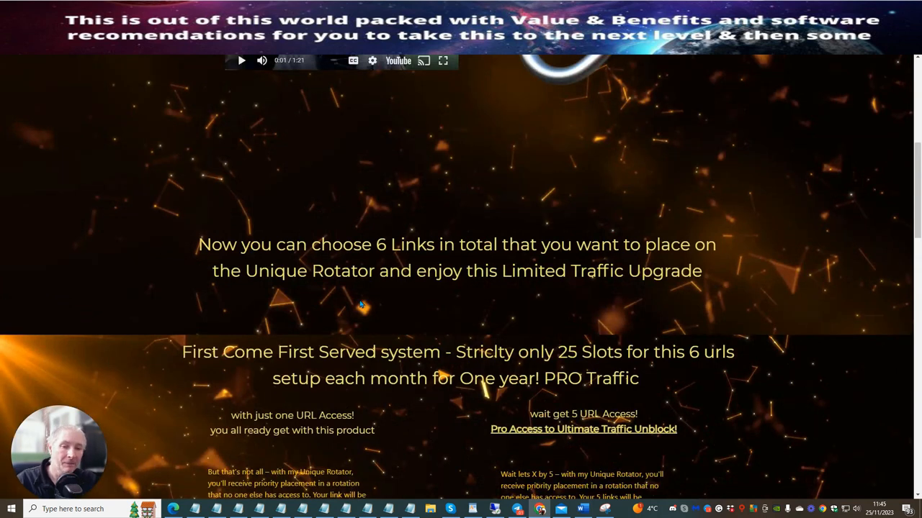
scroll(down, 3)
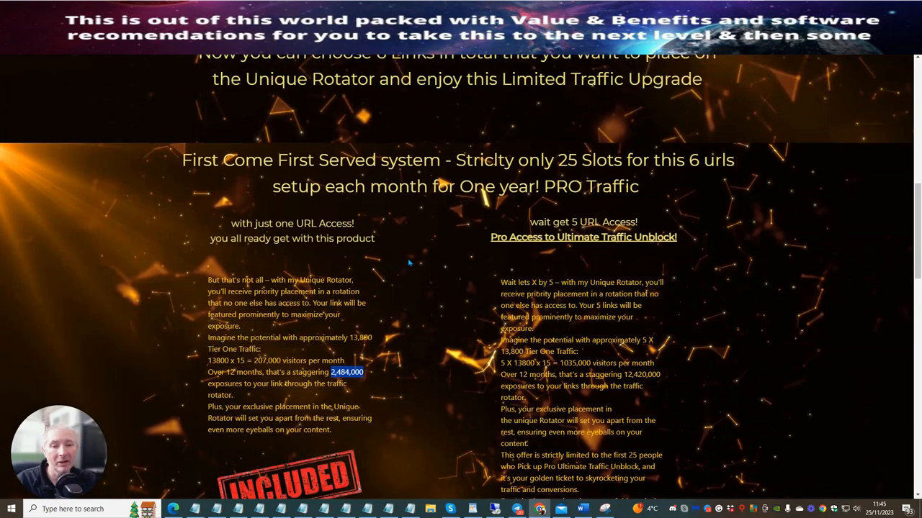
mouse_move(401, 250)
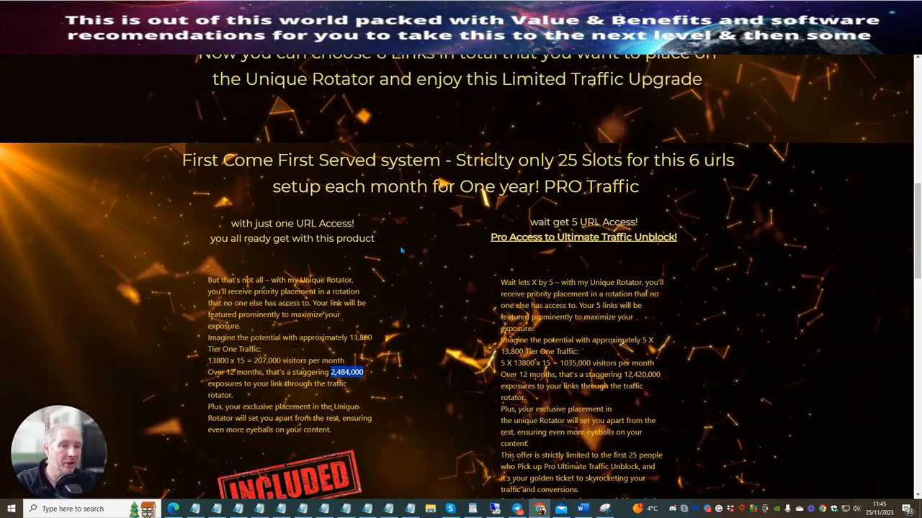
mouse_move(400, 263)
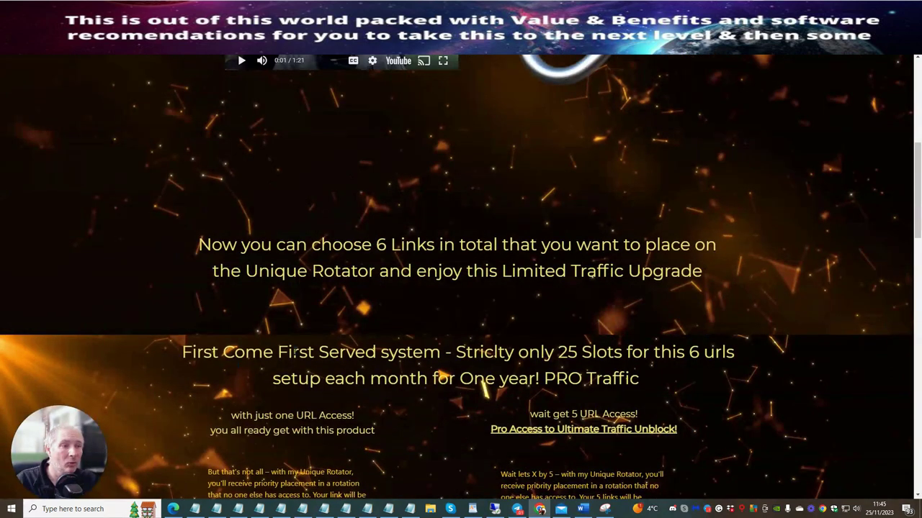
scroll(down, 3)
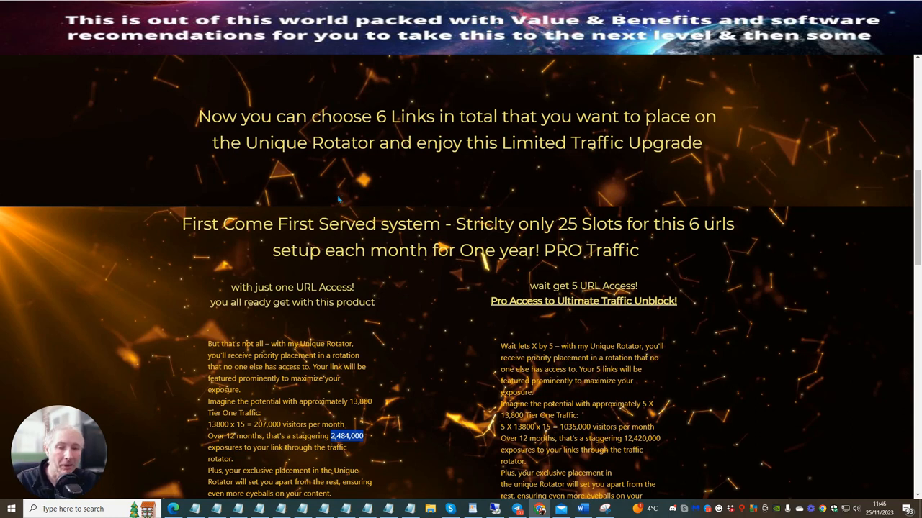
scroll(down, 3)
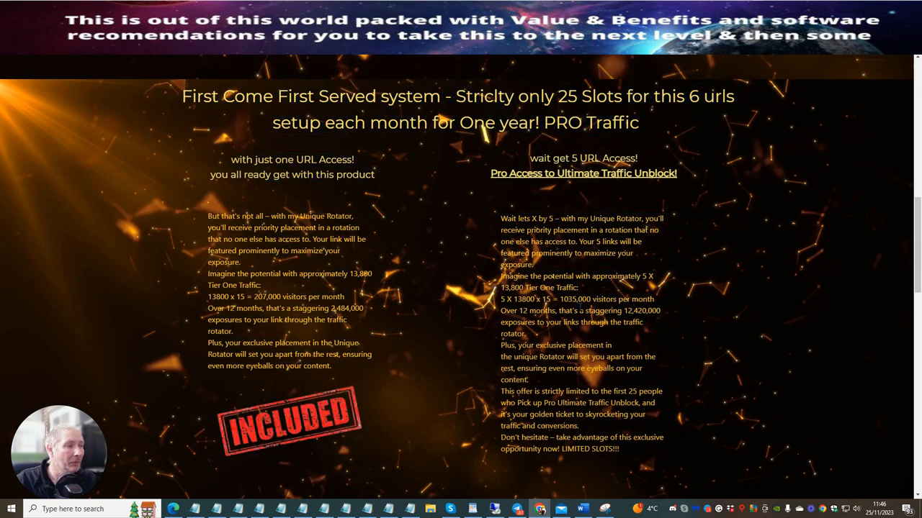
scroll(down, 3)
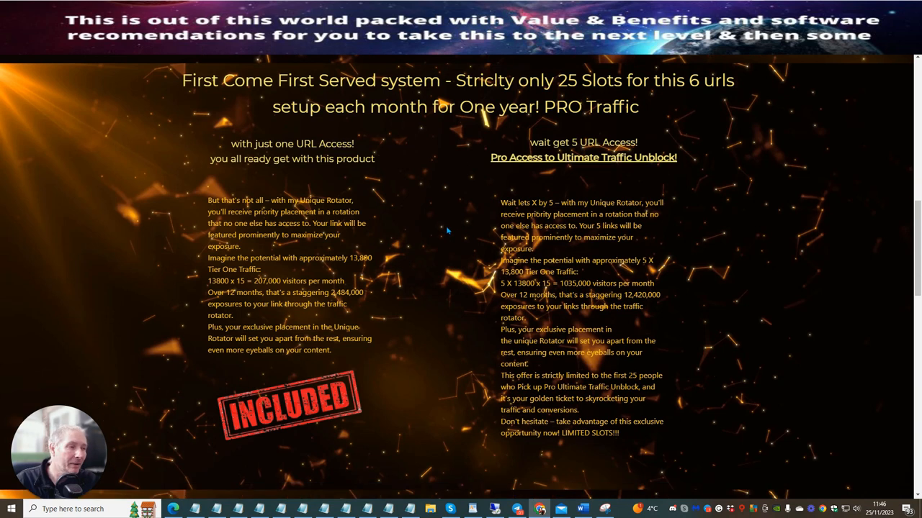
scroll(down, 3)
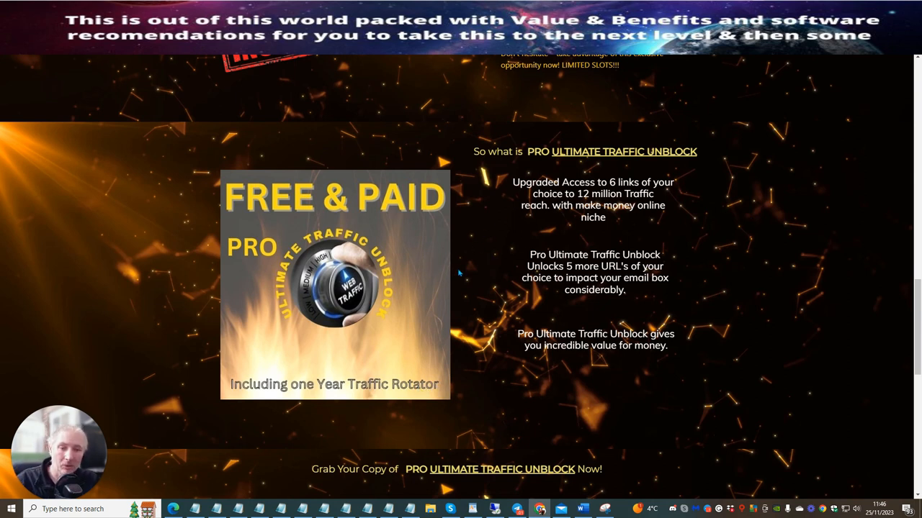
mouse_move(482, 259)
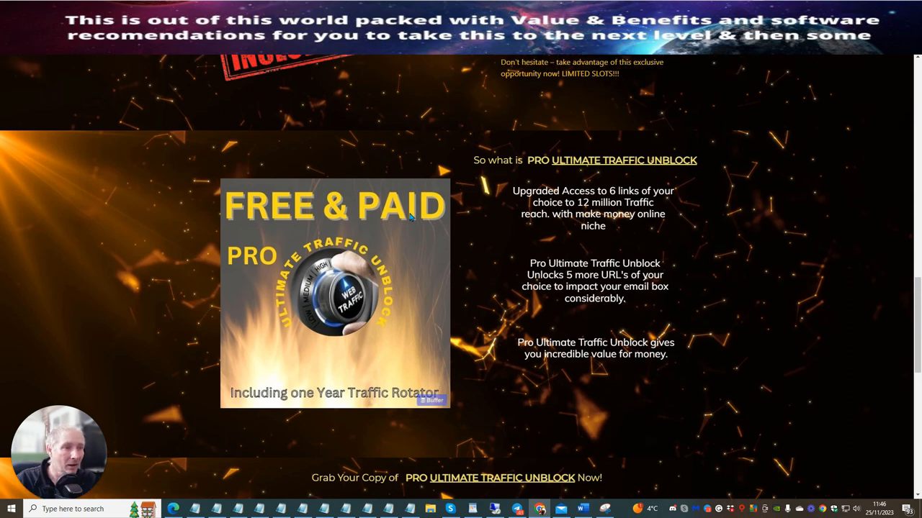
- Scroll through the Pro offer section, highlighting 'URL Access!' in the one-URL column
scroll(down, 3)
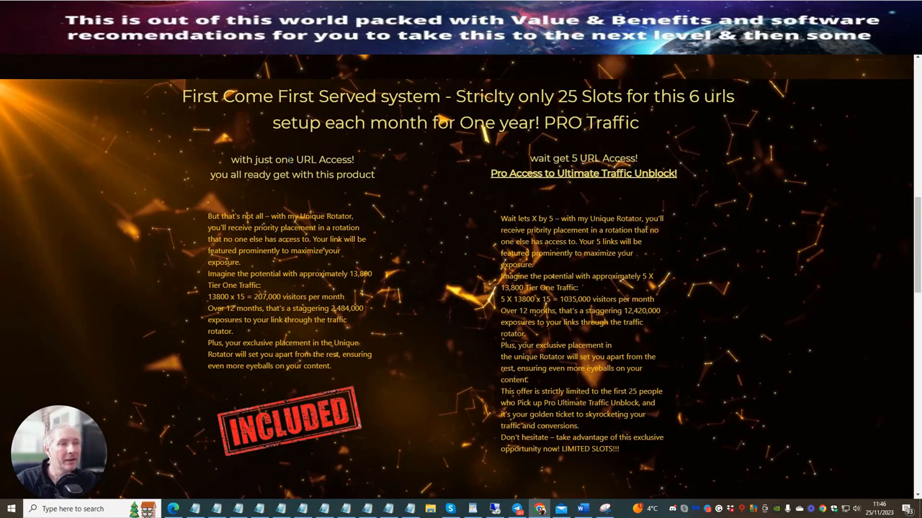
double_click(323, 159)
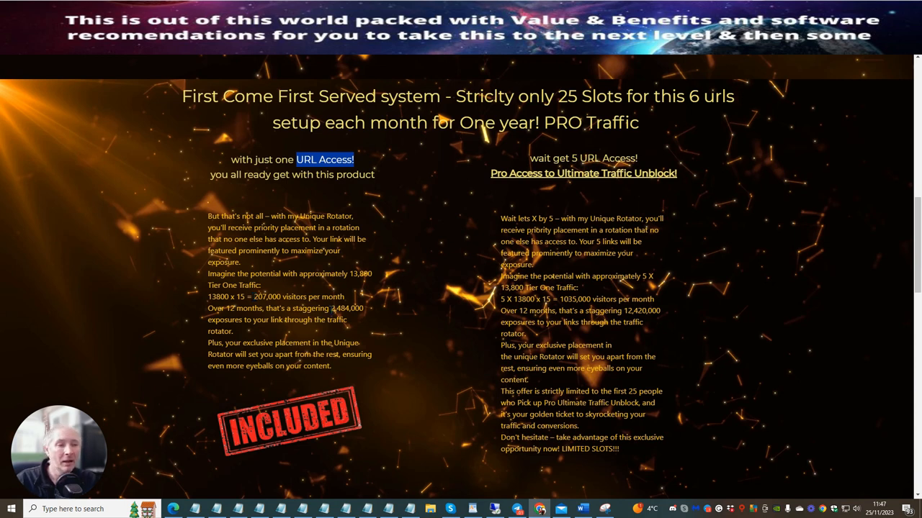
scroll(down, 3)
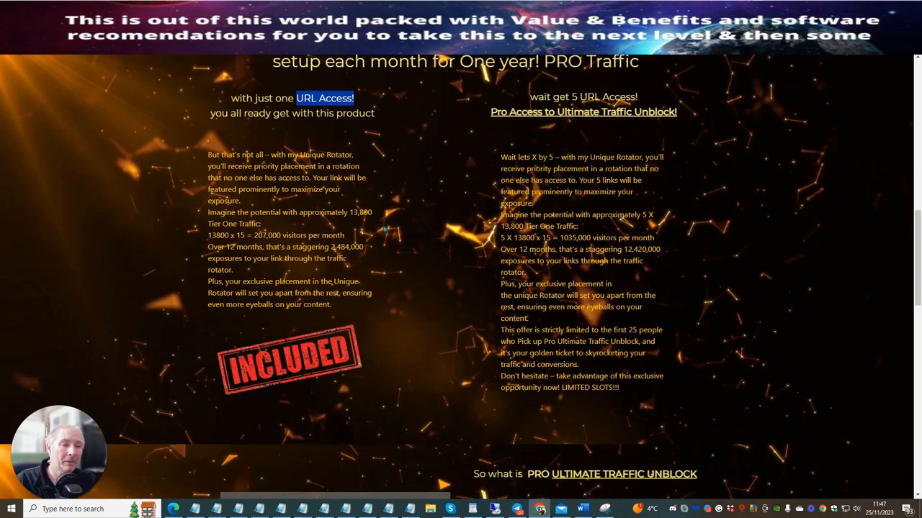
scroll(down, 3)
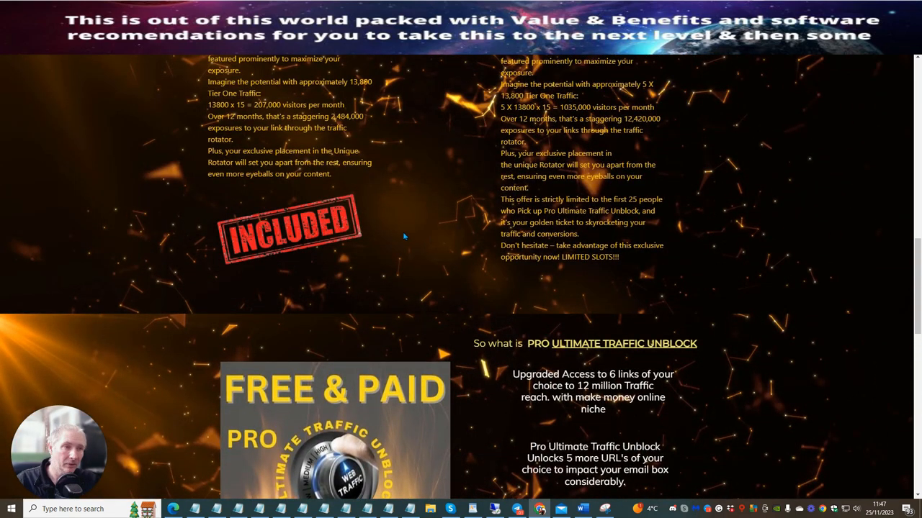
mouse_move(793, 290)
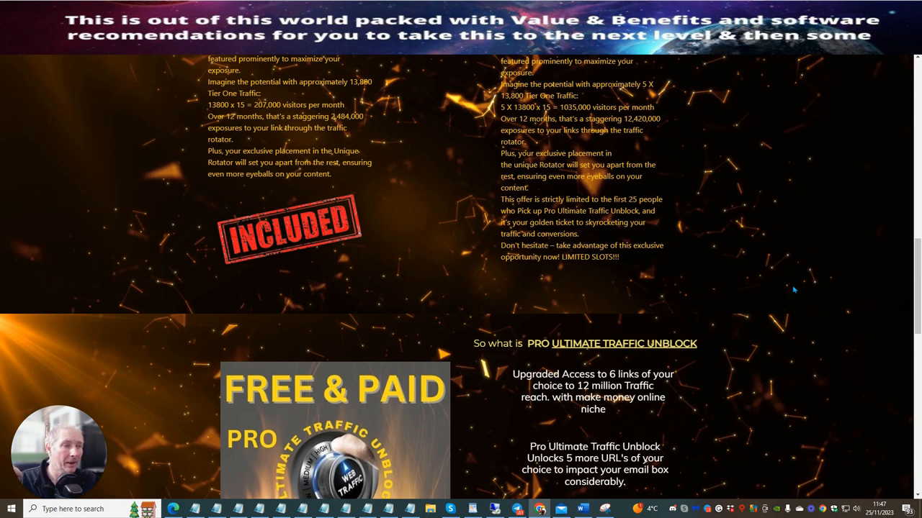
mouse_move(765, 230)
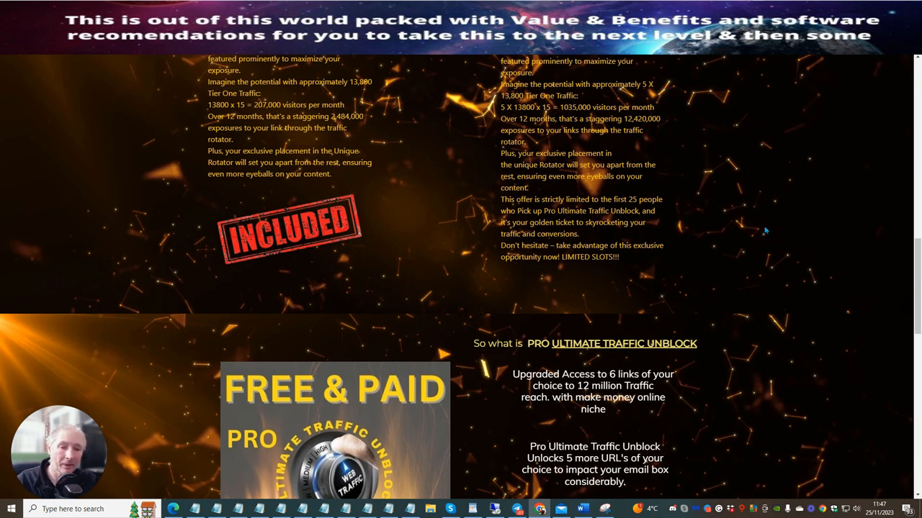
mouse_move(720, 200)
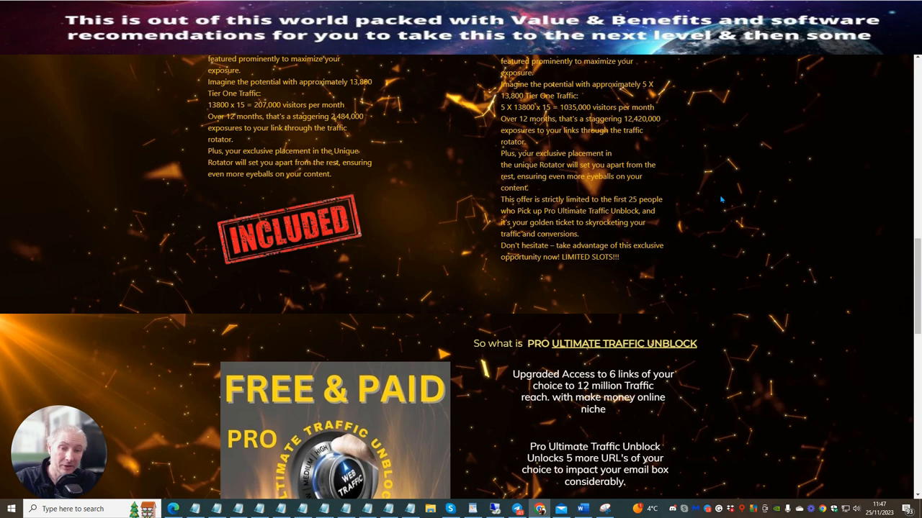
mouse_move(751, 224)
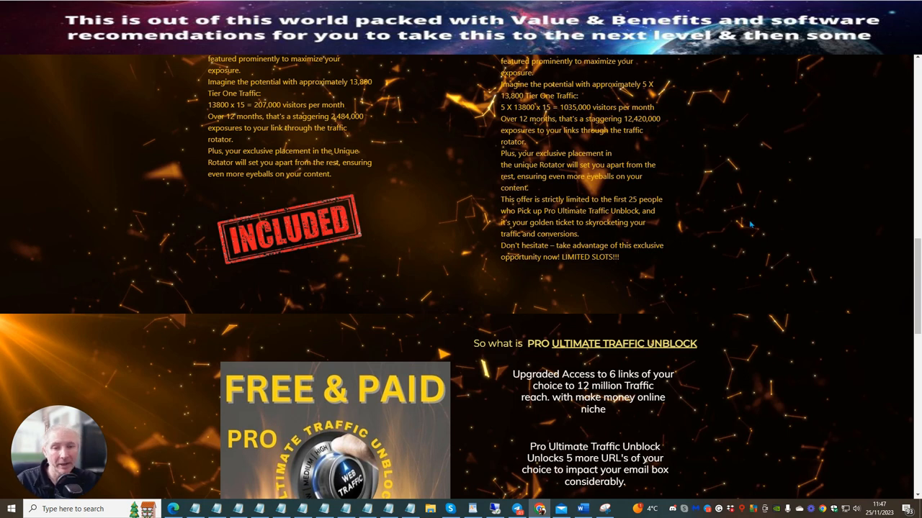
mouse_move(782, 214)
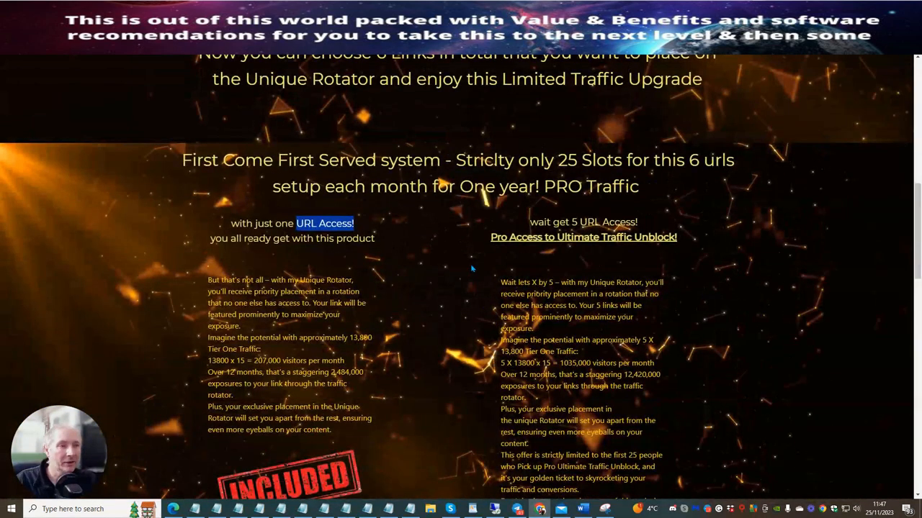
scroll(down, 3)
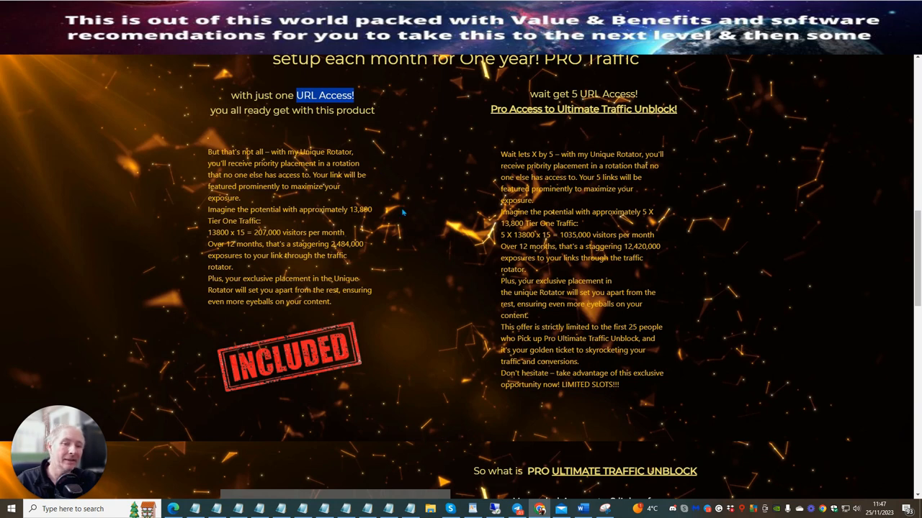
mouse_move(378, 187)
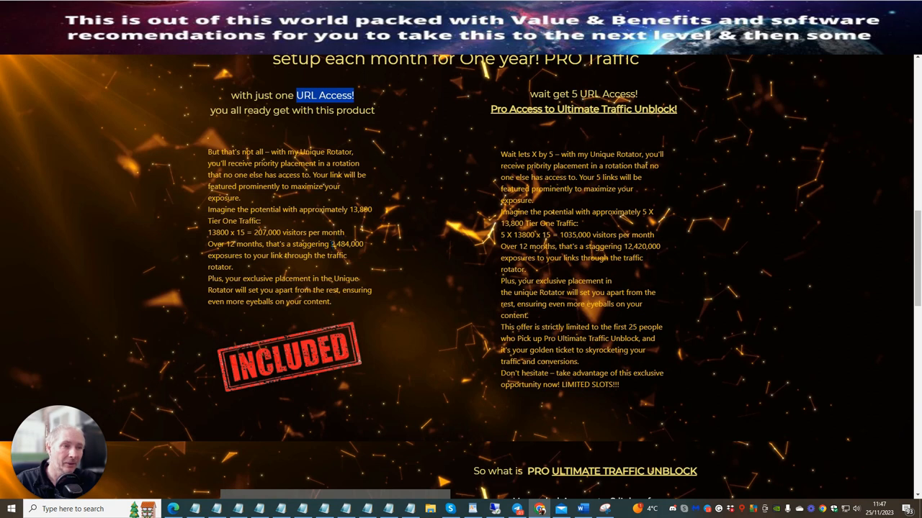
double_click(346, 244)
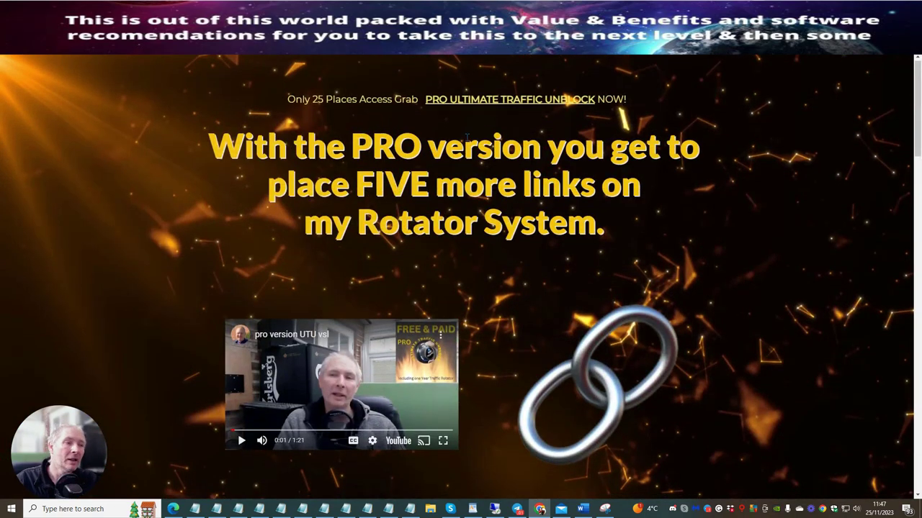
- Scroll below the video to the 'Now you can choose 6 Links in total' Unique Rotator section
scroll(down, 3)
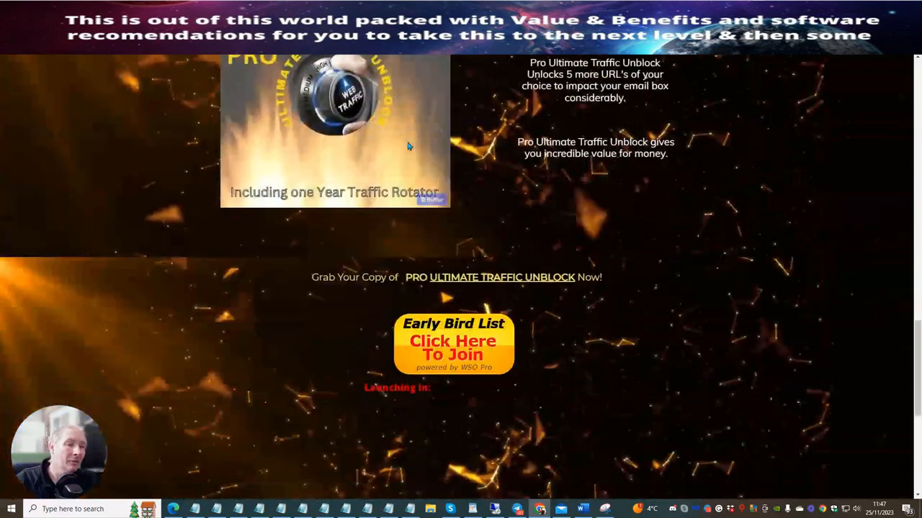
scroll(down, 3)
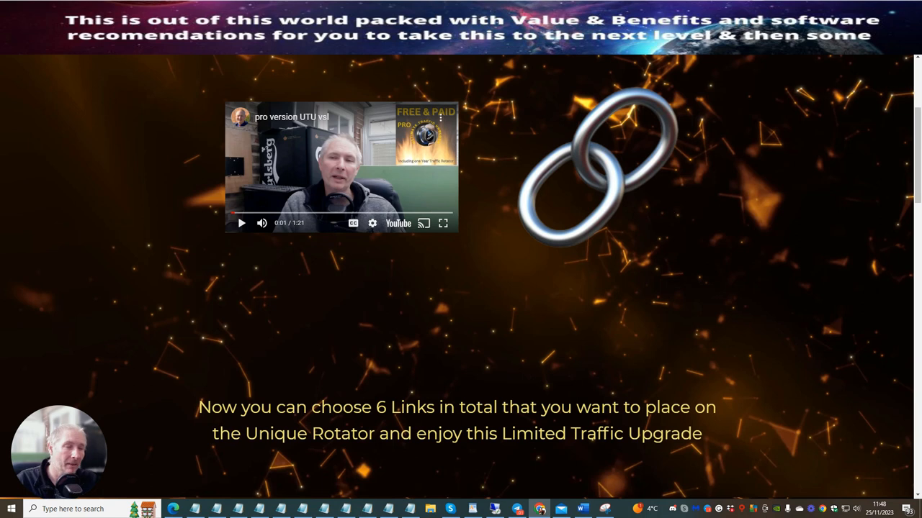
mouse_move(775, 112)
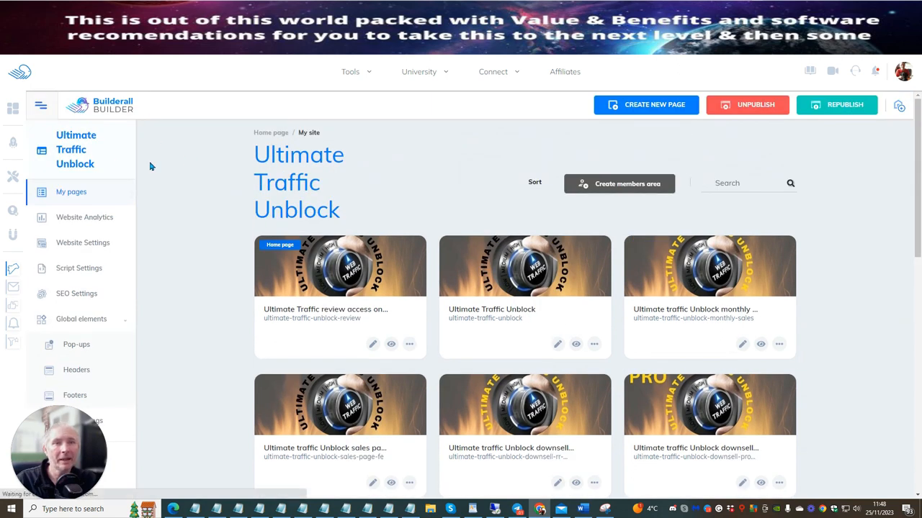
mouse_move(226, 220)
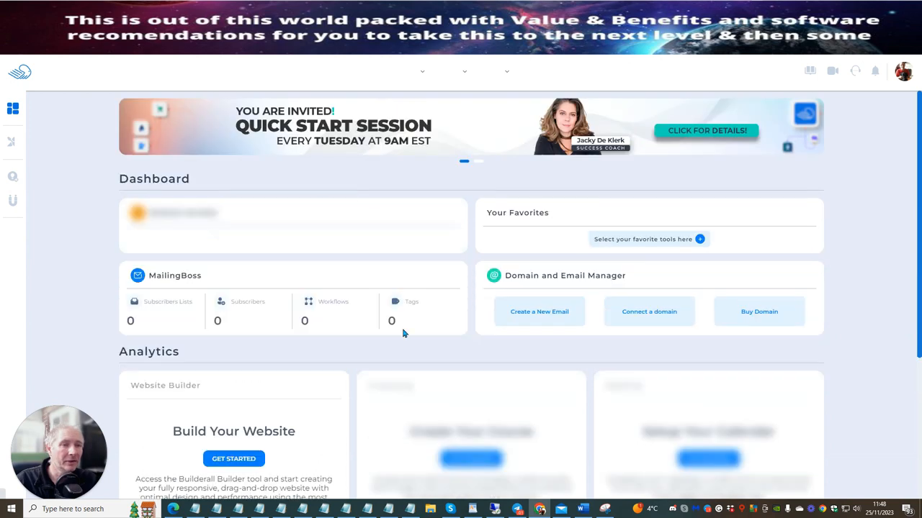
mouse_move(385, 231)
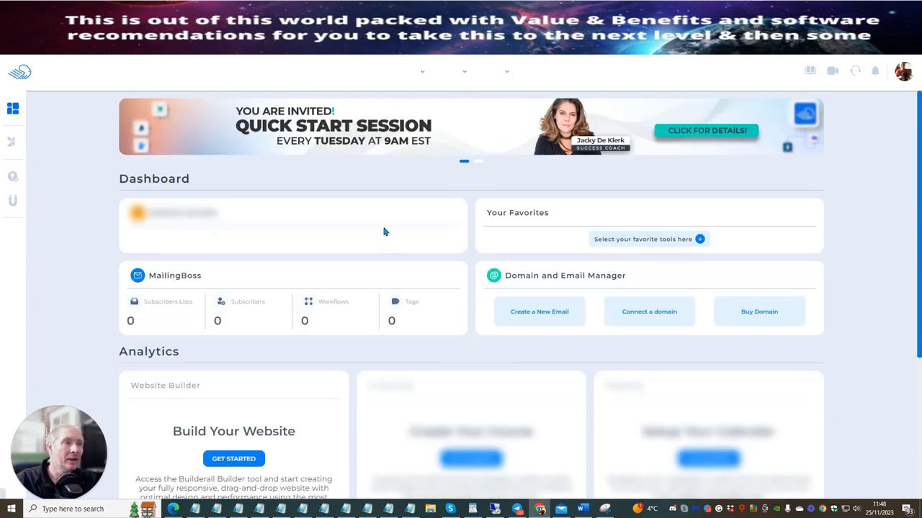
mouse_move(376, 221)
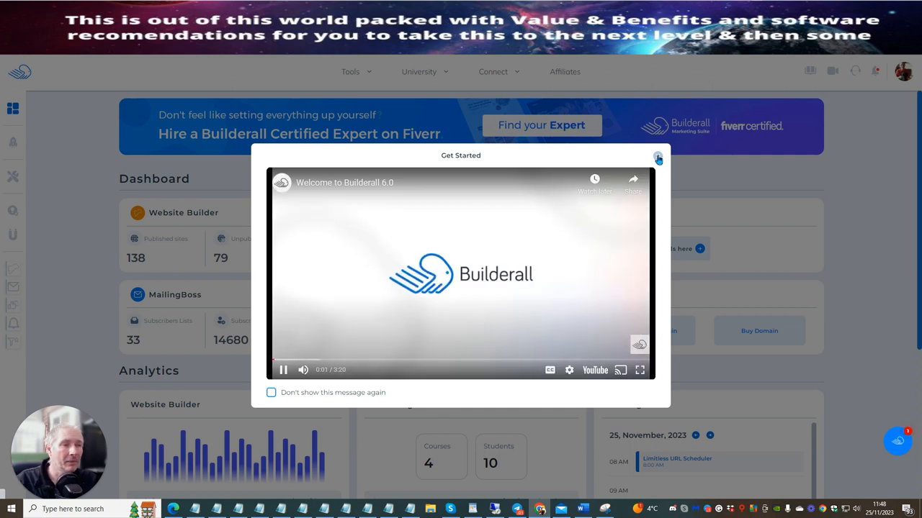
- Close the Get Started welcome video popup on the dashboard
click(656, 158)
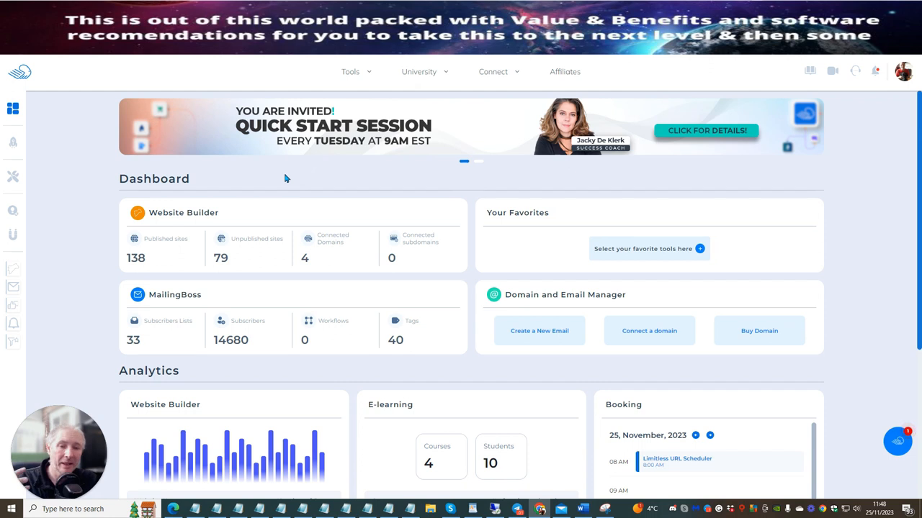
mouse_move(295, 191)
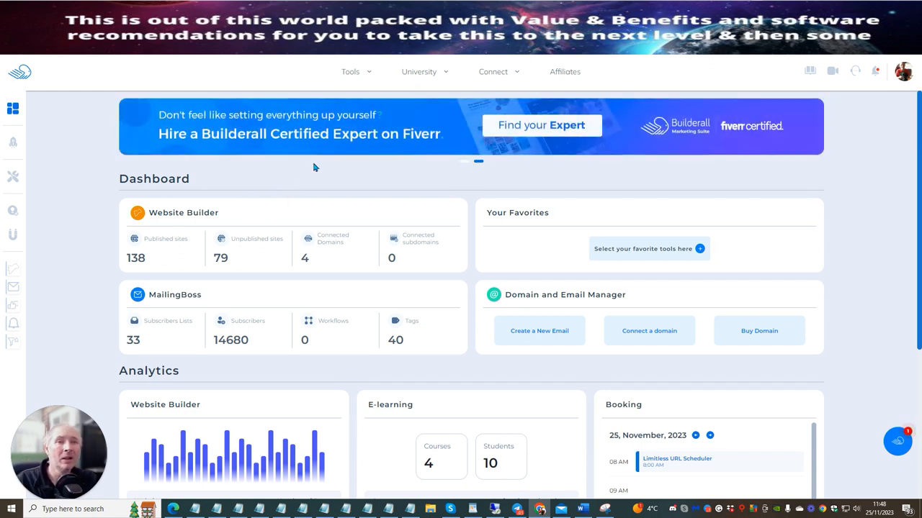
- Open the first My Cheetah website's live 'How to make money with no money at all' page
click(350, 72)
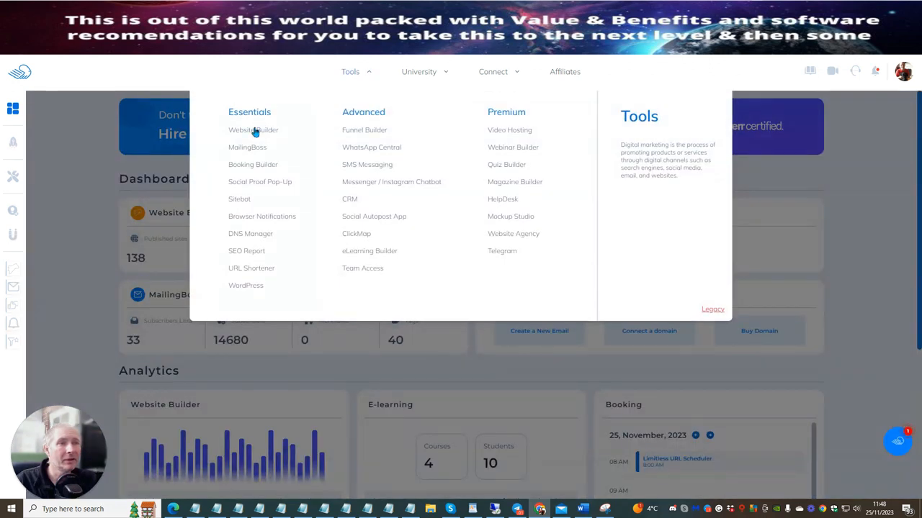
mouse_move(253, 130)
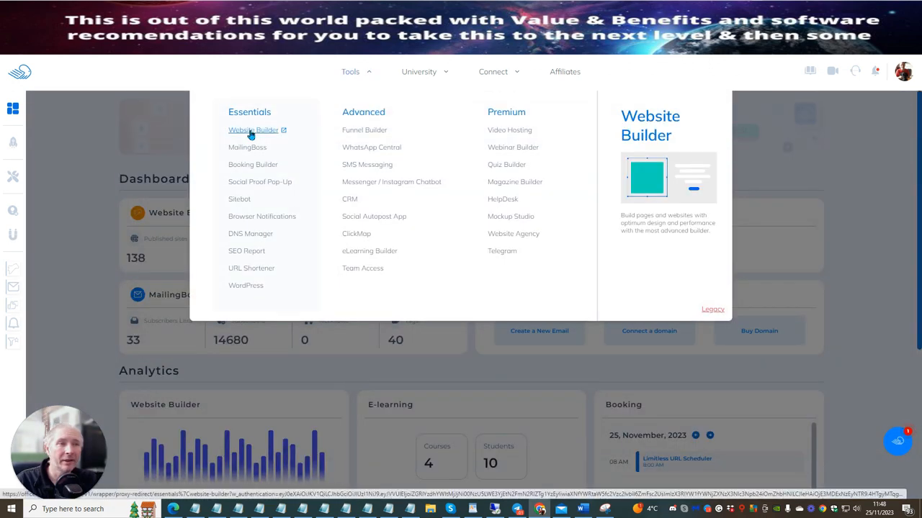
mouse_move(322, 224)
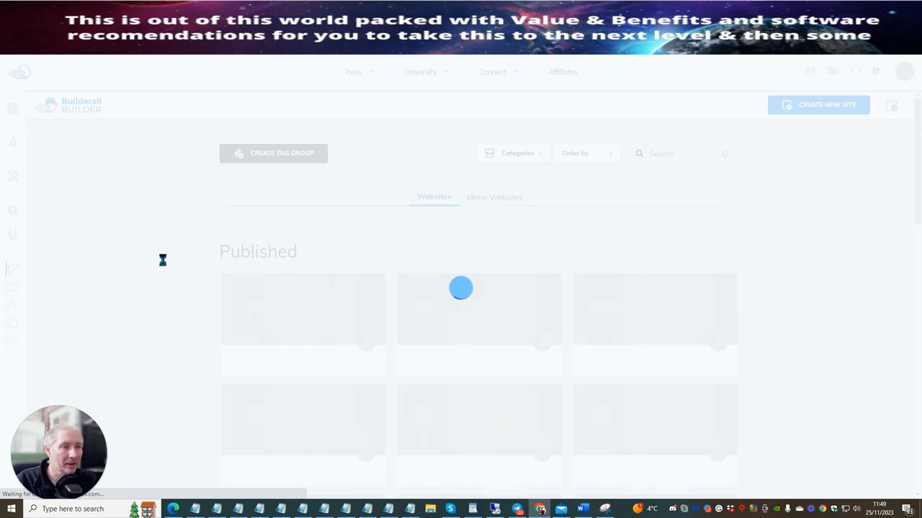
mouse_move(313, 188)
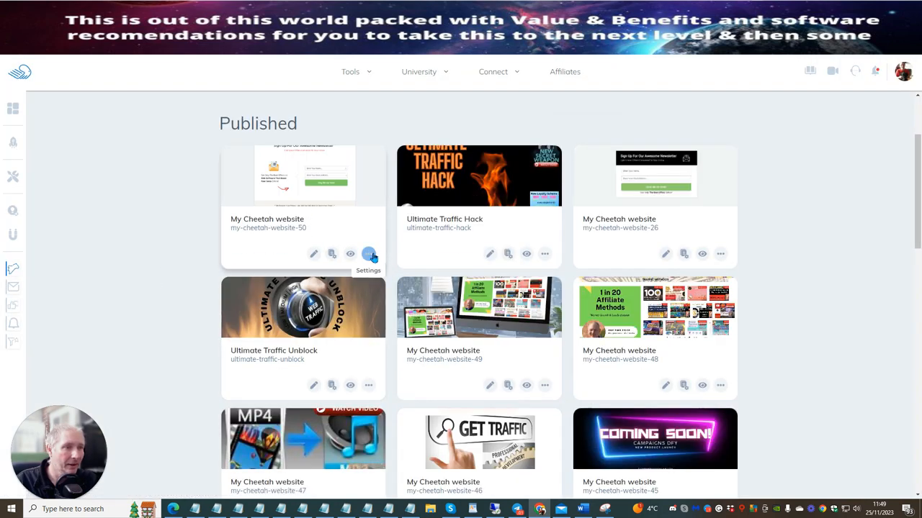
click(368, 253)
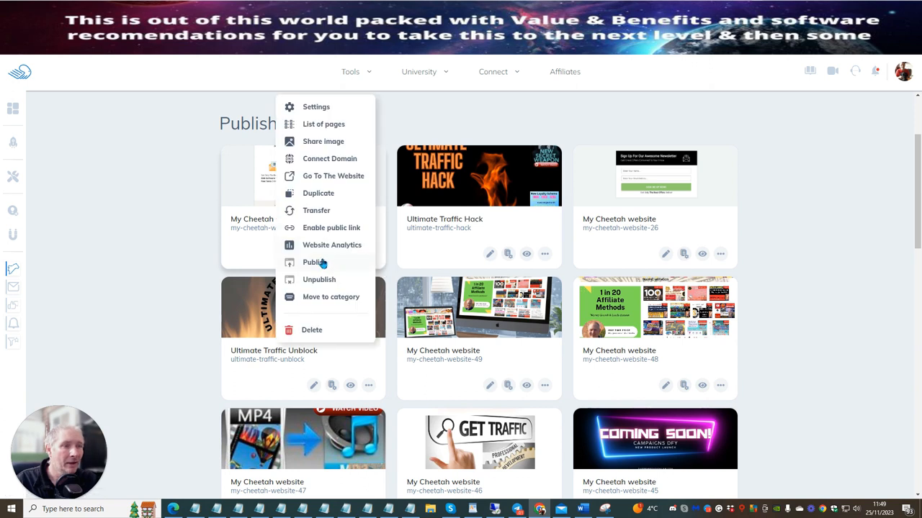
click(313, 262)
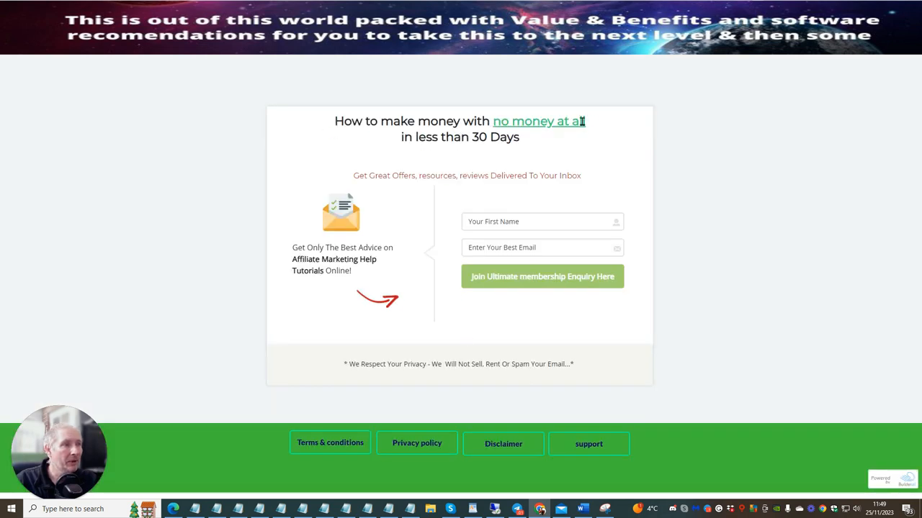
mouse_move(589, 151)
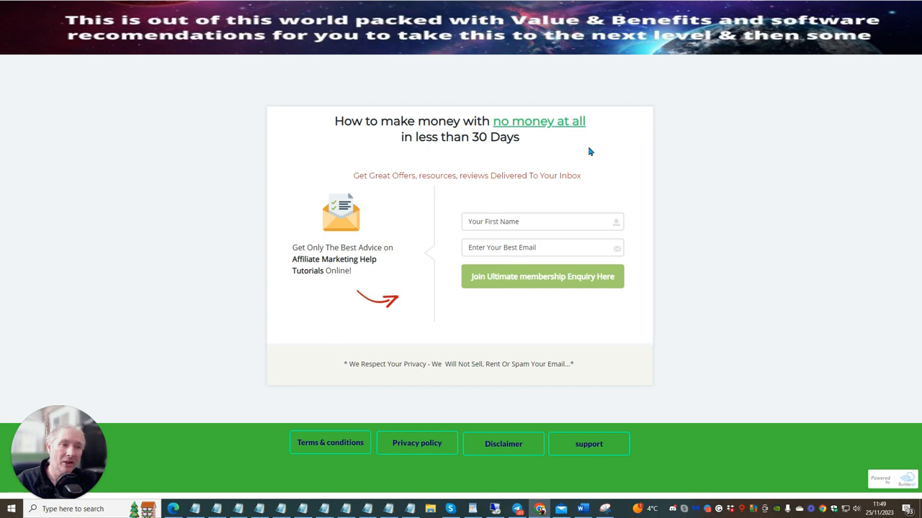
mouse_move(605, 175)
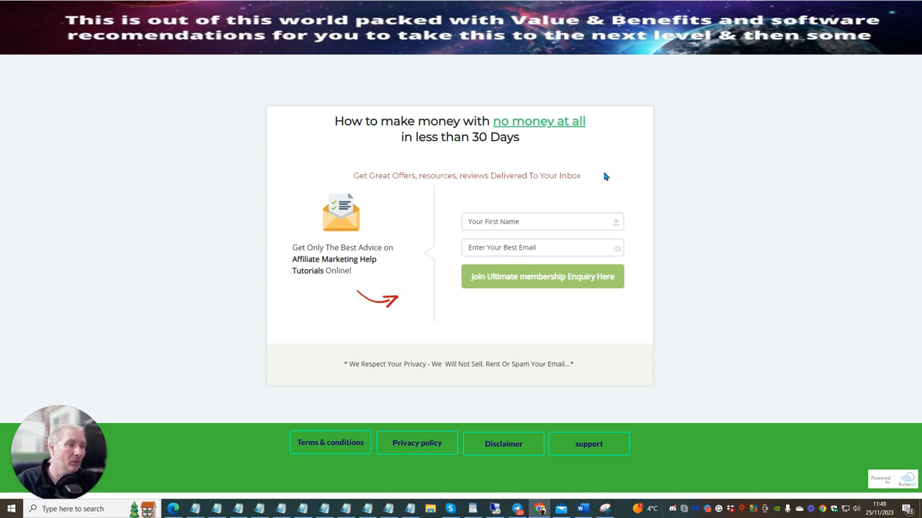
mouse_move(589, 186)
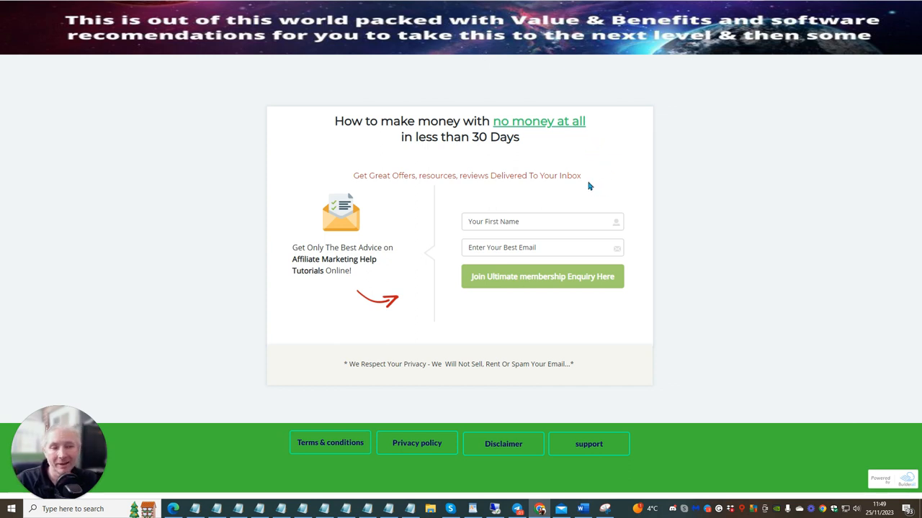
mouse_move(585, 176)
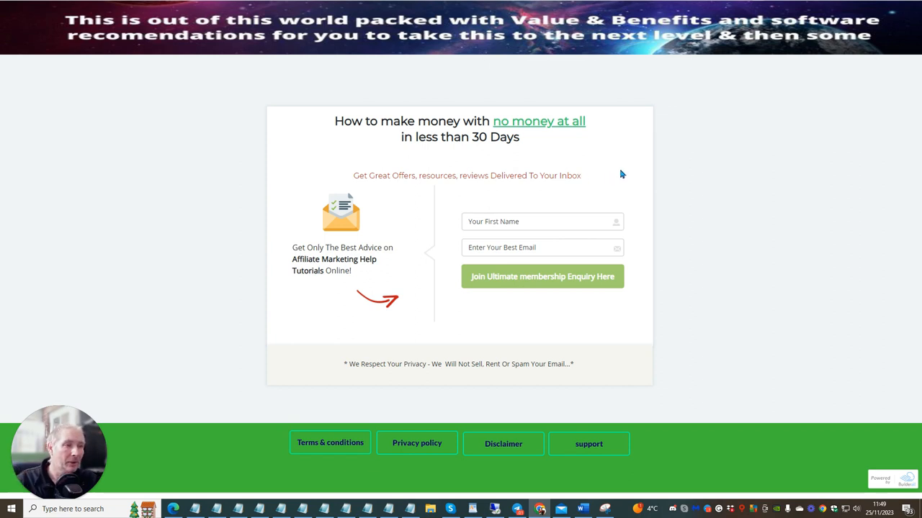
mouse_move(617, 175)
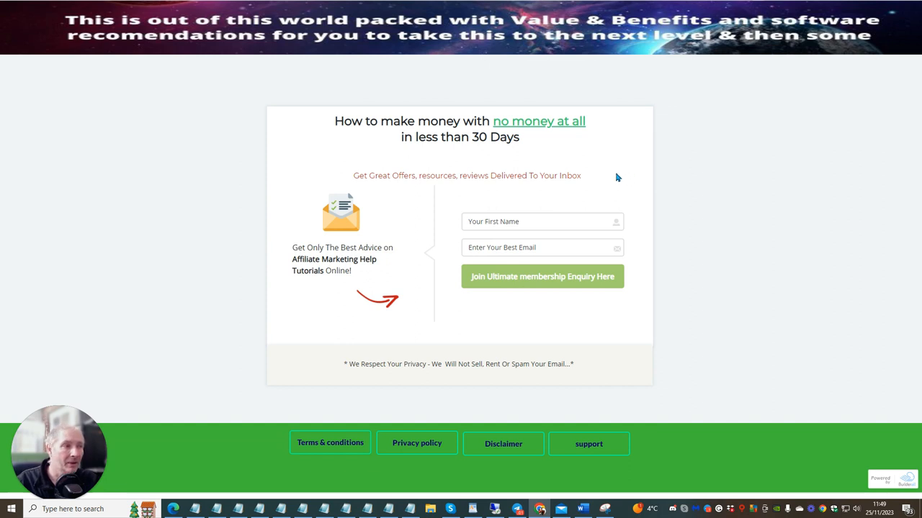
text(das)
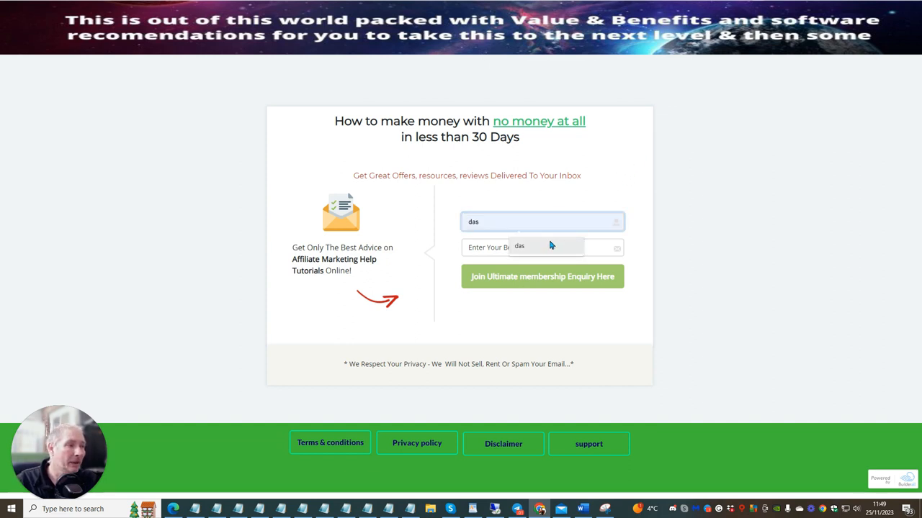
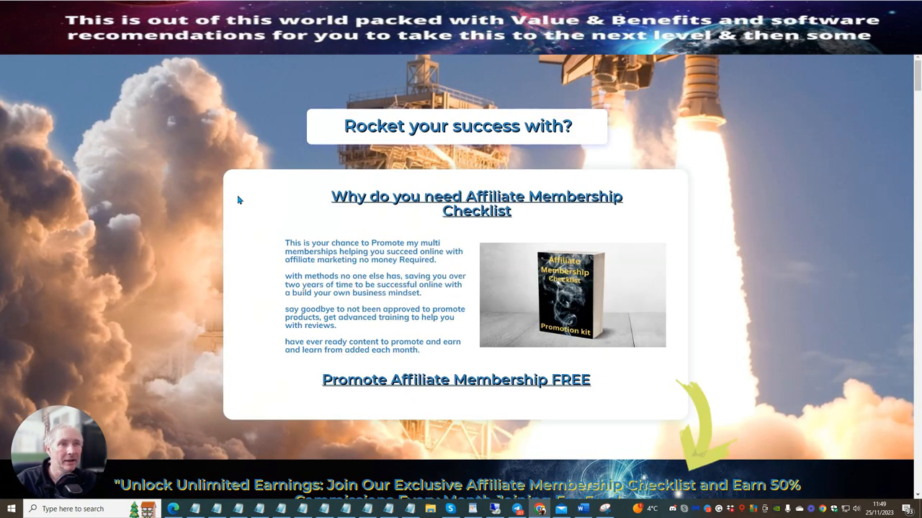
mouse_move(247, 246)
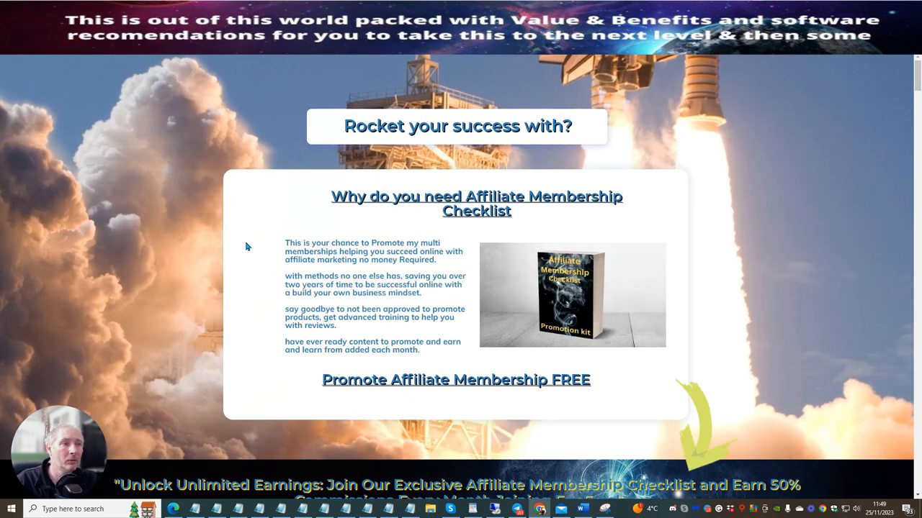
mouse_move(779, 198)
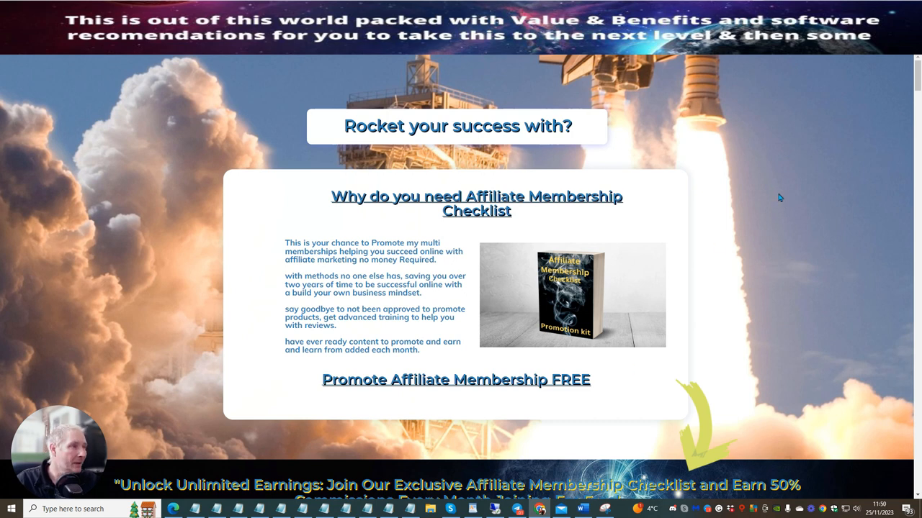
mouse_move(740, 270)
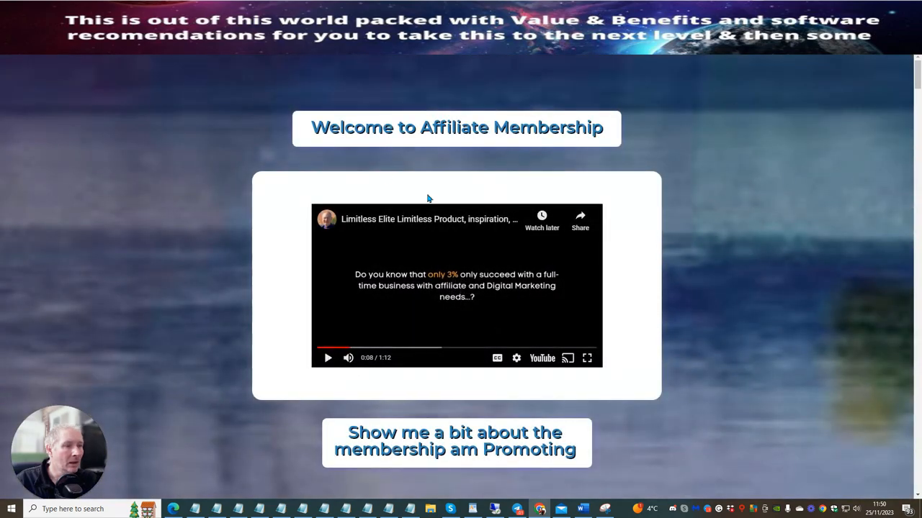
- Scroll past the intro video and bio to the 'Unique Product' vendor-affiliate bridge section
scroll(down, 3)
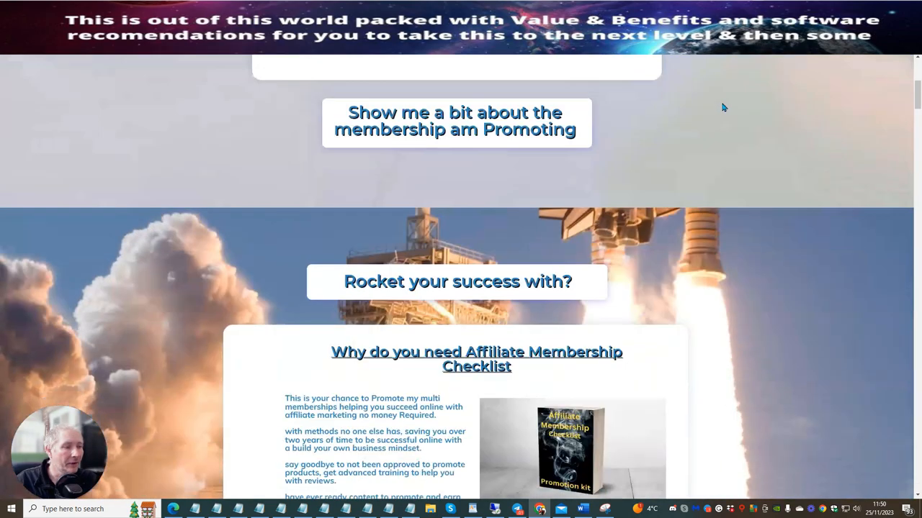
scroll(down, 3)
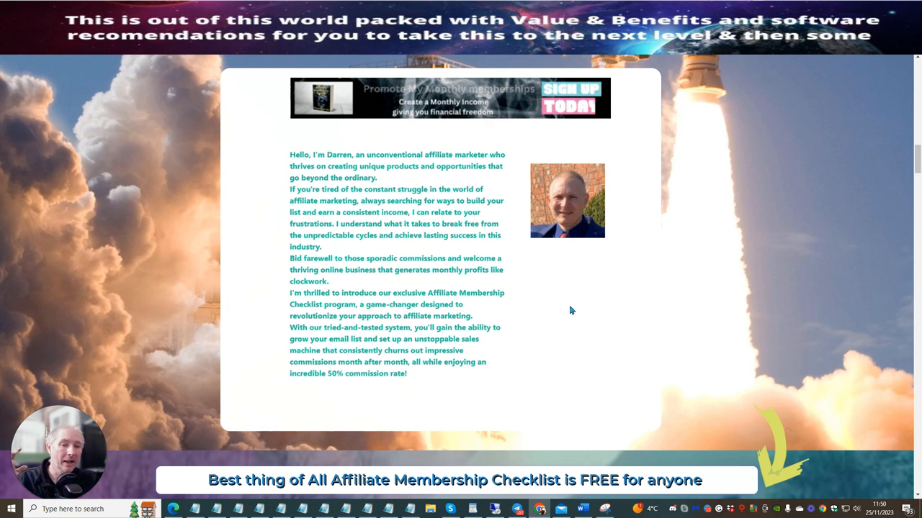
scroll(down, 3)
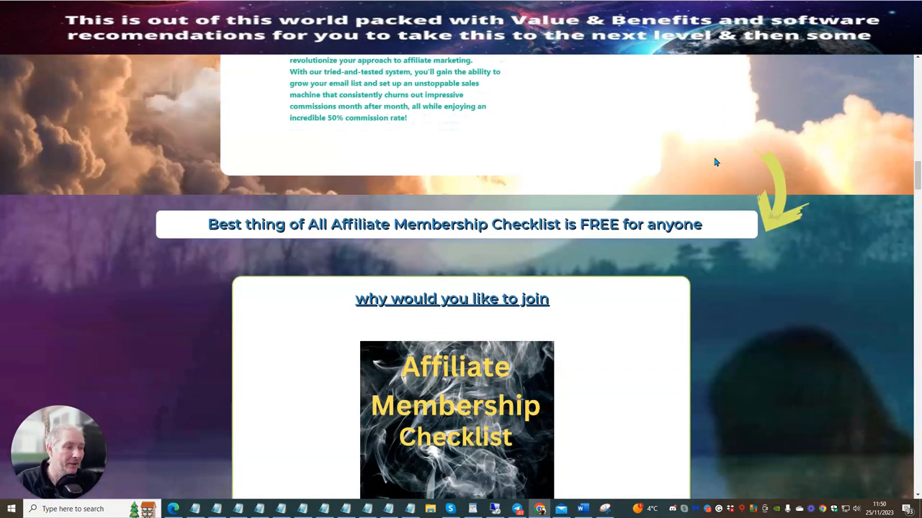
scroll(down, 3)
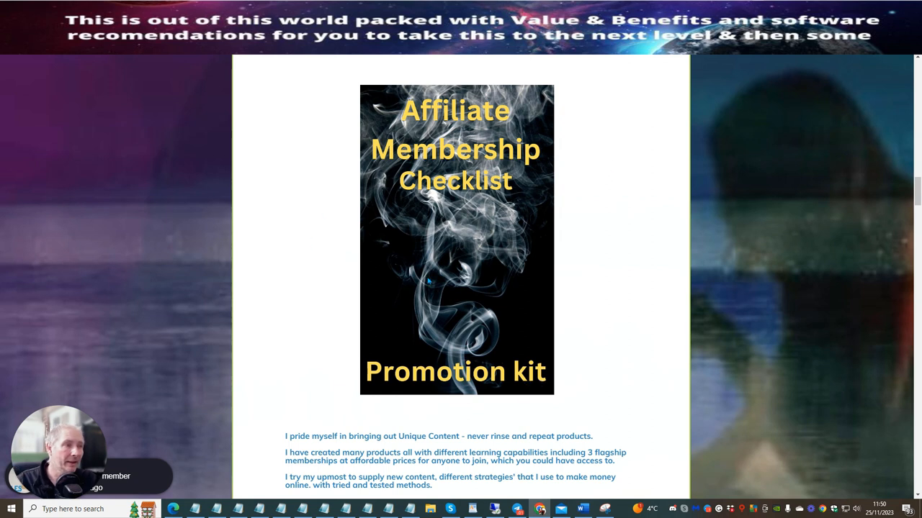
scroll(down, 3)
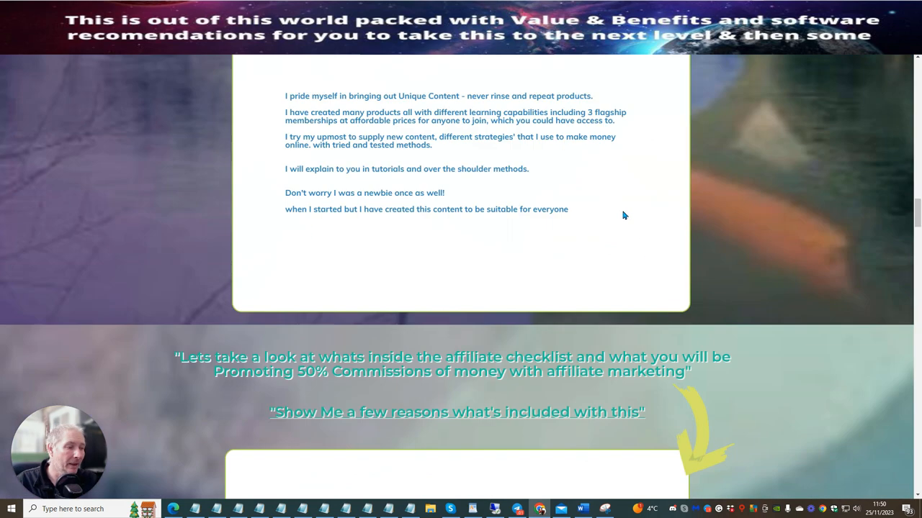
scroll(down, 3)
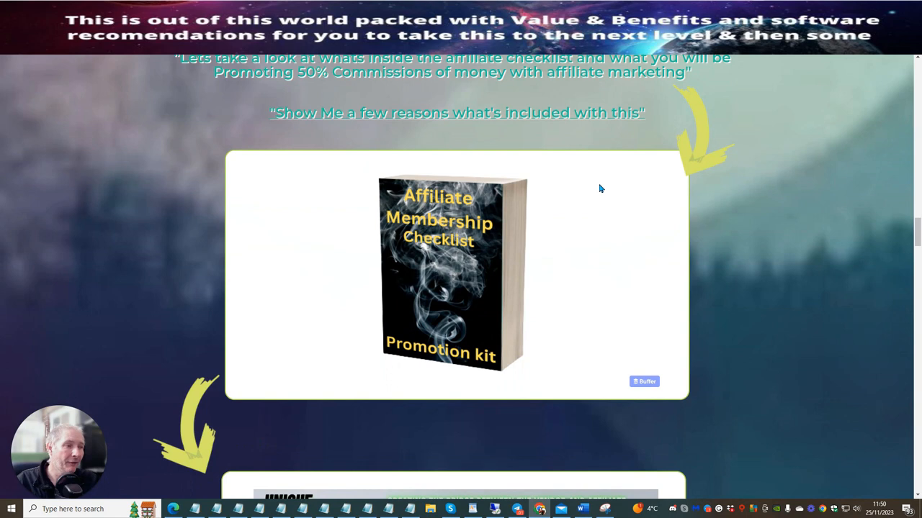
scroll(down, 3)
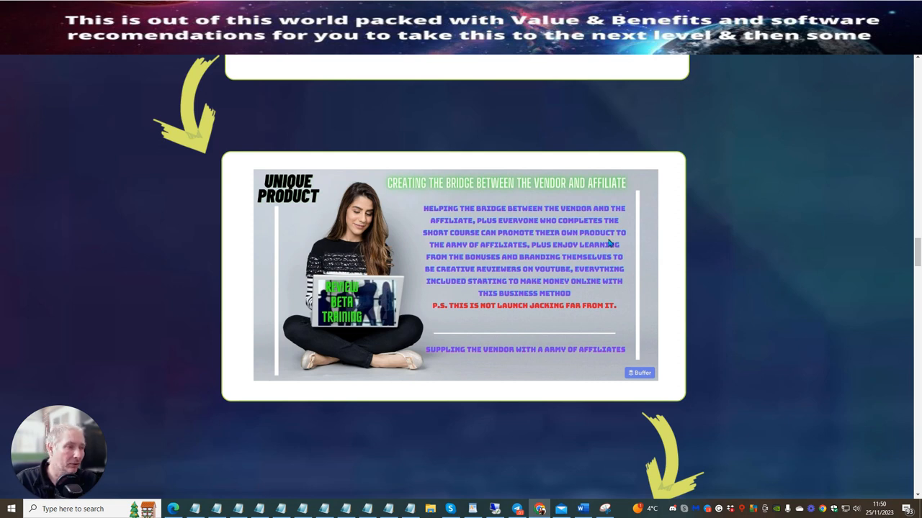
scroll(down, 3)
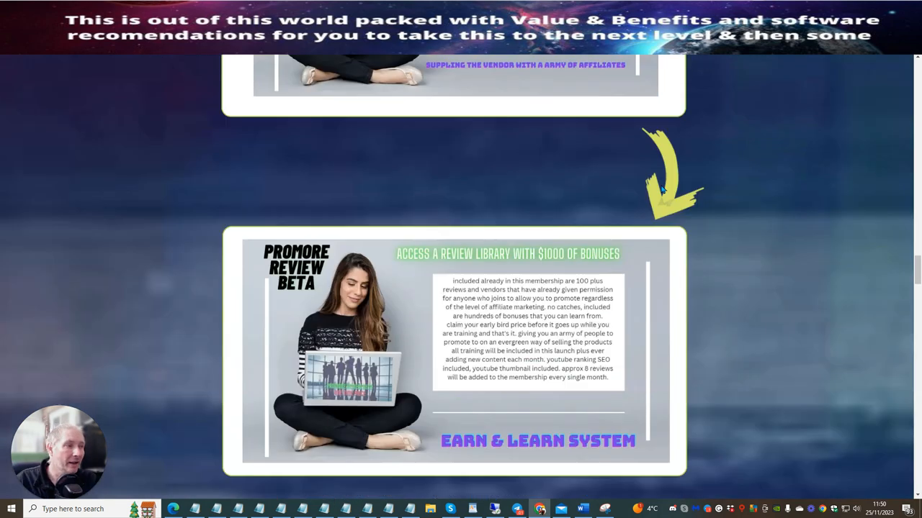
scroll(down, 3)
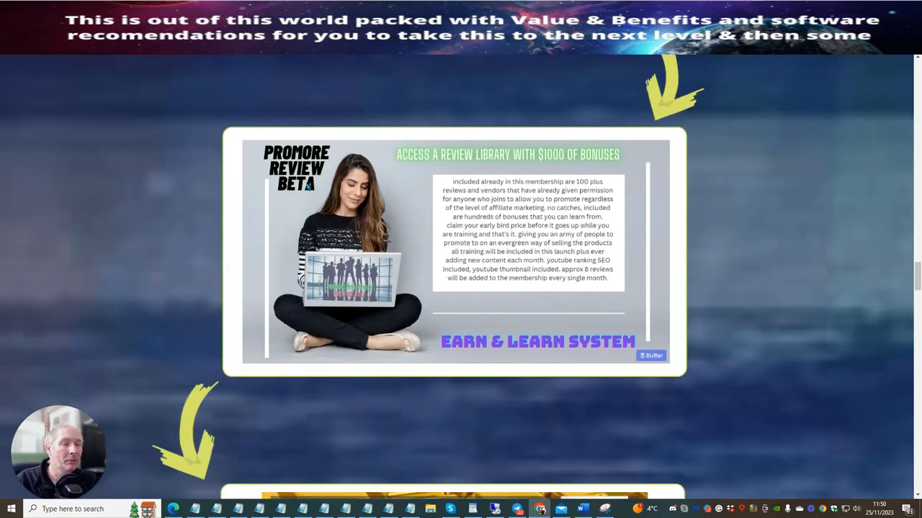
mouse_move(664, 215)
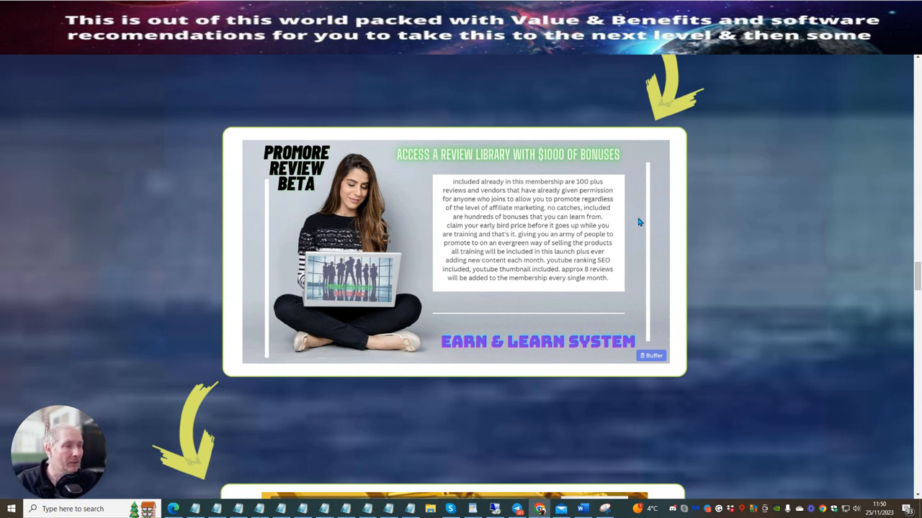
mouse_move(634, 221)
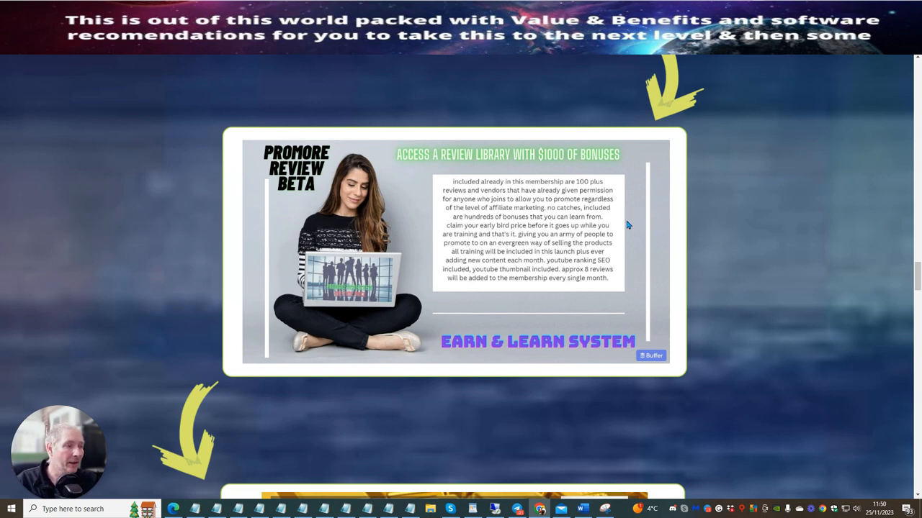
mouse_move(638, 231)
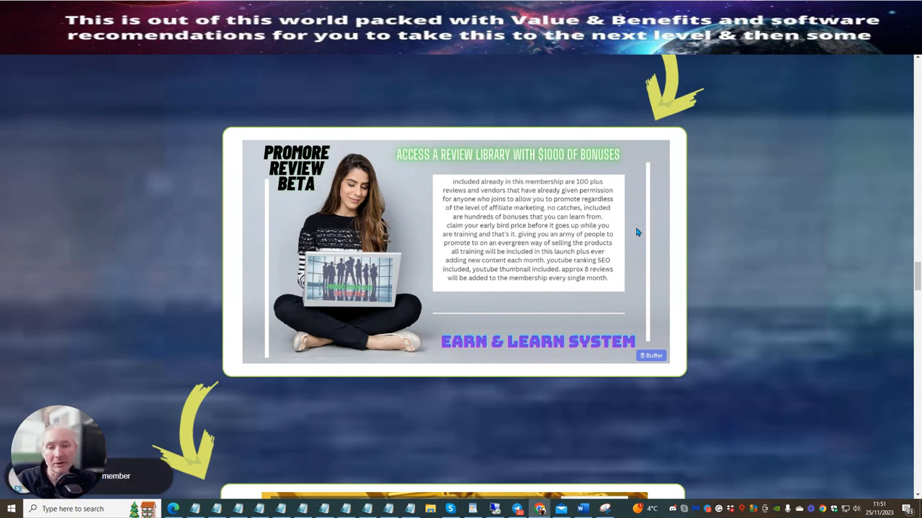
mouse_move(636, 244)
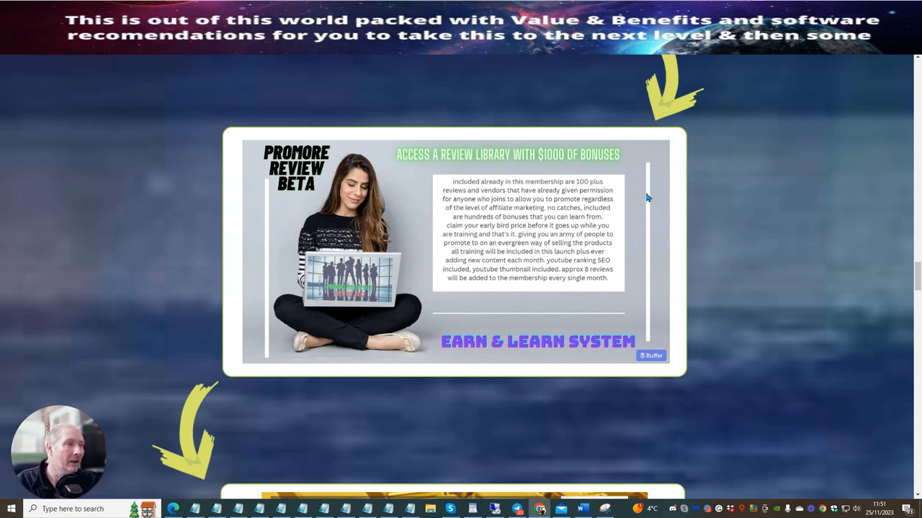
mouse_move(658, 212)
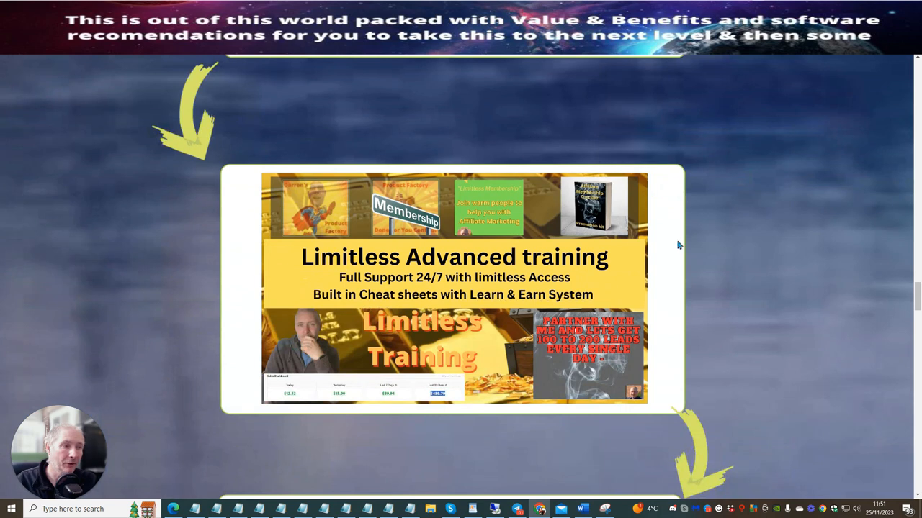
mouse_move(667, 222)
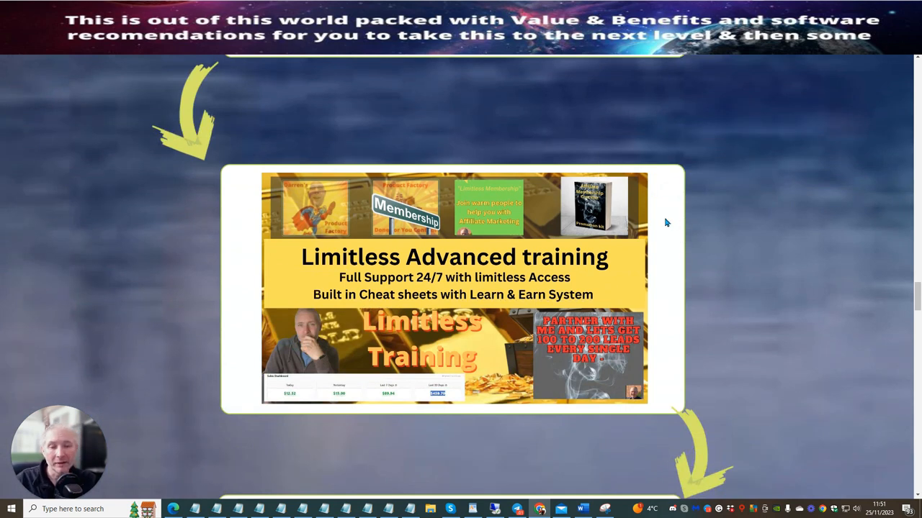
mouse_move(681, 230)
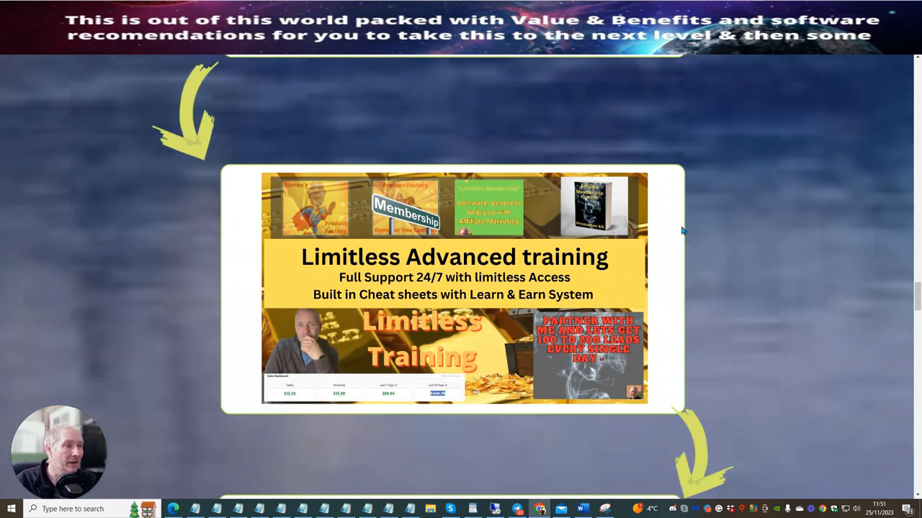
mouse_move(652, 246)
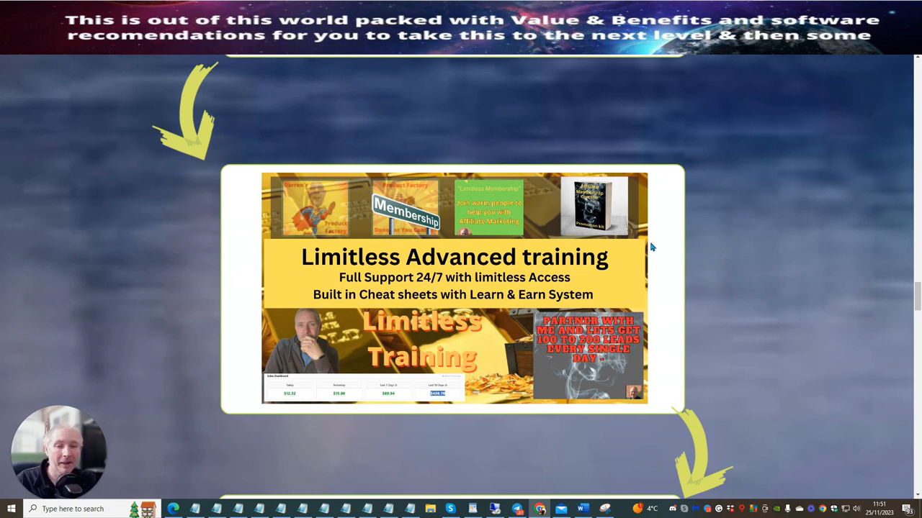
mouse_move(665, 299)
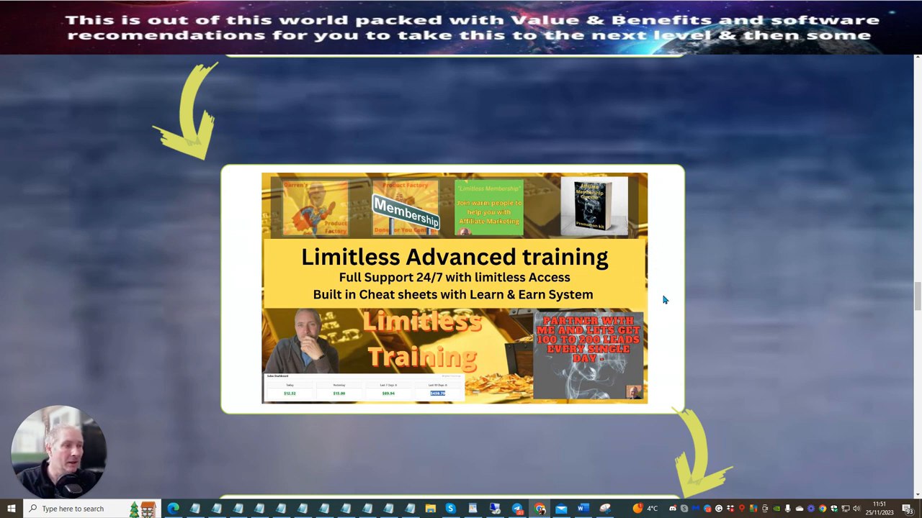
mouse_move(670, 272)
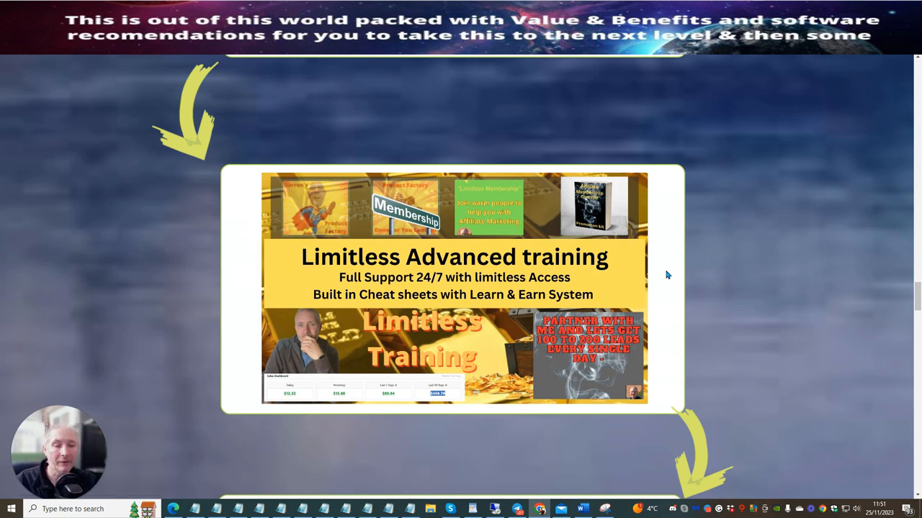
mouse_move(659, 279)
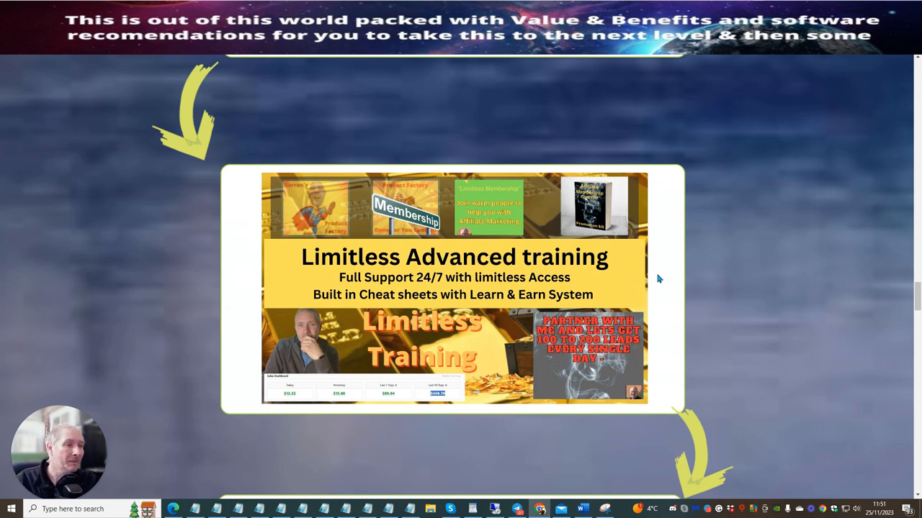
mouse_move(656, 282)
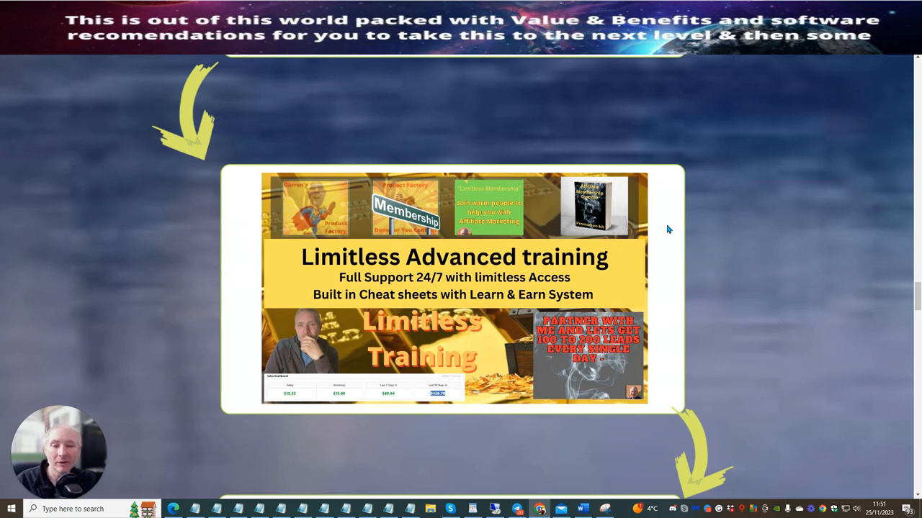
mouse_move(661, 209)
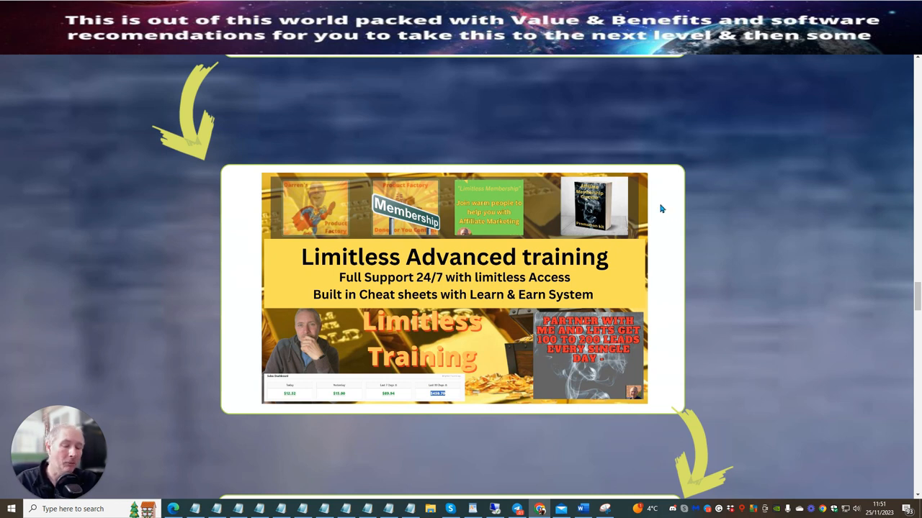
mouse_move(657, 212)
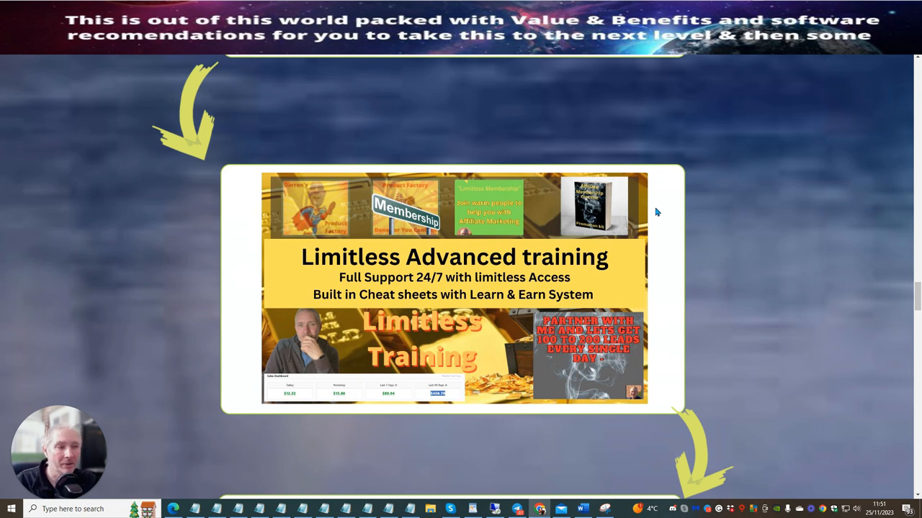
mouse_move(665, 239)
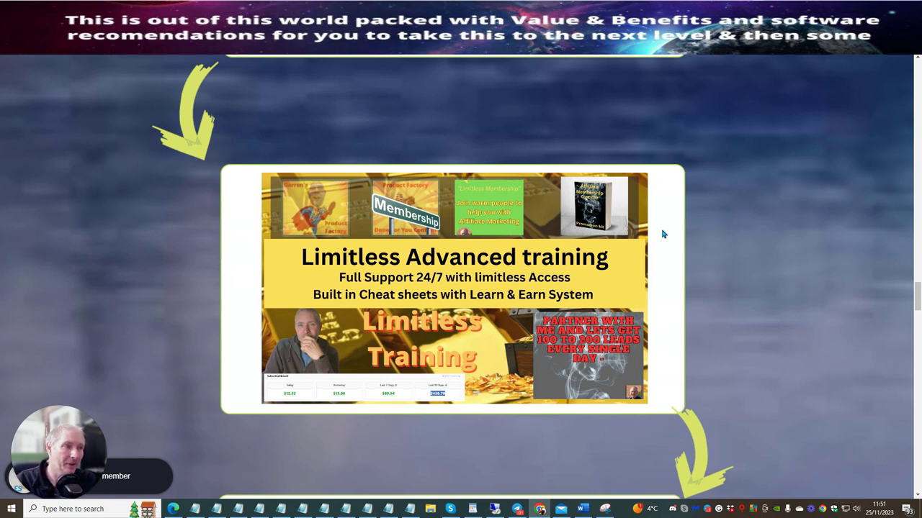
scroll(down, 3)
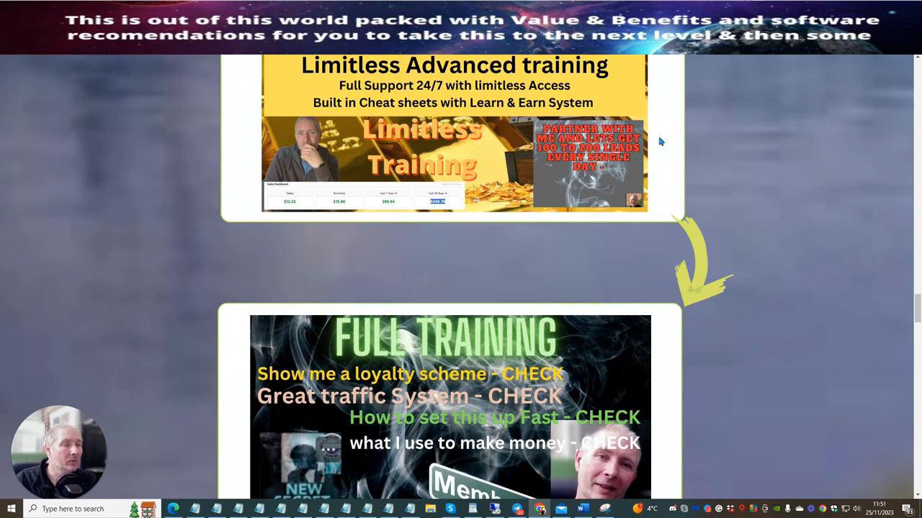
mouse_move(662, 160)
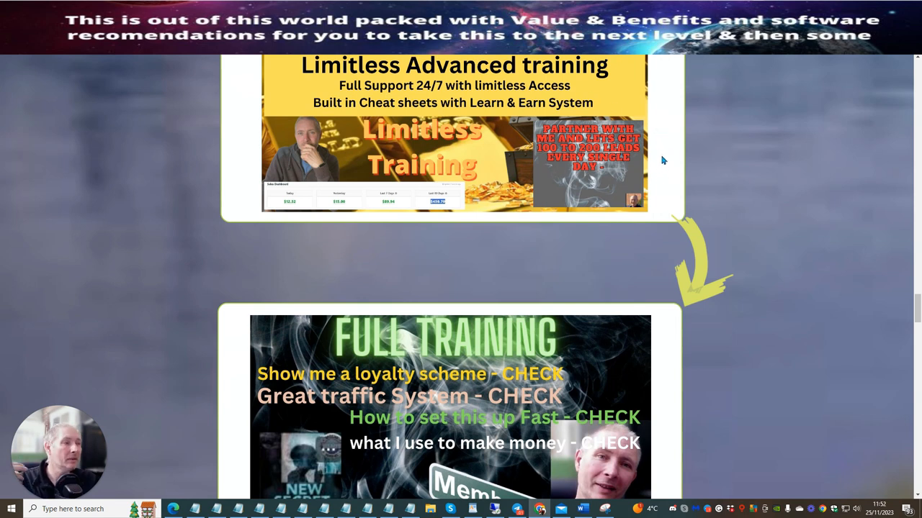
mouse_move(676, 92)
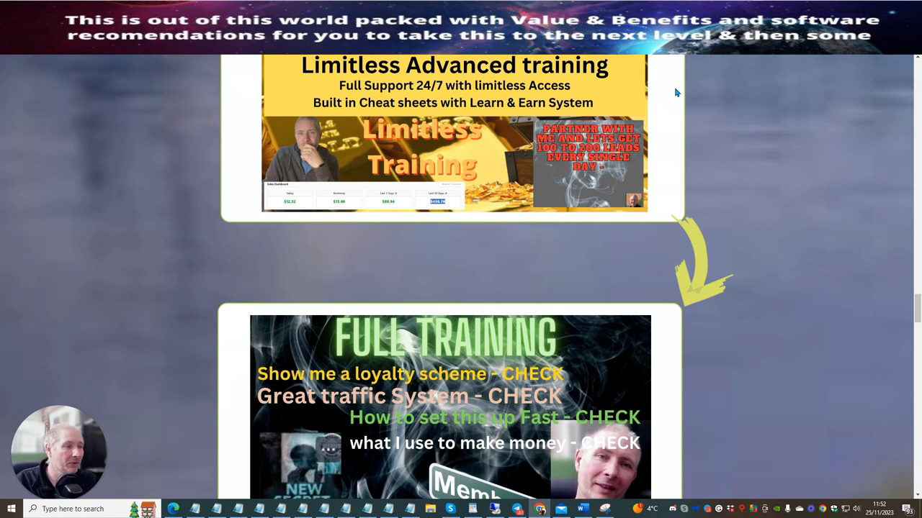
scroll(down, 3)
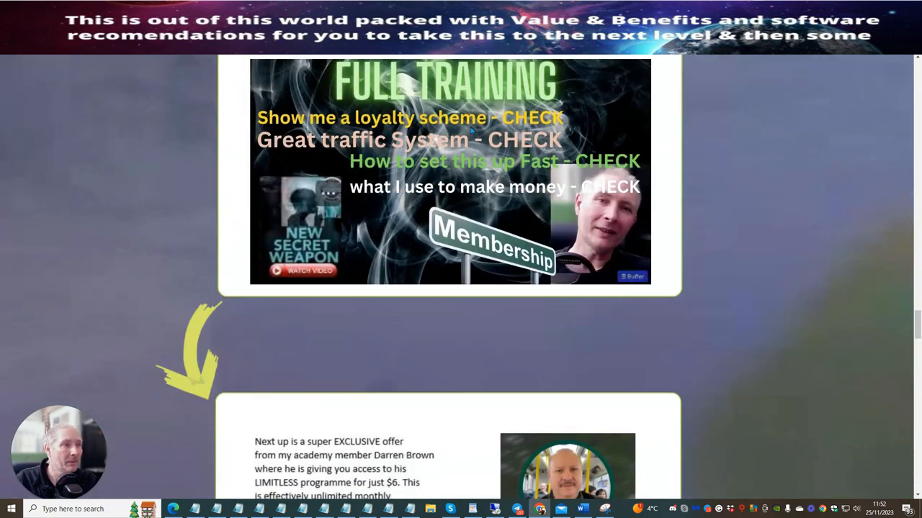
mouse_move(423, 164)
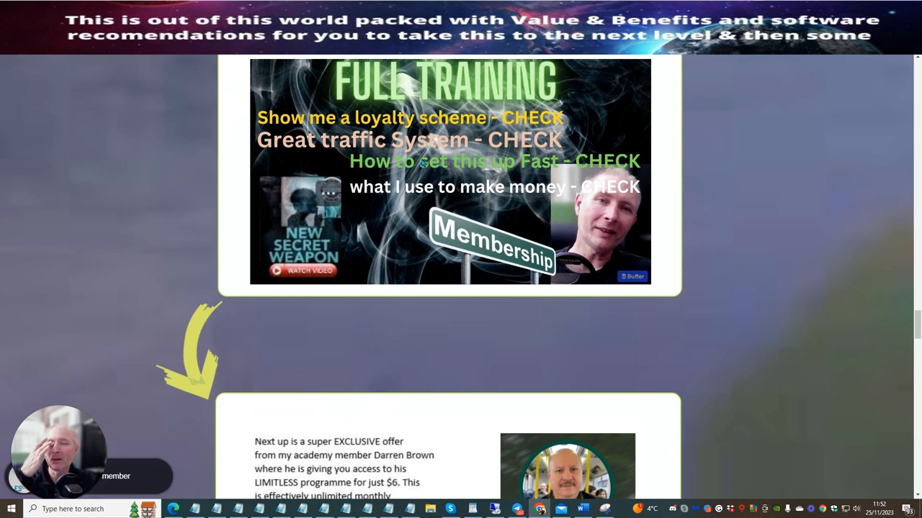
scroll(down, 3)
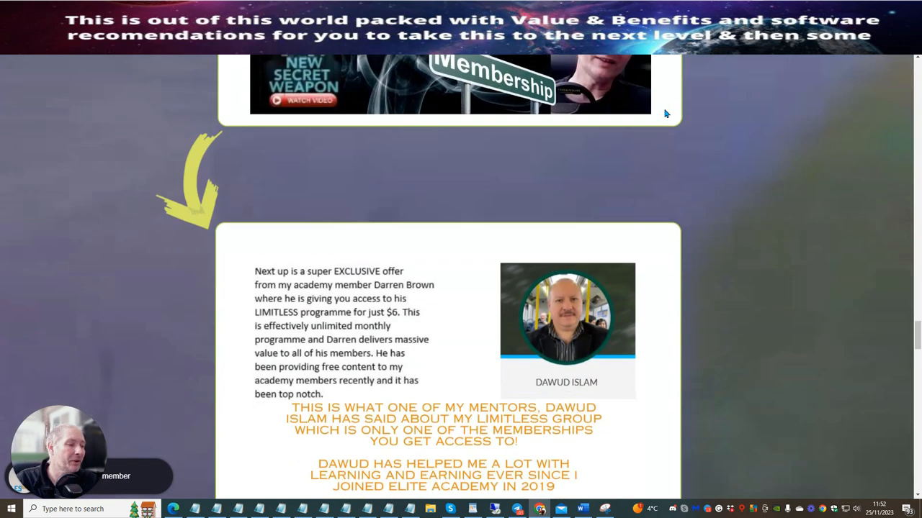
scroll(down, 3)
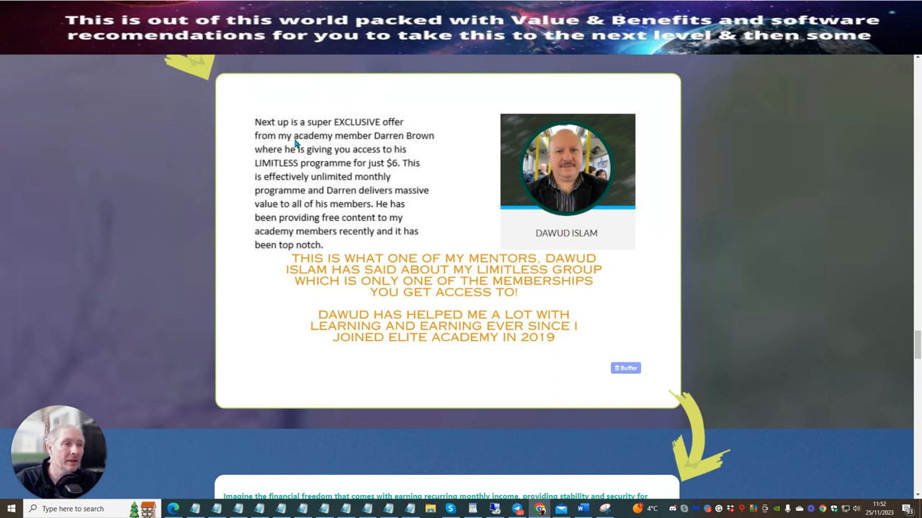
mouse_move(339, 231)
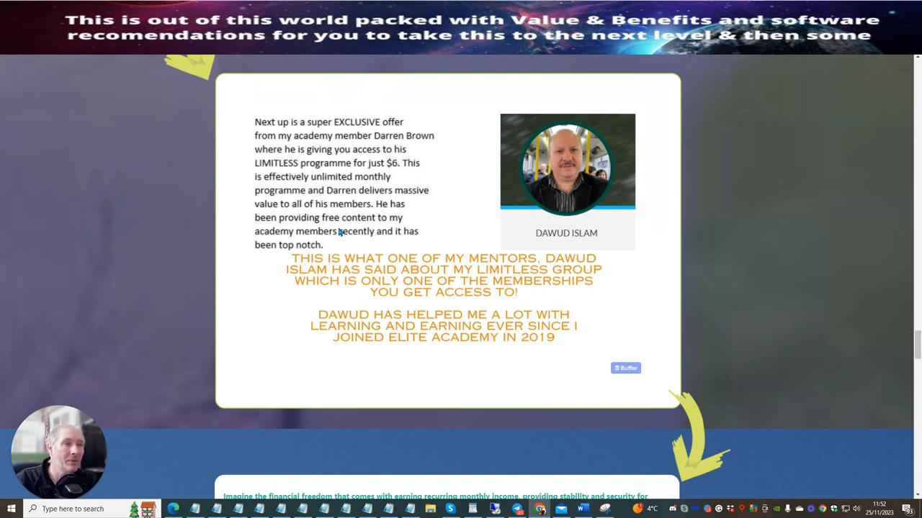
mouse_move(386, 118)
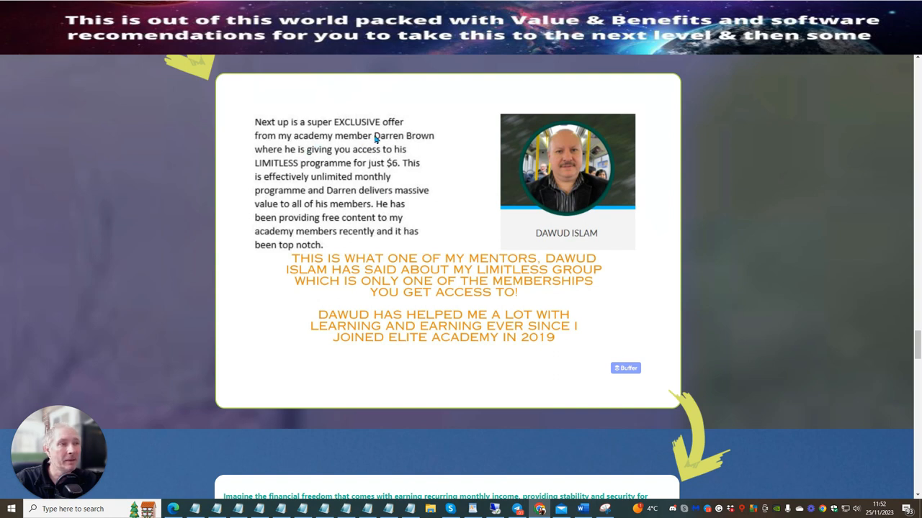
mouse_move(458, 220)
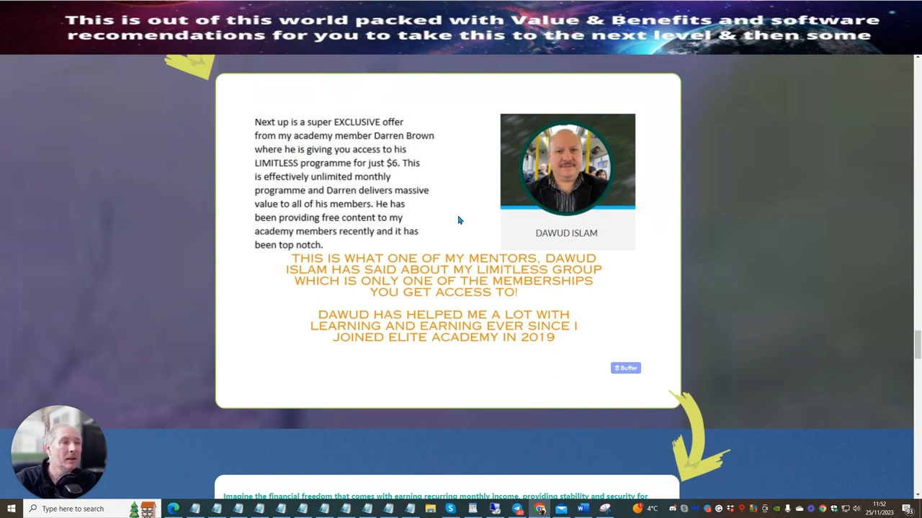
scroll(down, 3)
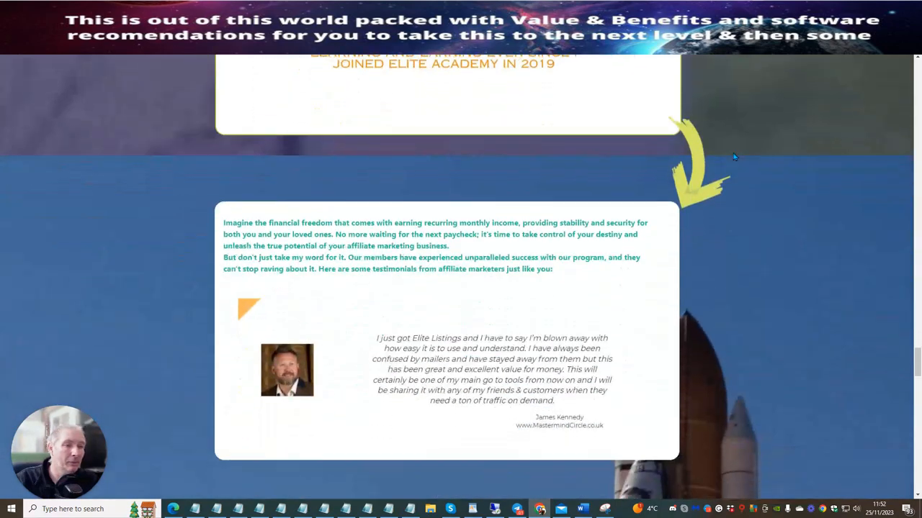
- Scroll down to the Proof of wages section for the Limitless Business Model
scroll(down, 3)
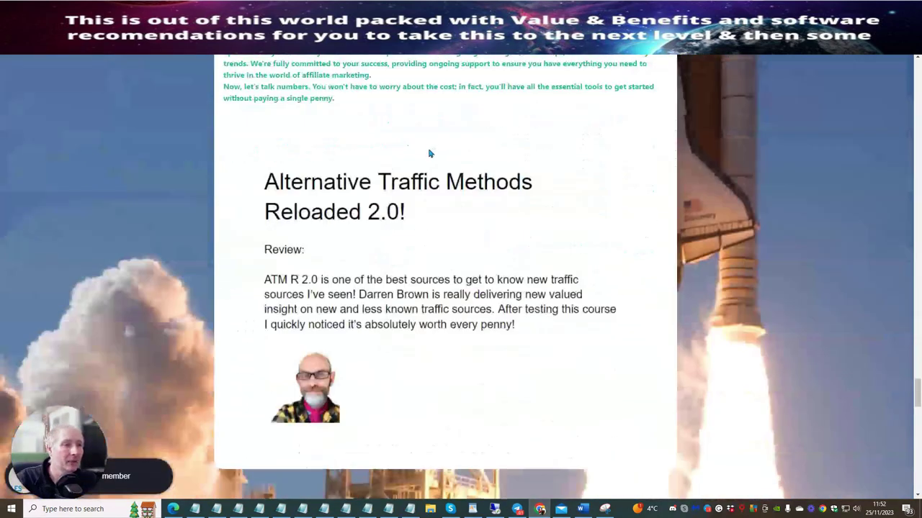
scroll(down, 3)
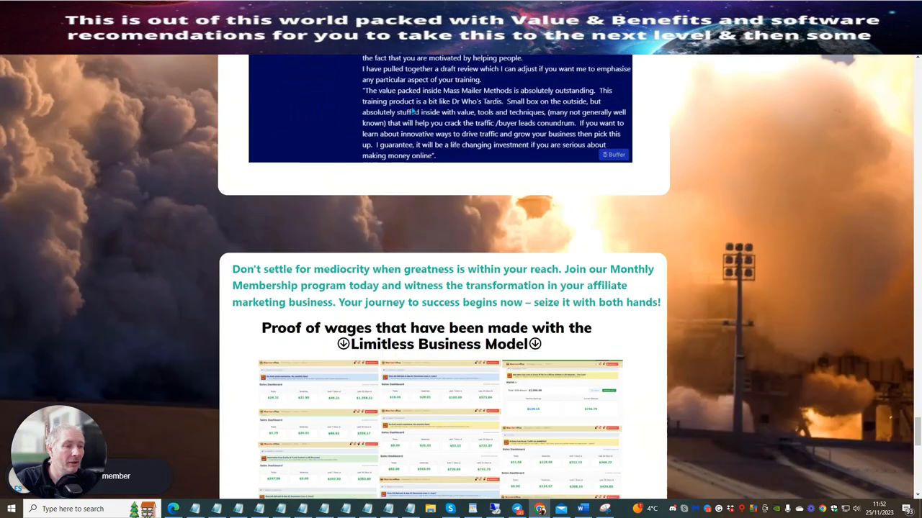
scroll(down, 3)
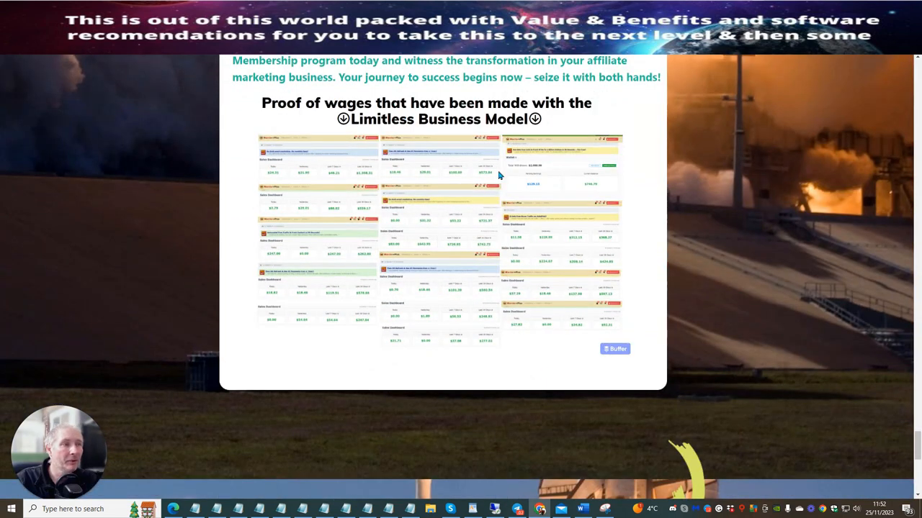
scroll(down, 3)
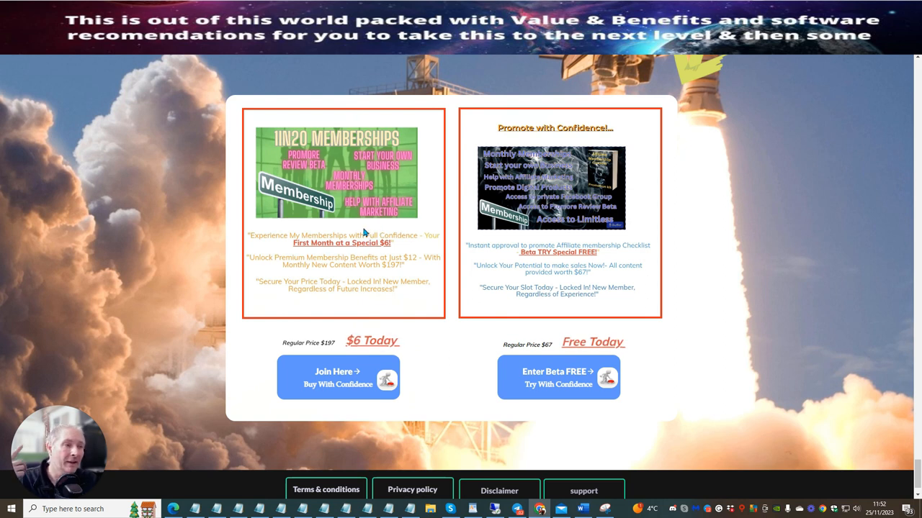
mouse_move(366, 236)
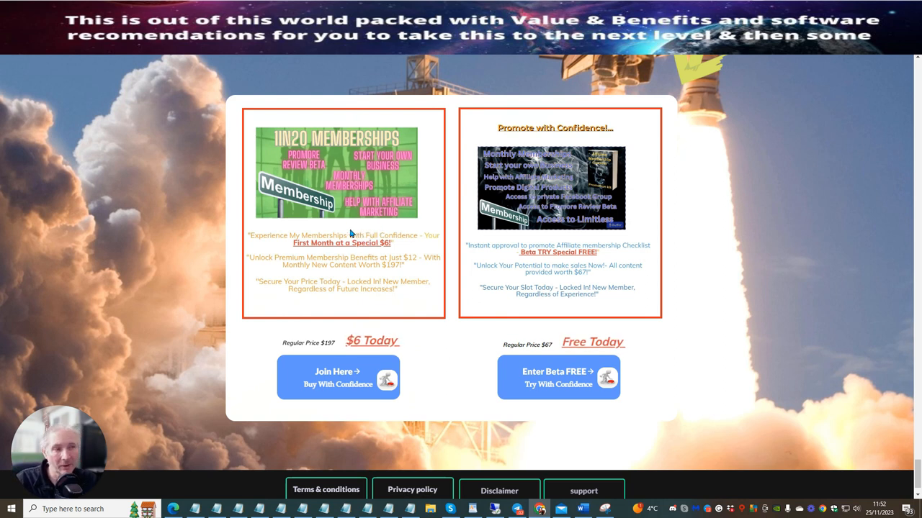
mouse_move(377, 229)
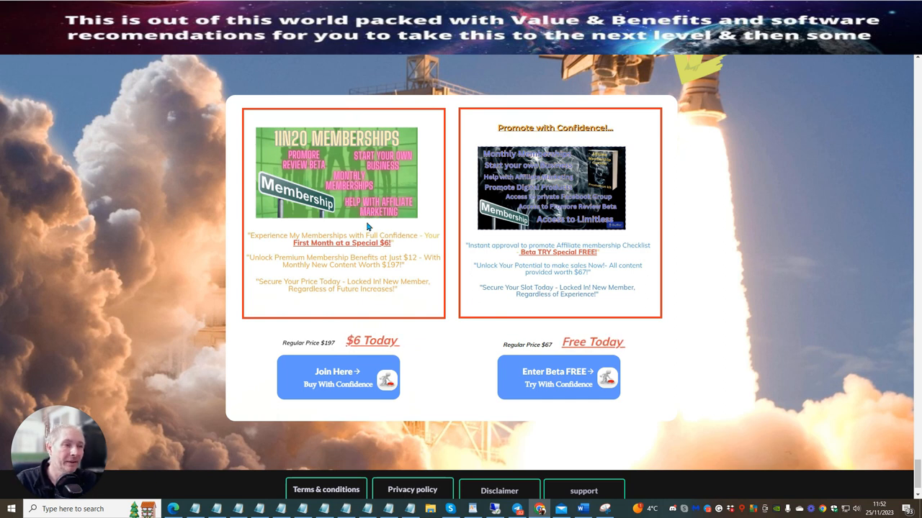
mouse_move(431, 179)
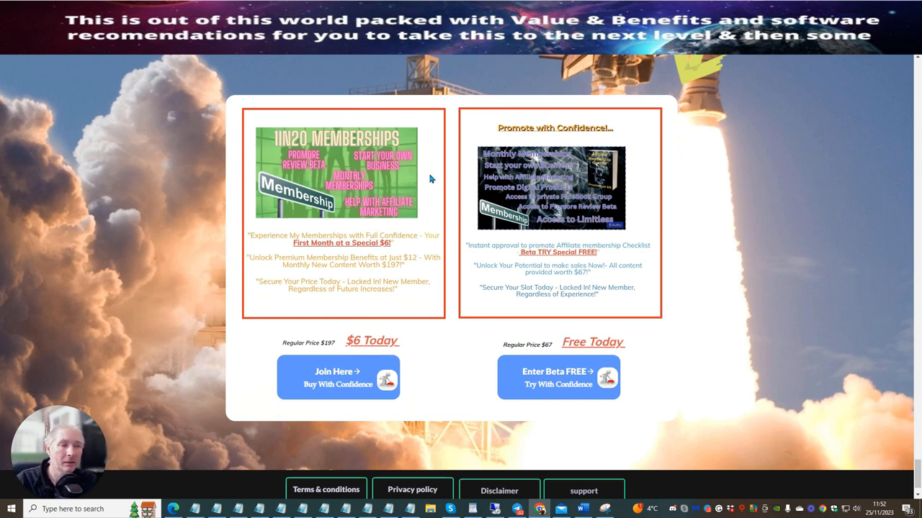
mouse_move(389, 256)
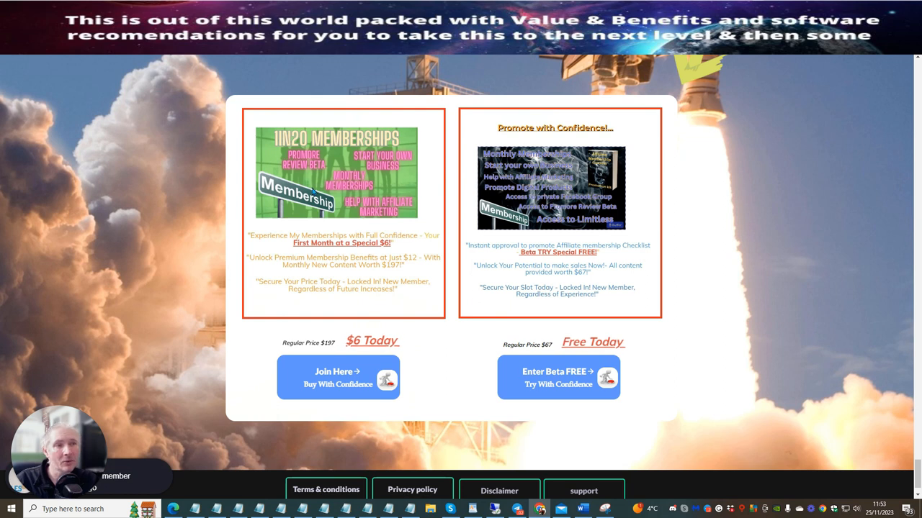
mouse_move(395, 225)
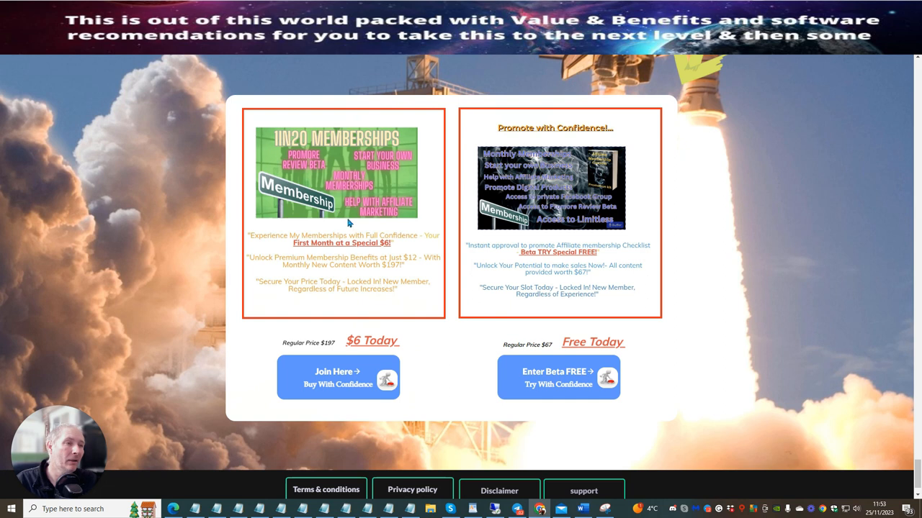
mouse_move(362, 205)
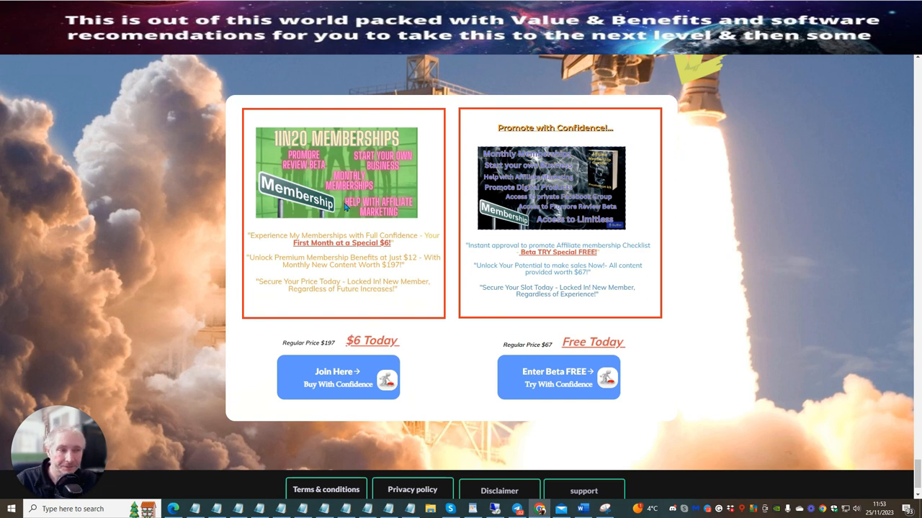
mouse_move(338, 187)
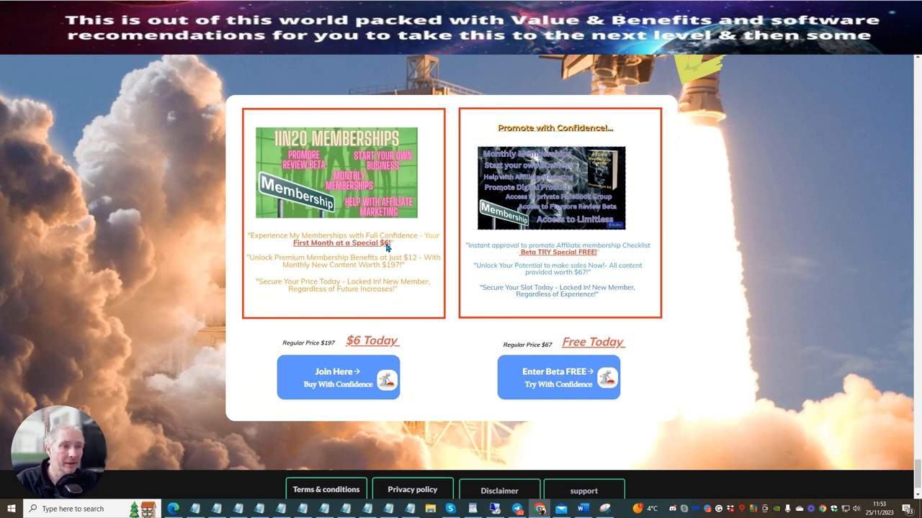
mouse_move(413, 266)
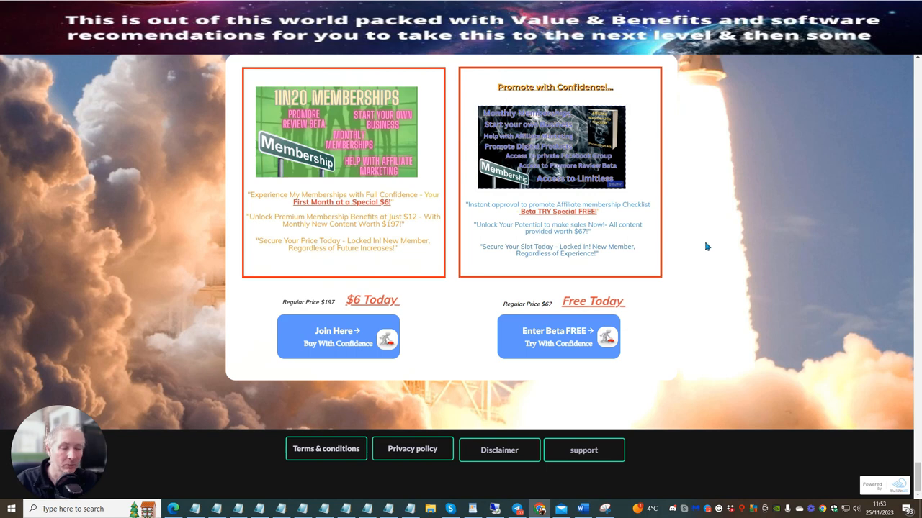
- Scroll to the $6 Join Here and Enter Beta FREE offers at the page bottom
scroll(down, 3)
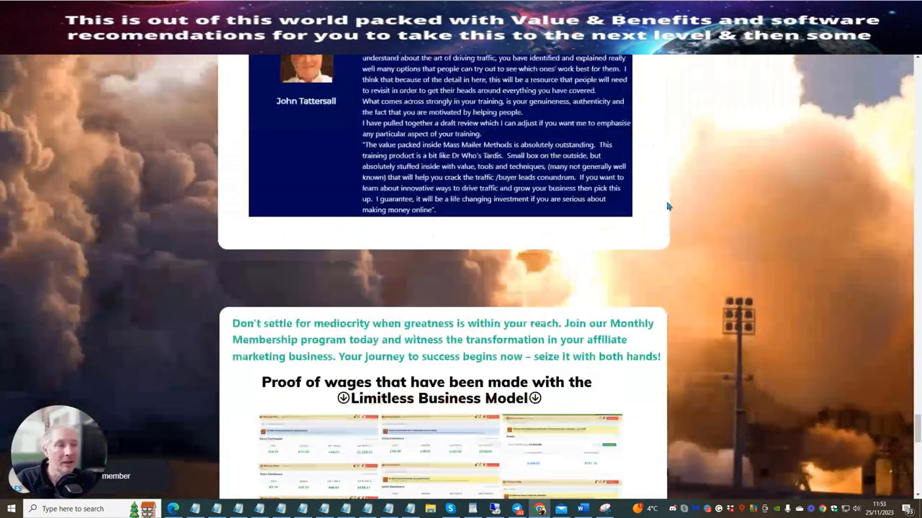
- Scroll the checklist page to its 'Welcome to Affiliate Membership' heading and intro video
scroll(down, 3)
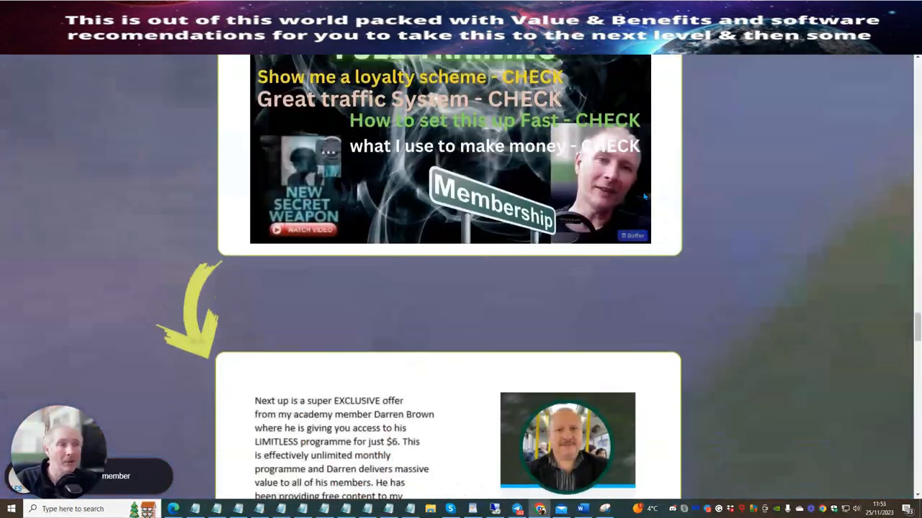
scroll(down, 3)
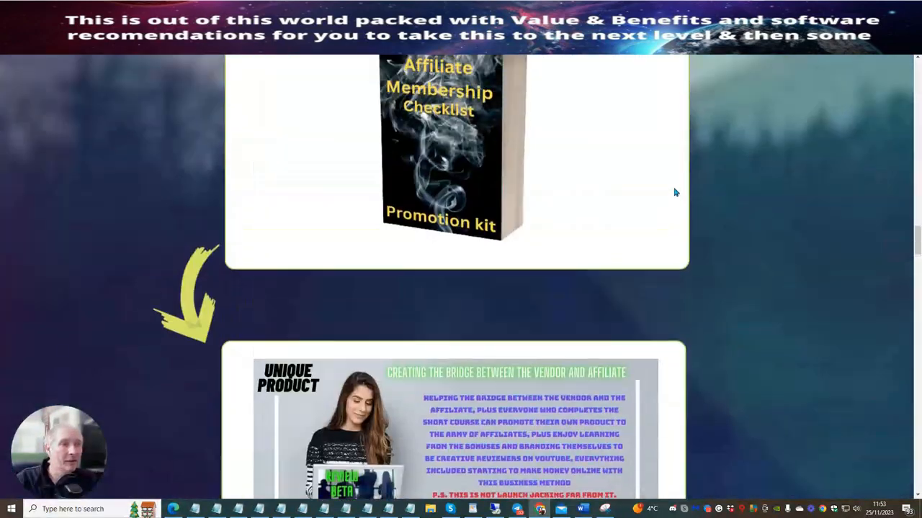
scroll(down, 3)
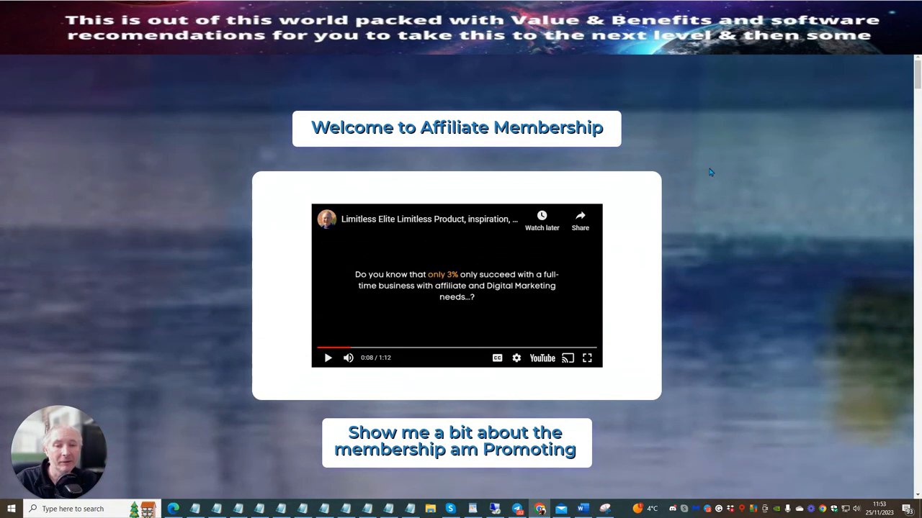
mouse_move(722, 186)
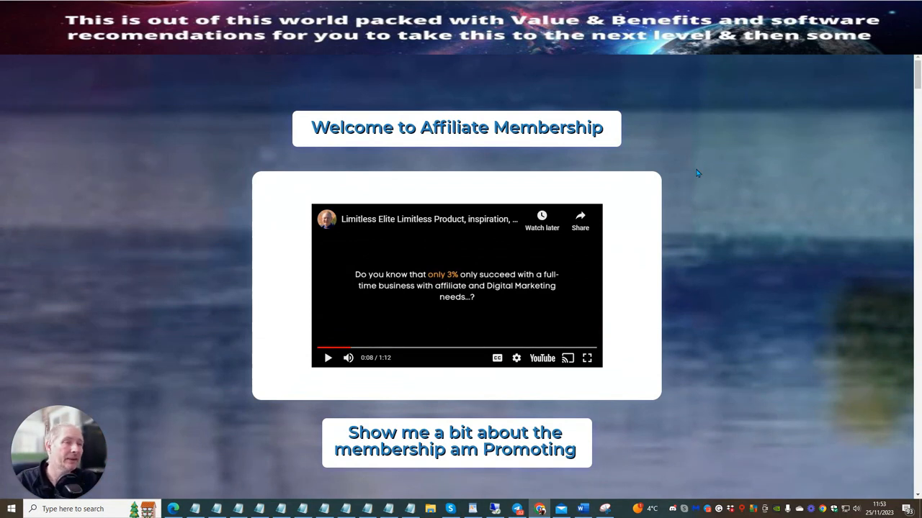
mouse_move(658, 184)
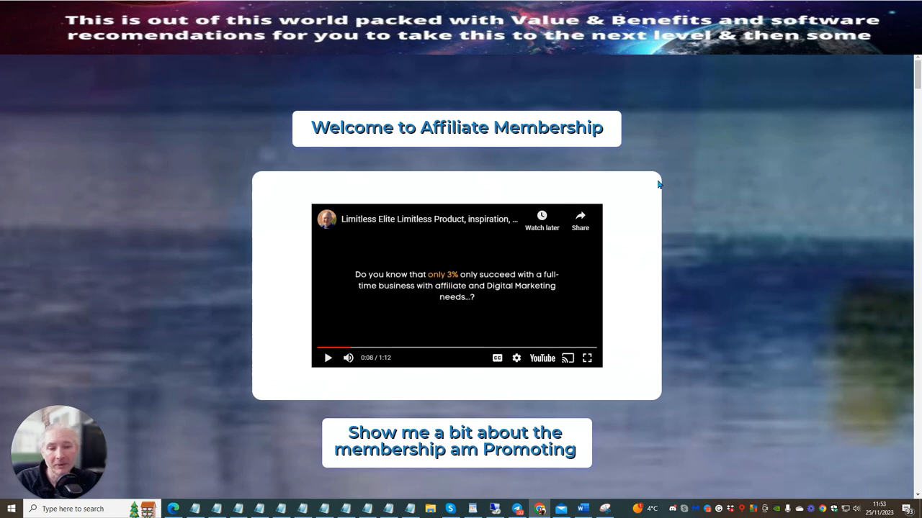
mouse_move(669, 170)
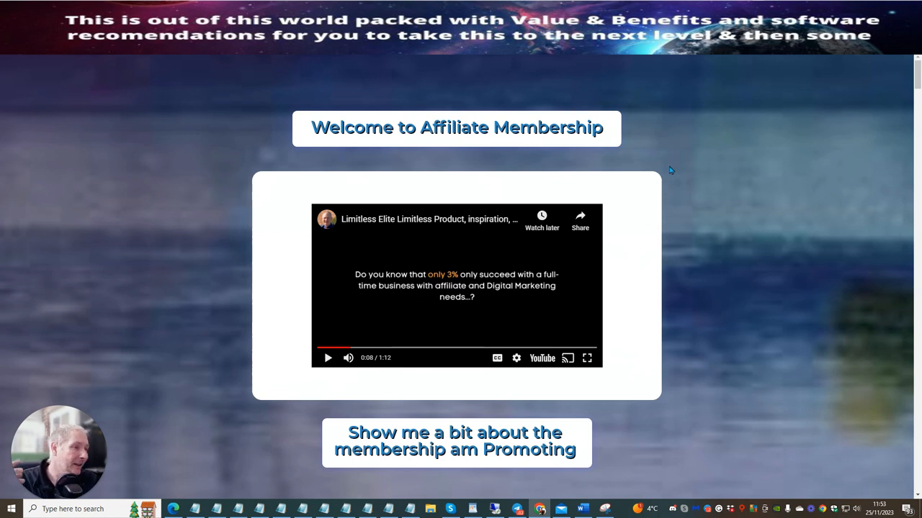
mouse_move(699, 255)
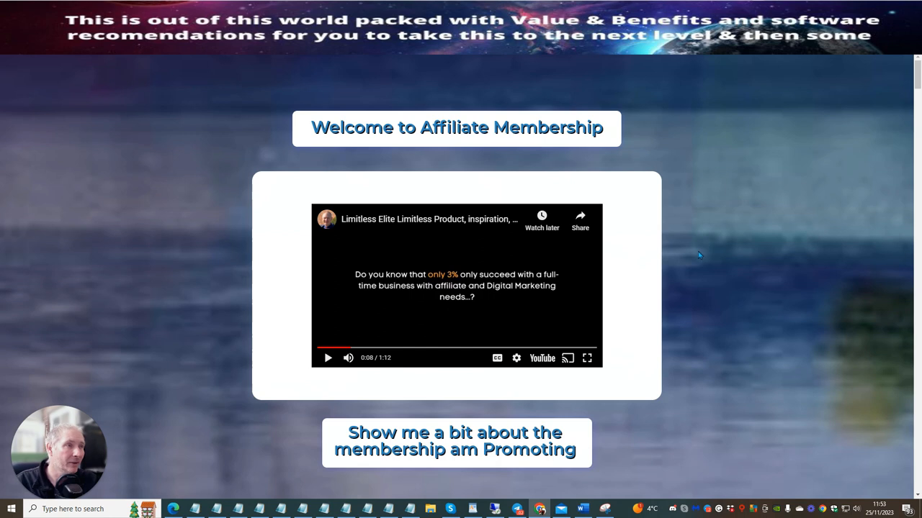
mouse_move(696, 246)
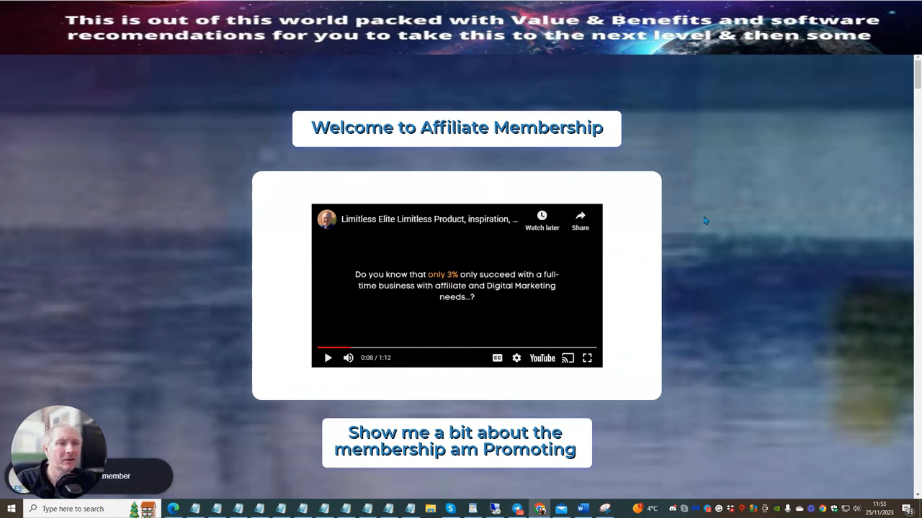
mouse_move(688, 179)
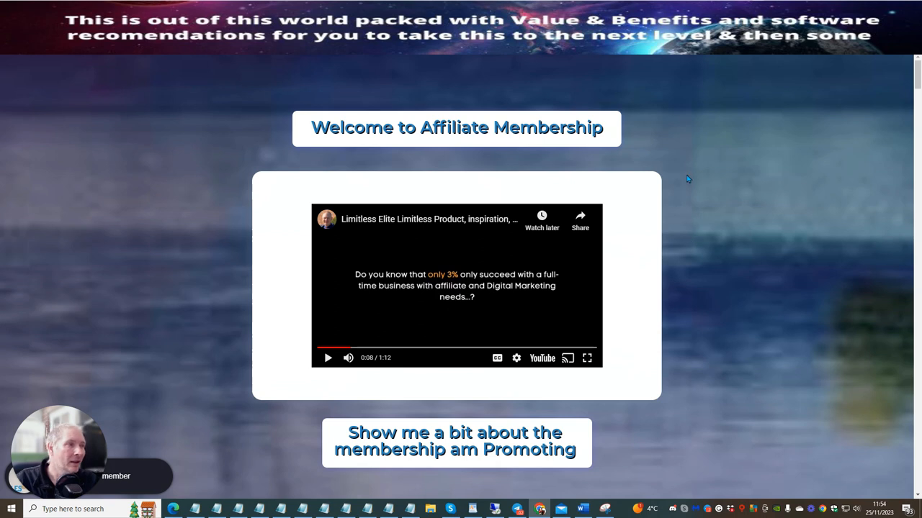
mouse_move(690, 233)
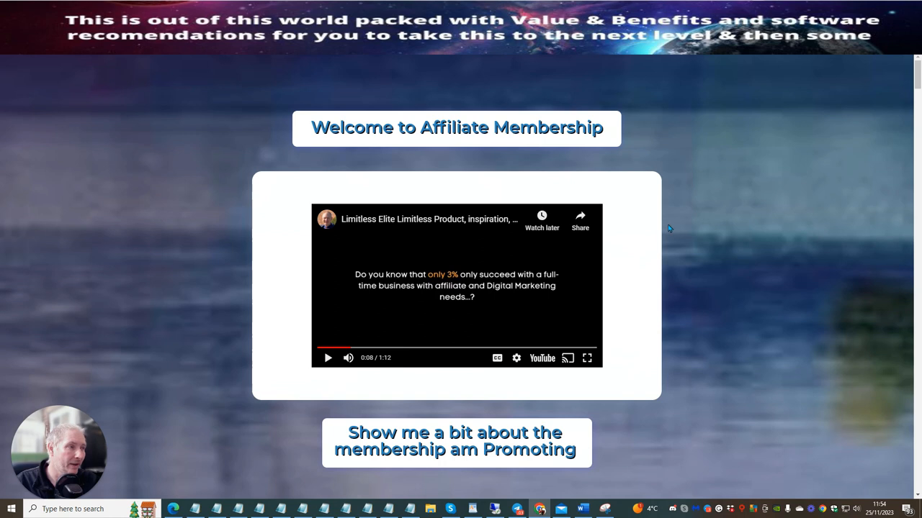
mouse_move(674, 233)
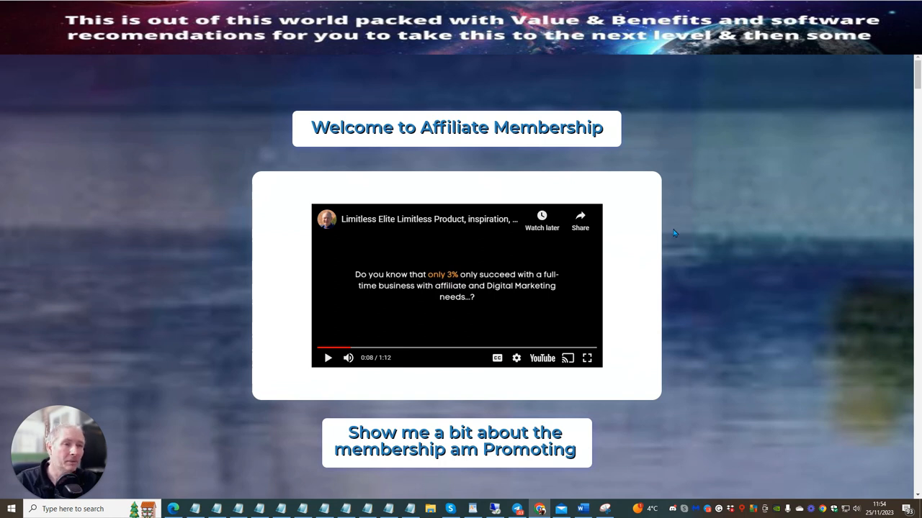
mouse_move(688, 226)
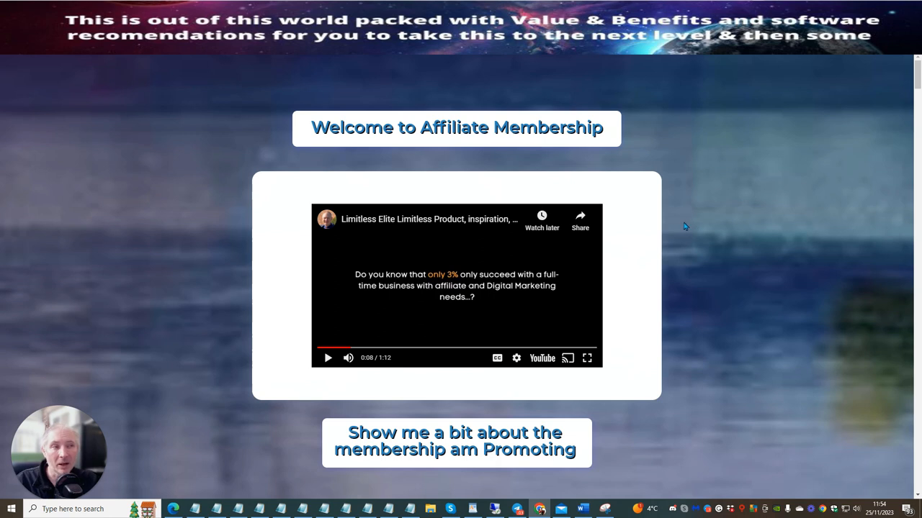
mouse_move(704, 194)
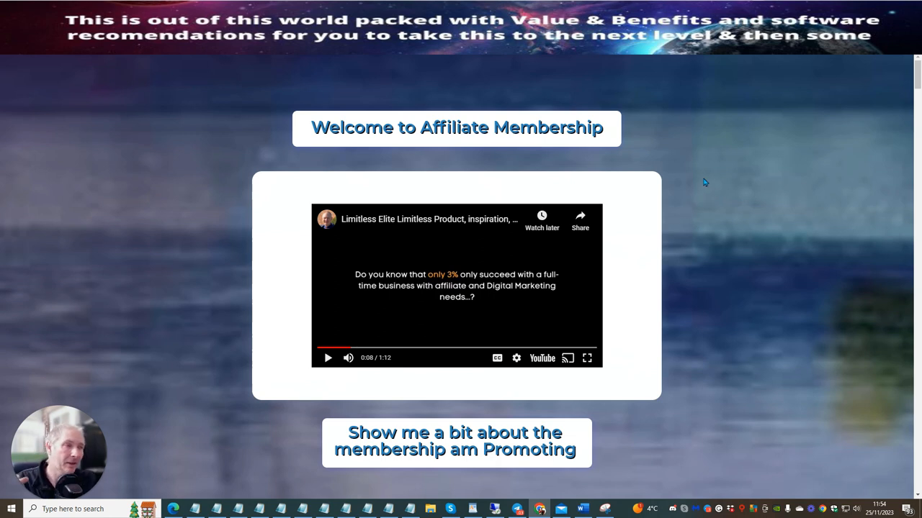
mouse_move(713, 166)
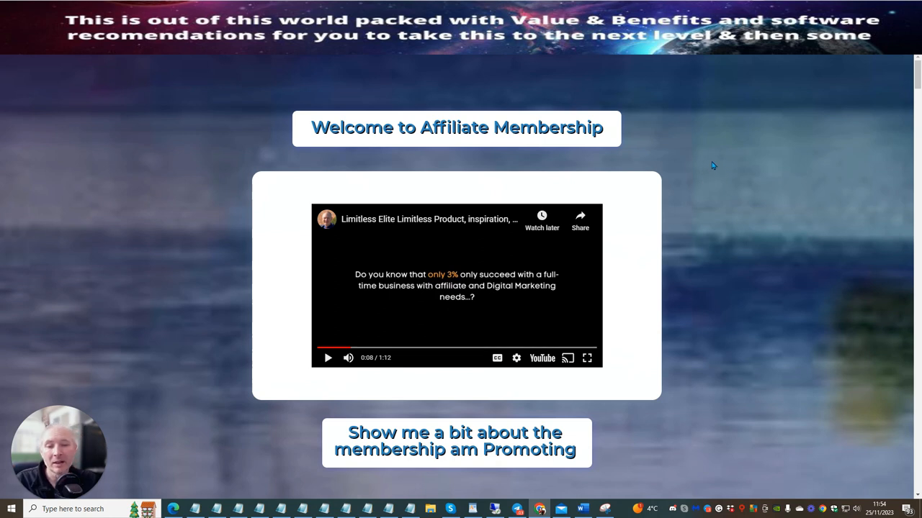
mouse_move(711, 194)
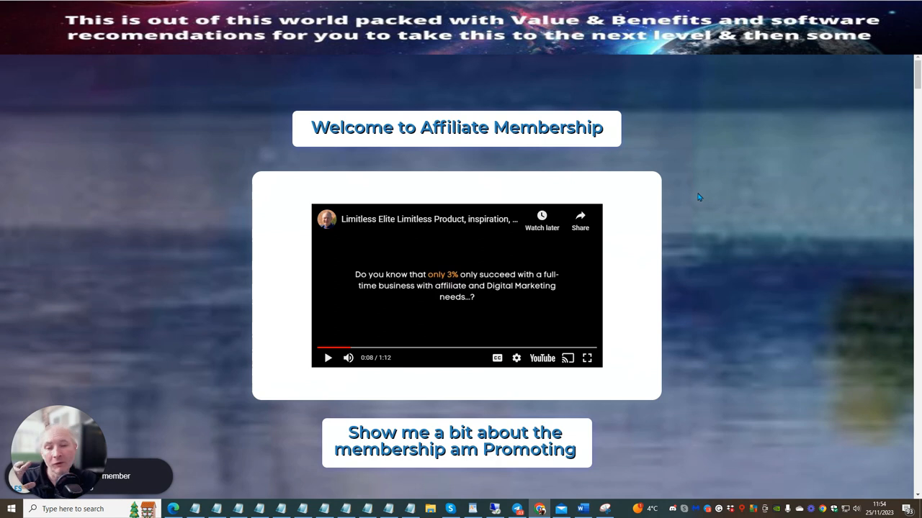
mouse_move(688, 209)
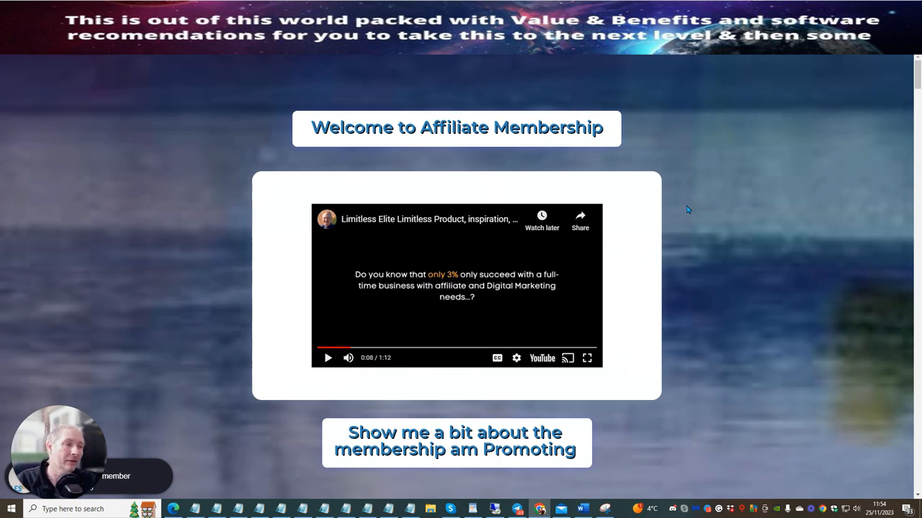
mouse_move(677, 222)
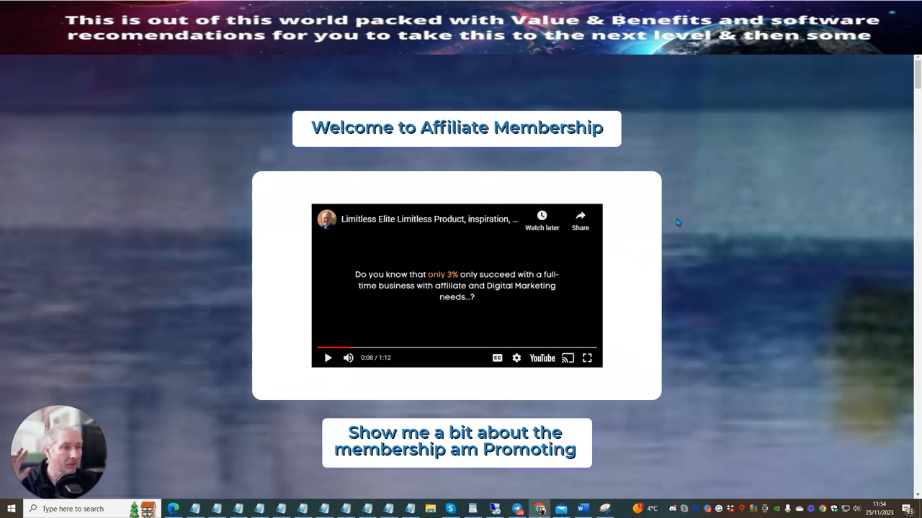
mouse_move(656, 222)
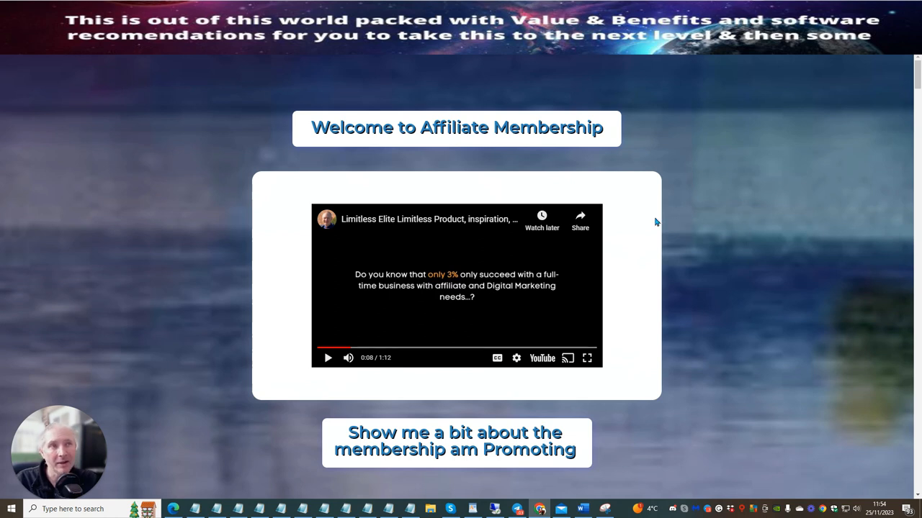
mouse_move(695, 232)
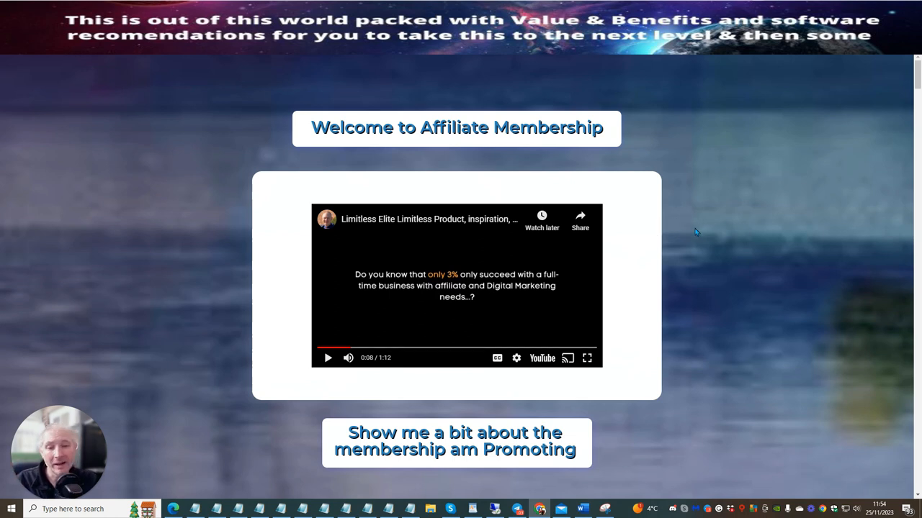
mouse_move(674, 207)
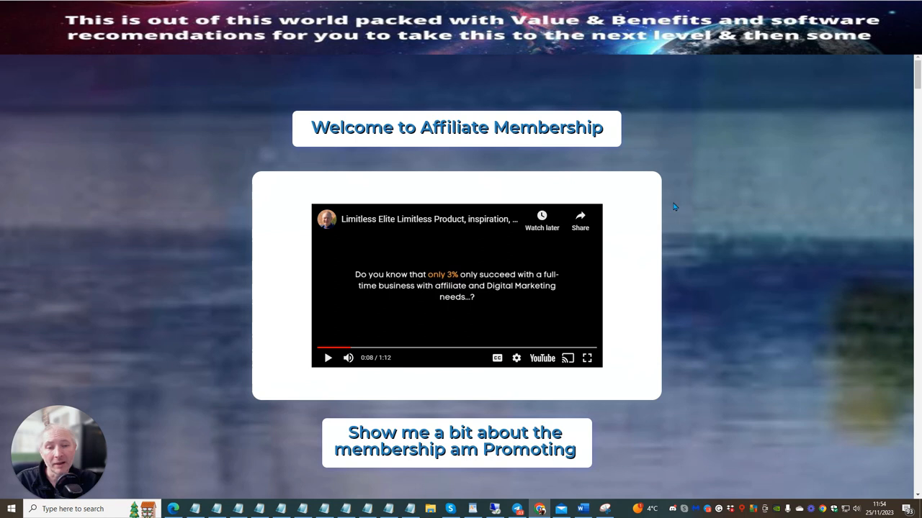
mouse_move(459, 184)
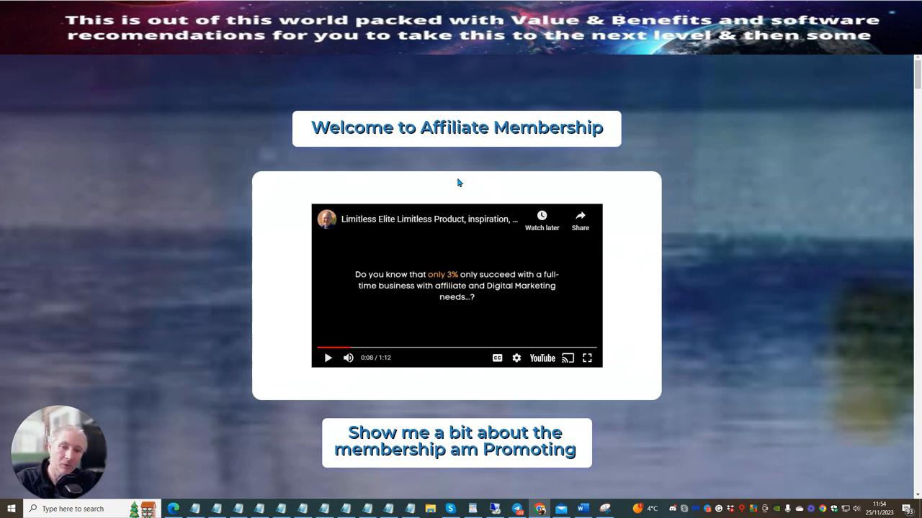